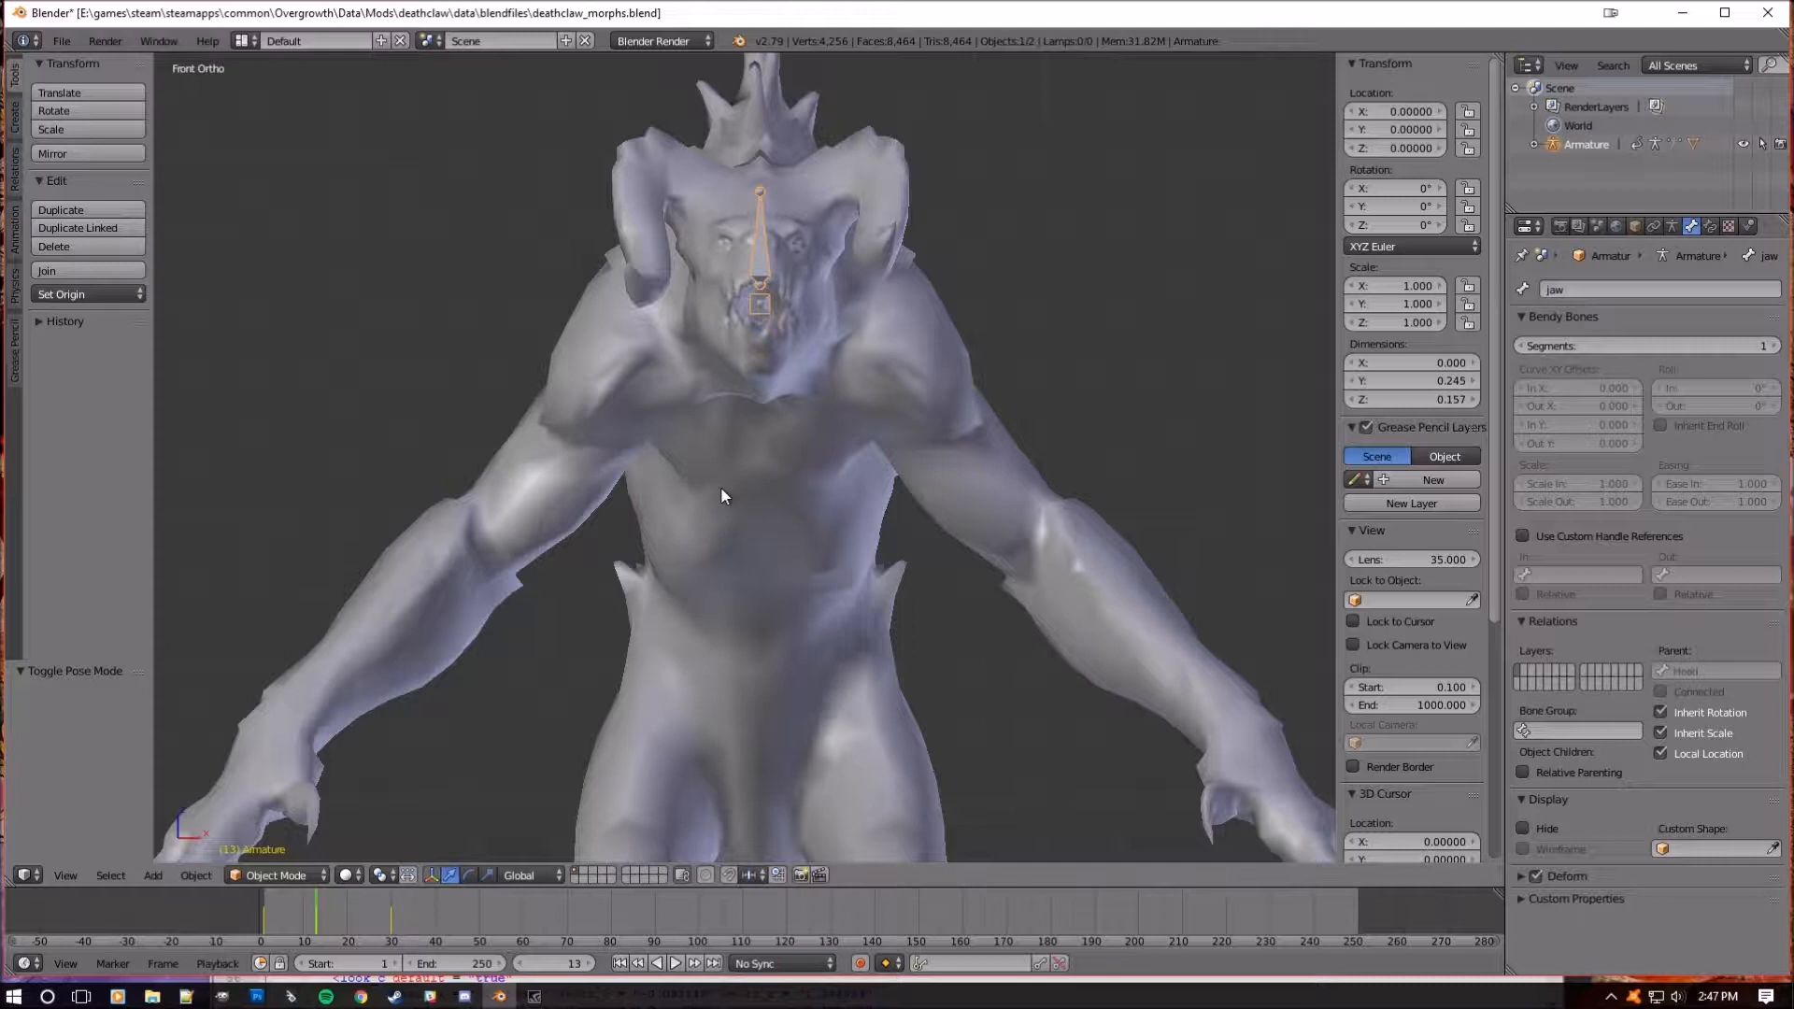
mouse_move(512, 918)
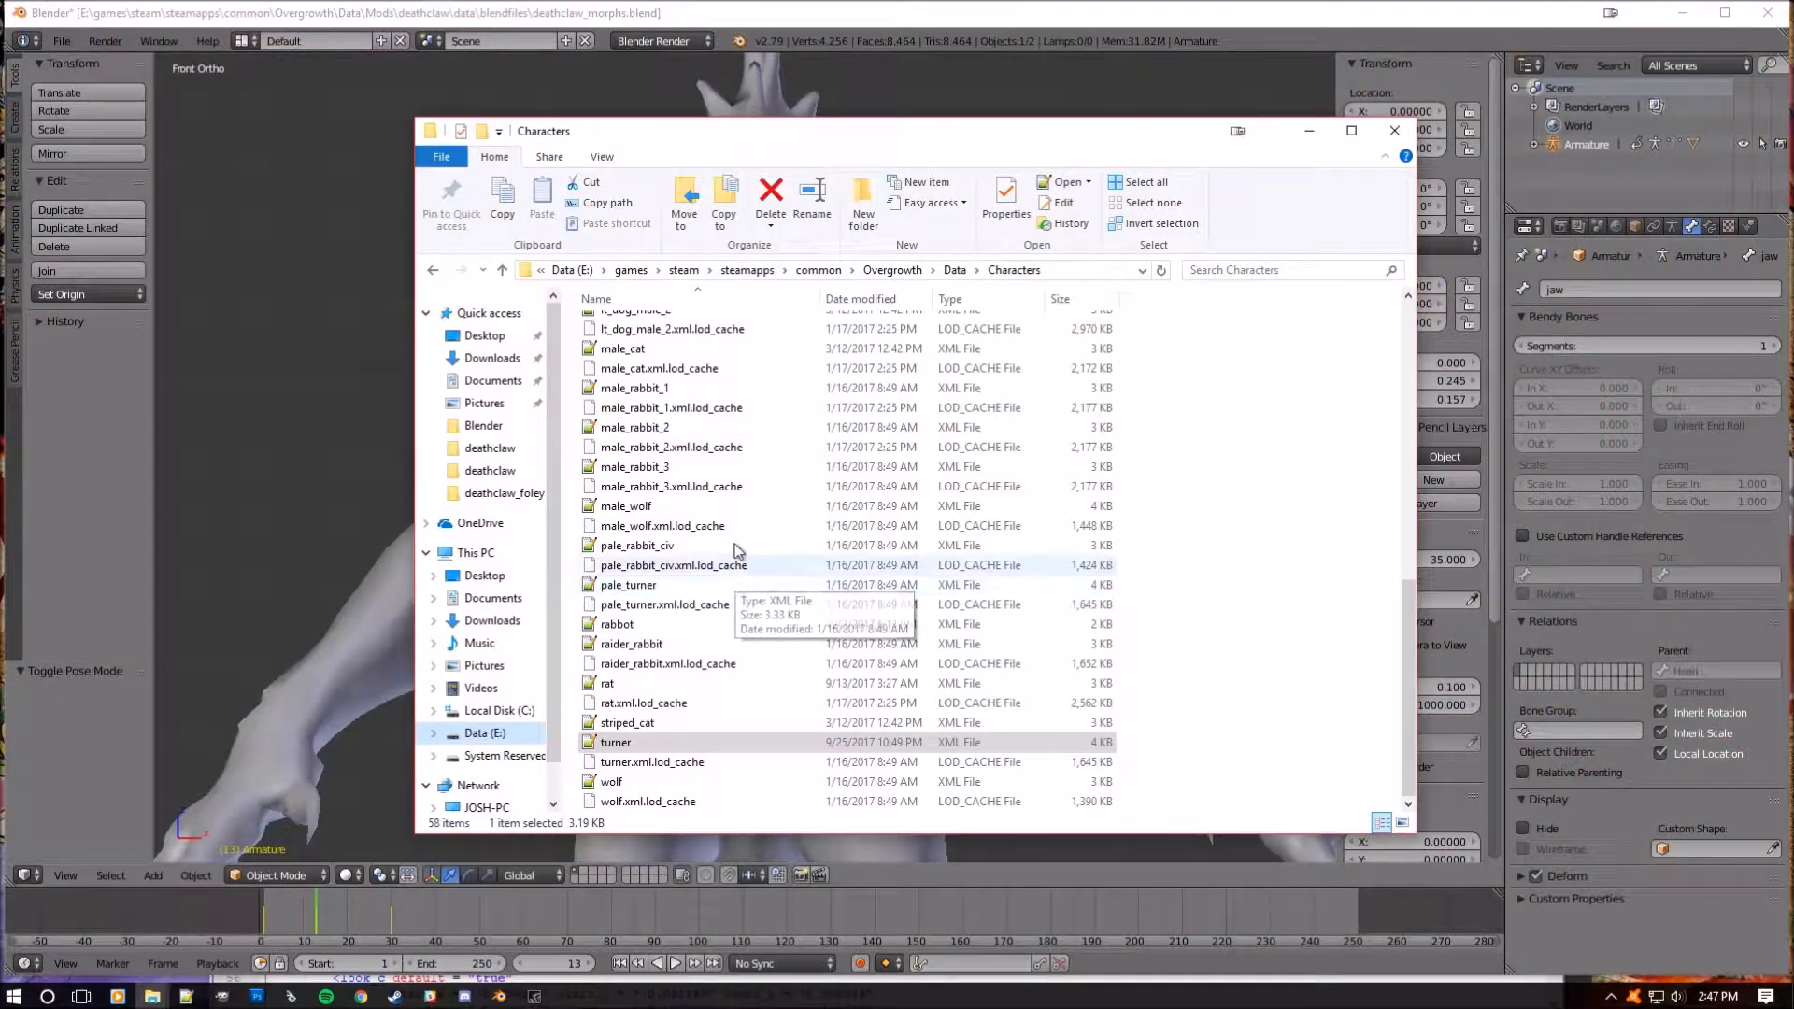
- Open turner.xml from the Overgrowth Characters folder to view its morphs list
double_click(614, 742)
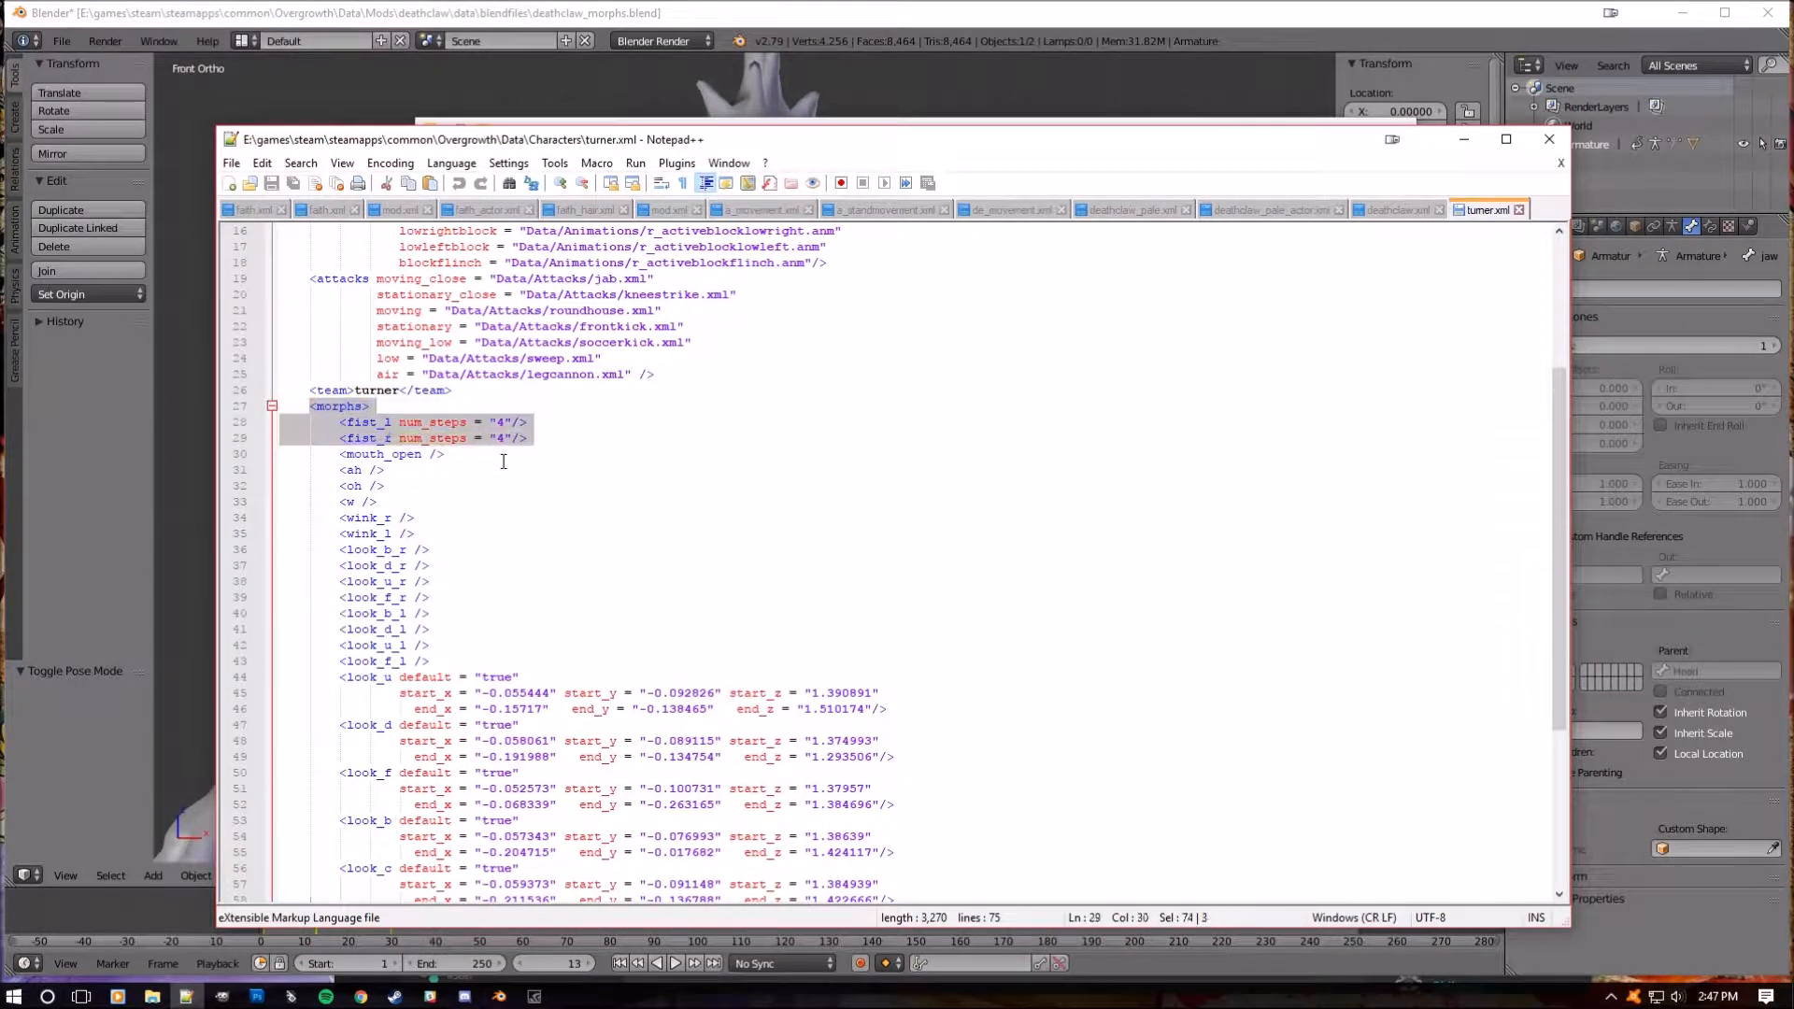
scroll(down, 3)
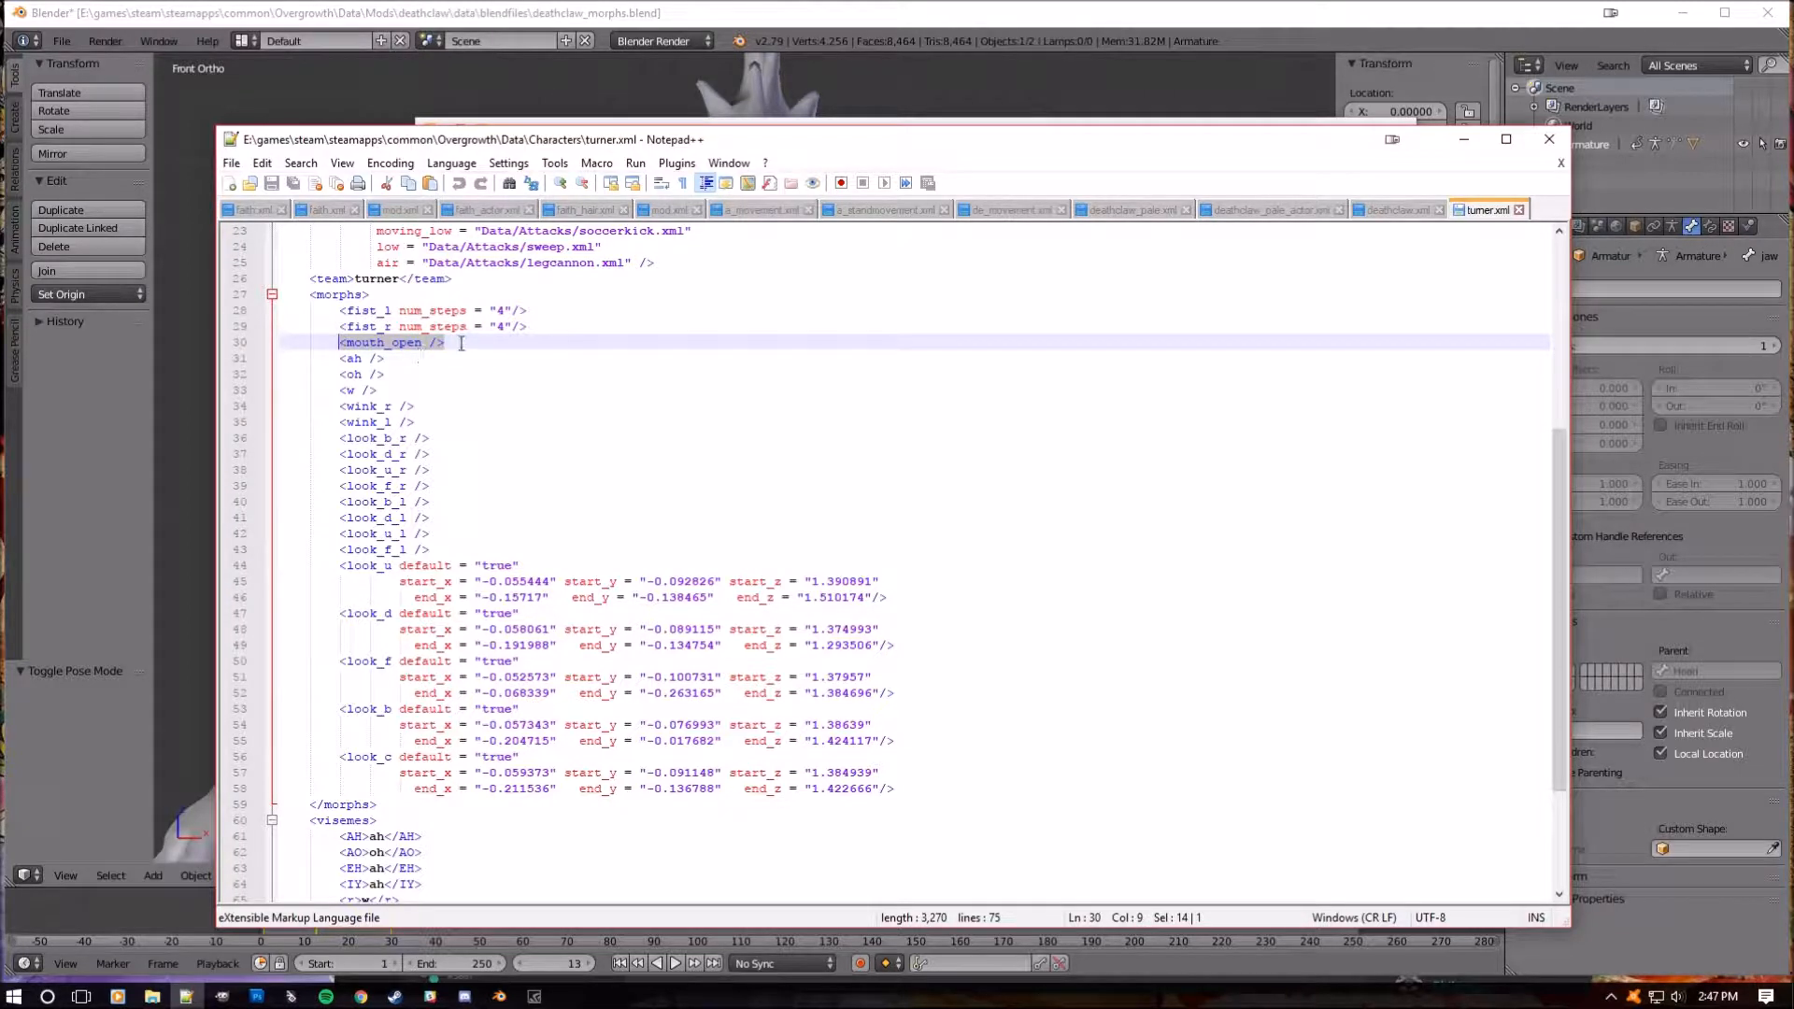
click(378, 357)
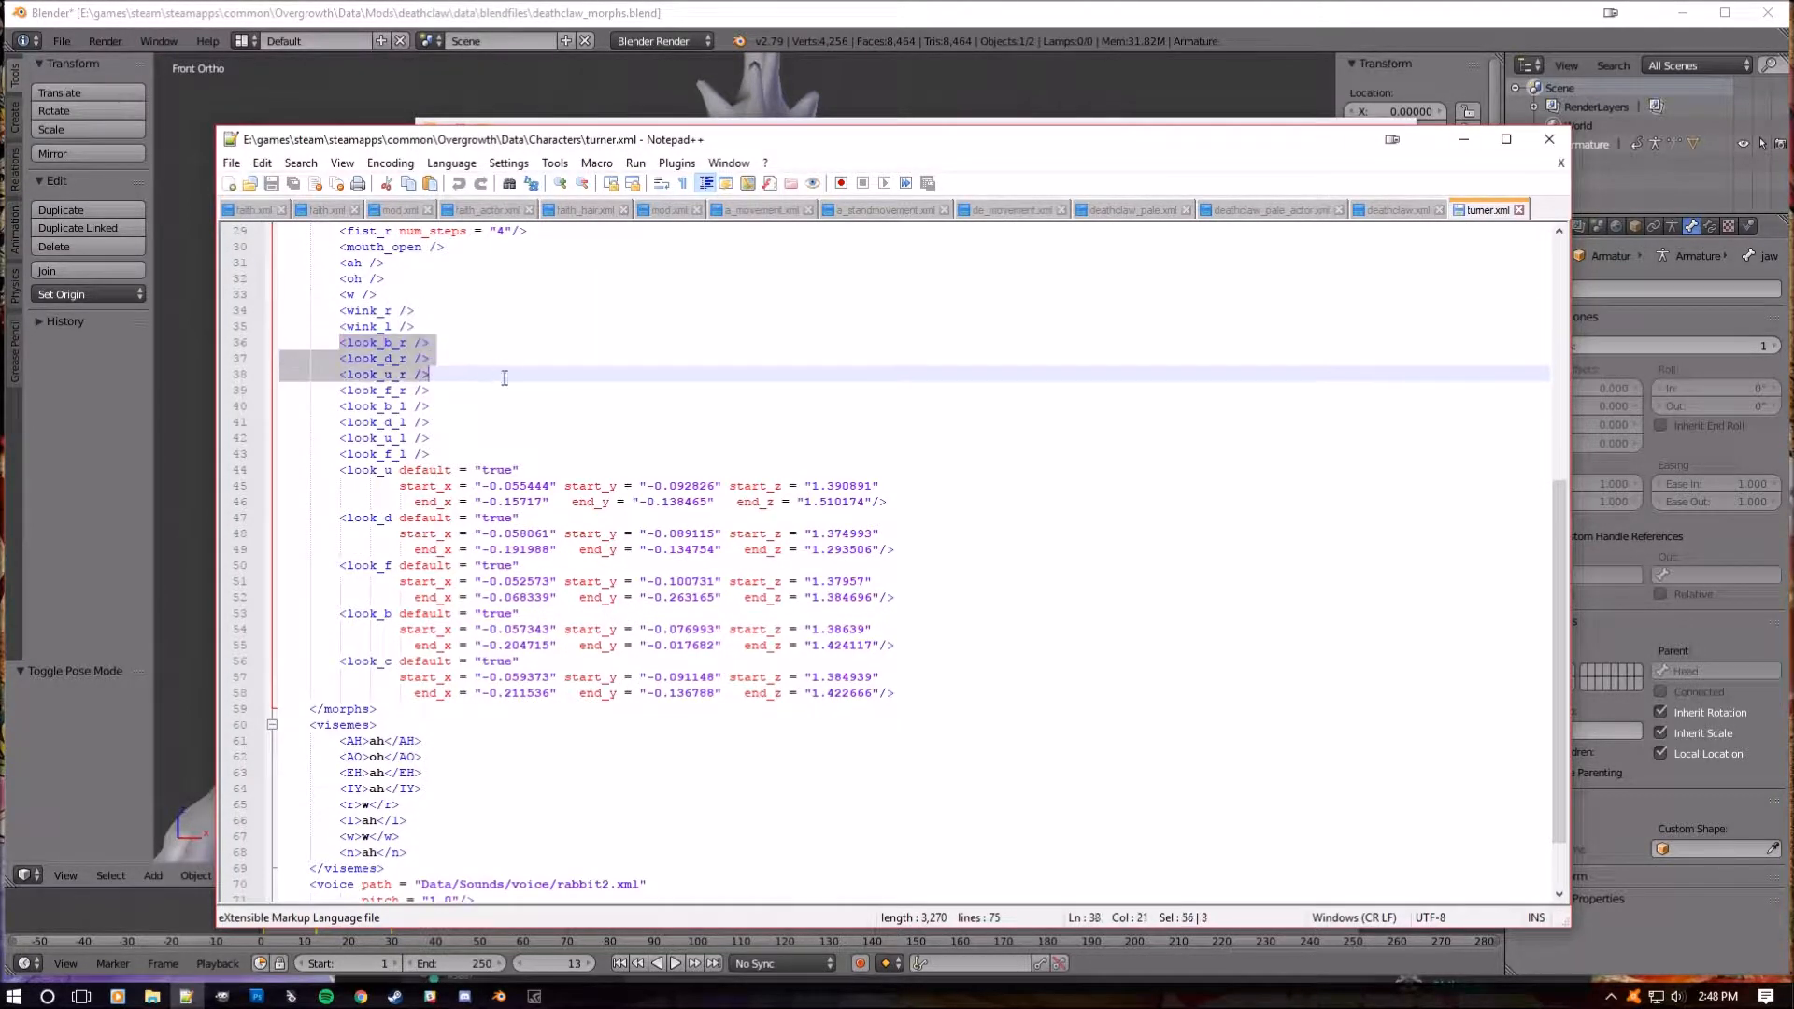
click(435, 342)
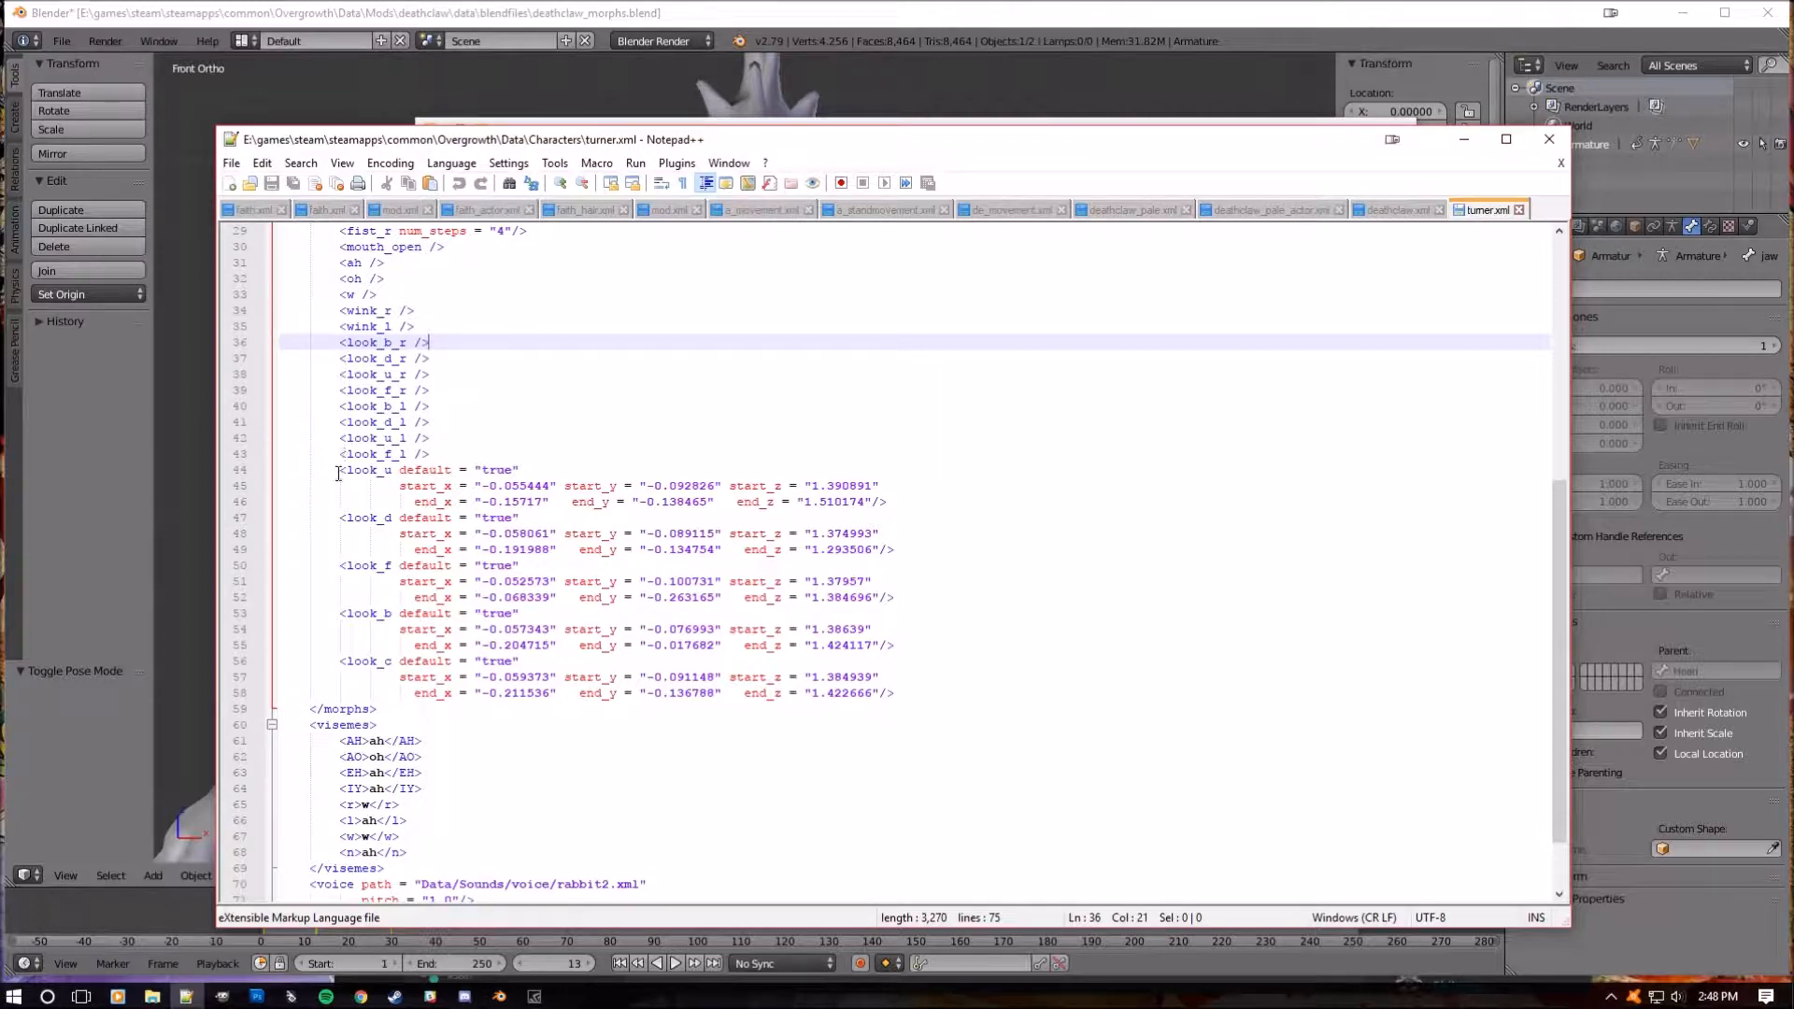
drag(338, 469, 950, 692)
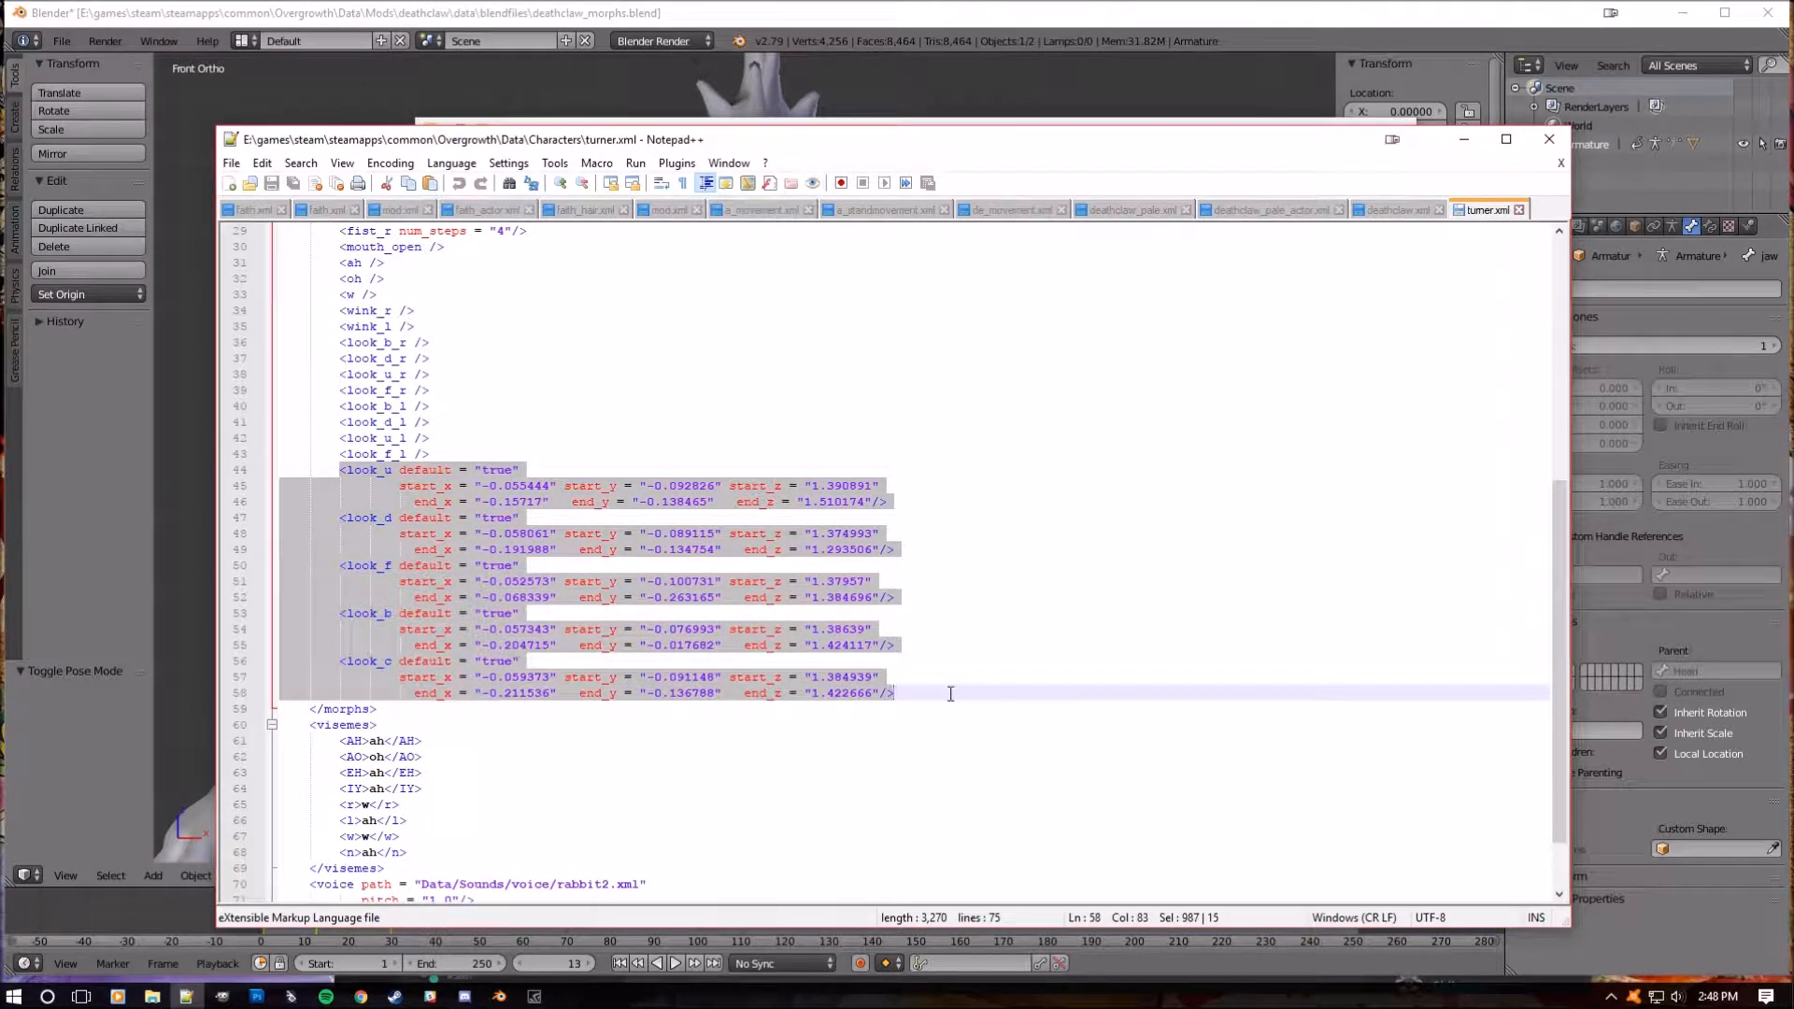
mouse_move(563, 454)
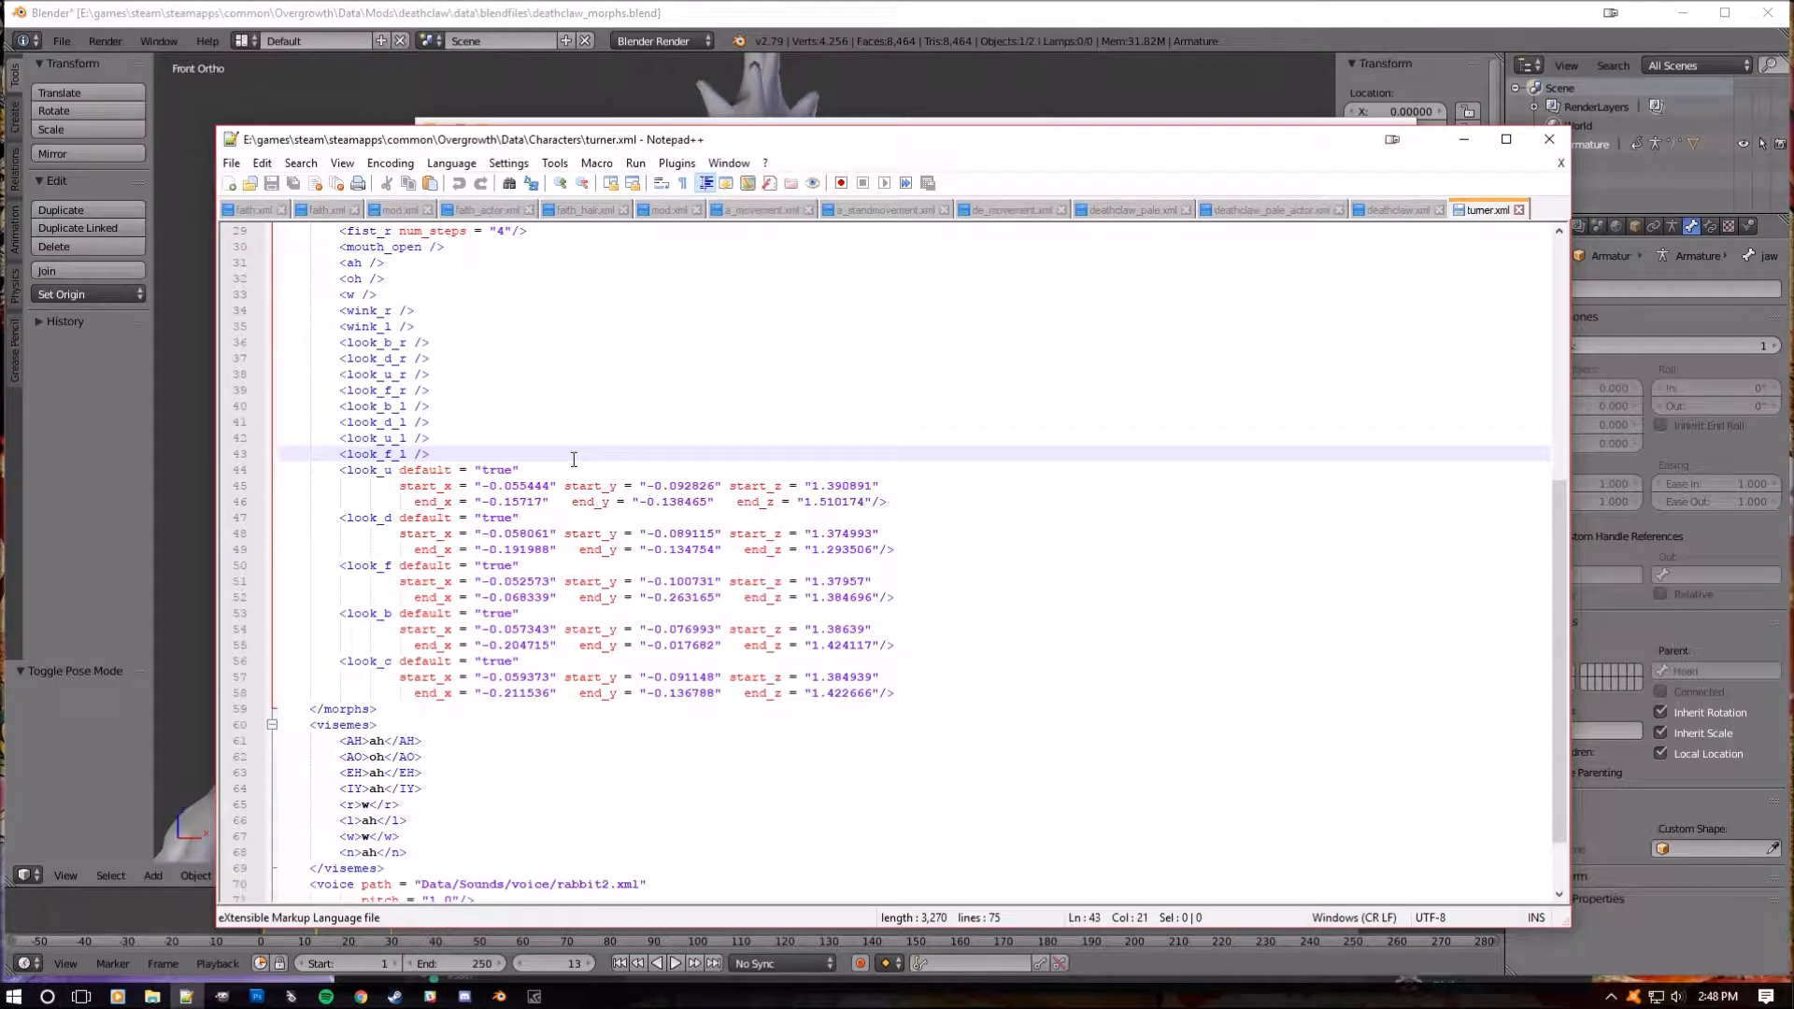
mouse_move(537, 478)
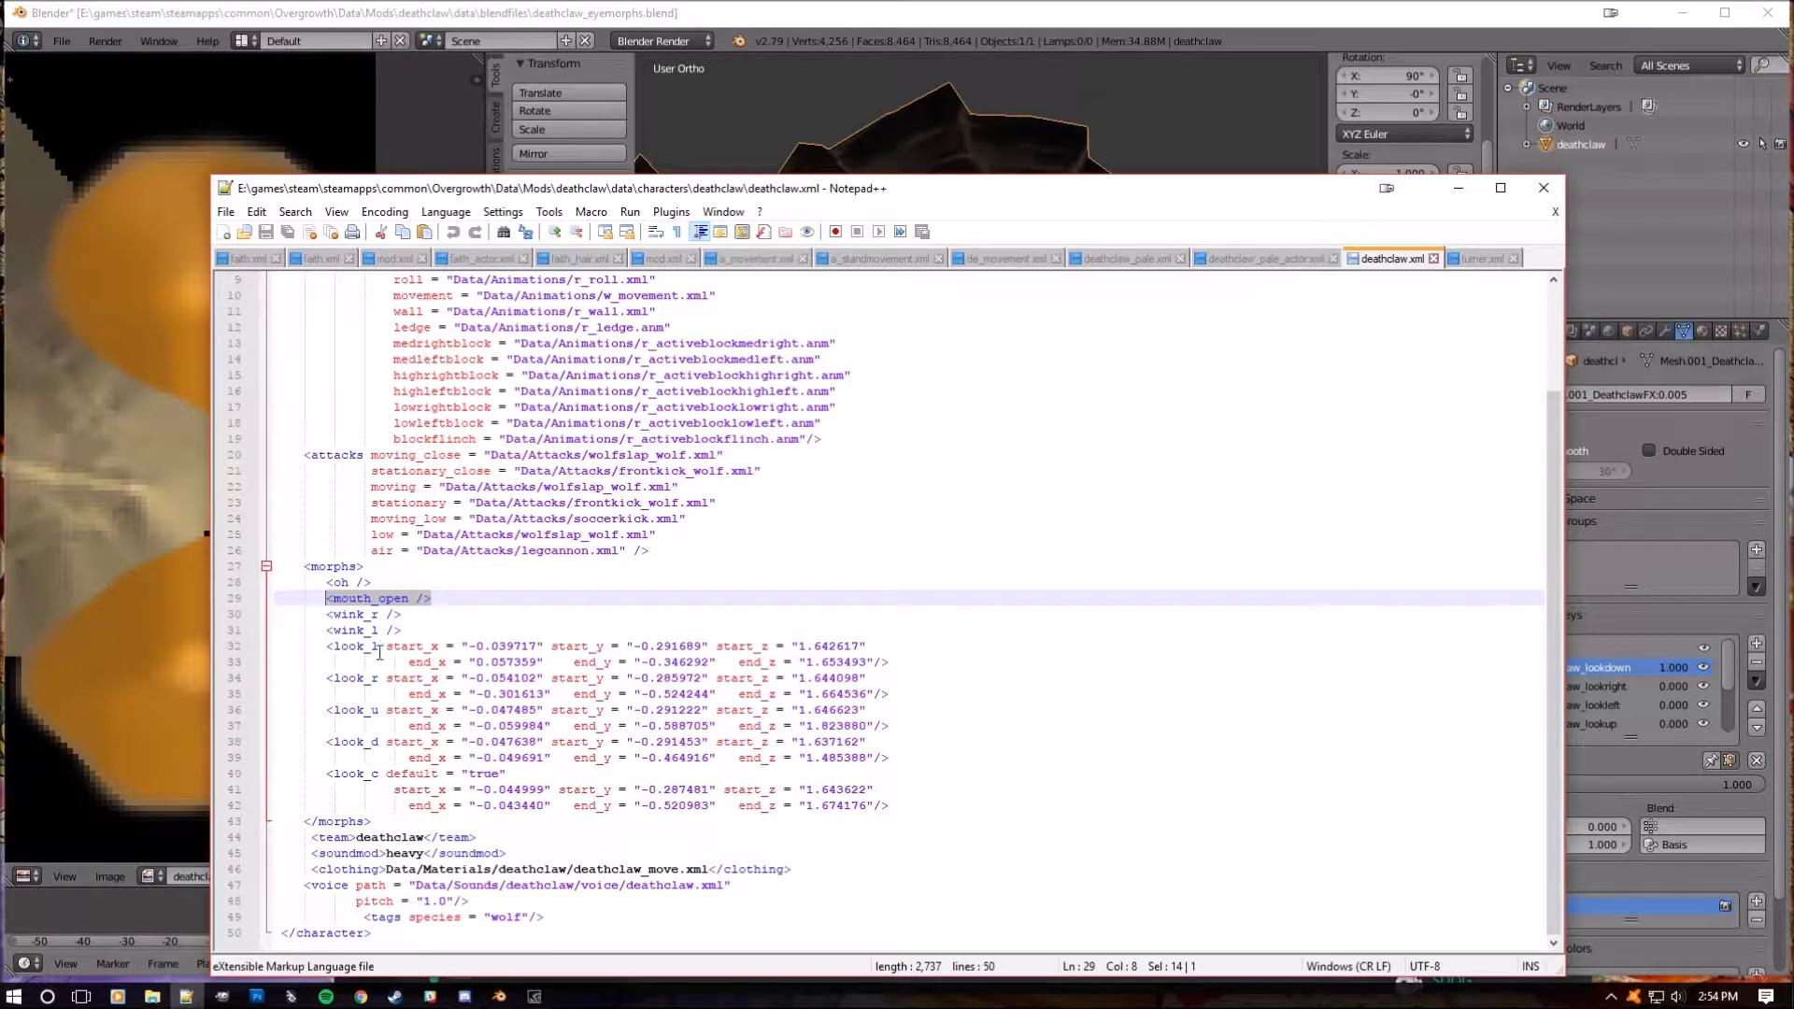
mouse_move(389, 742)
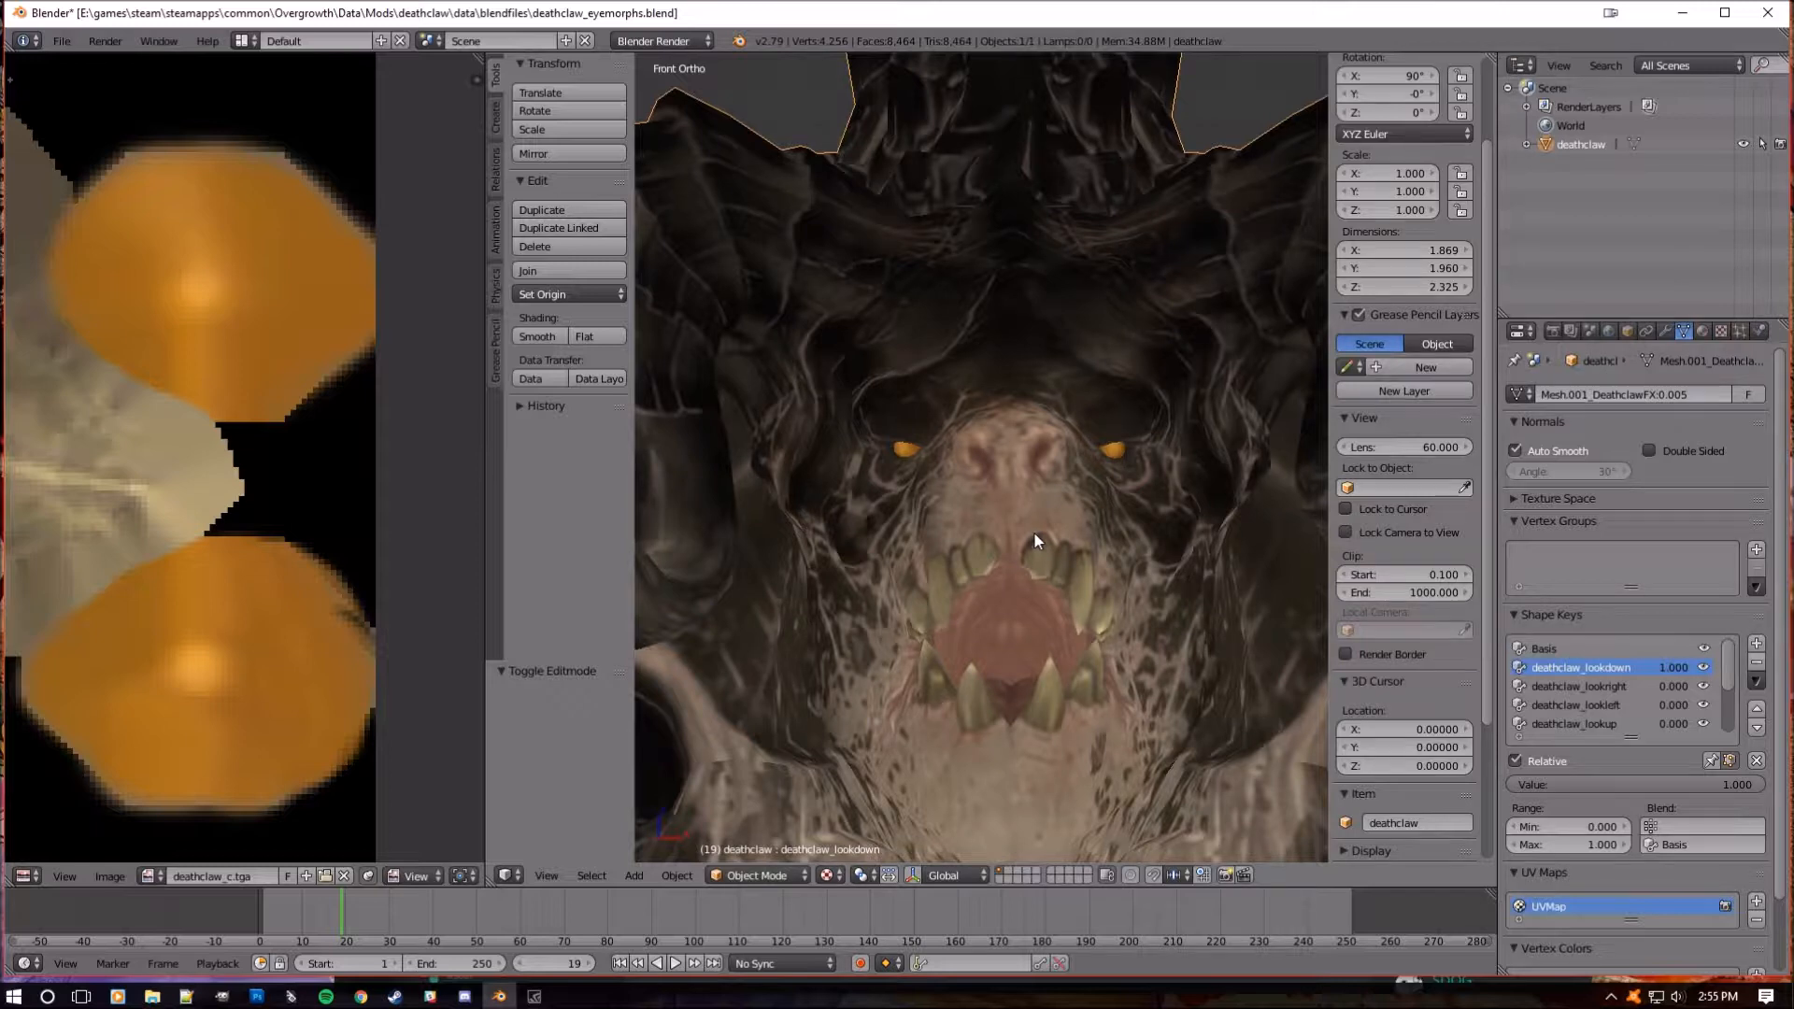
mouse_move(1062, 510)
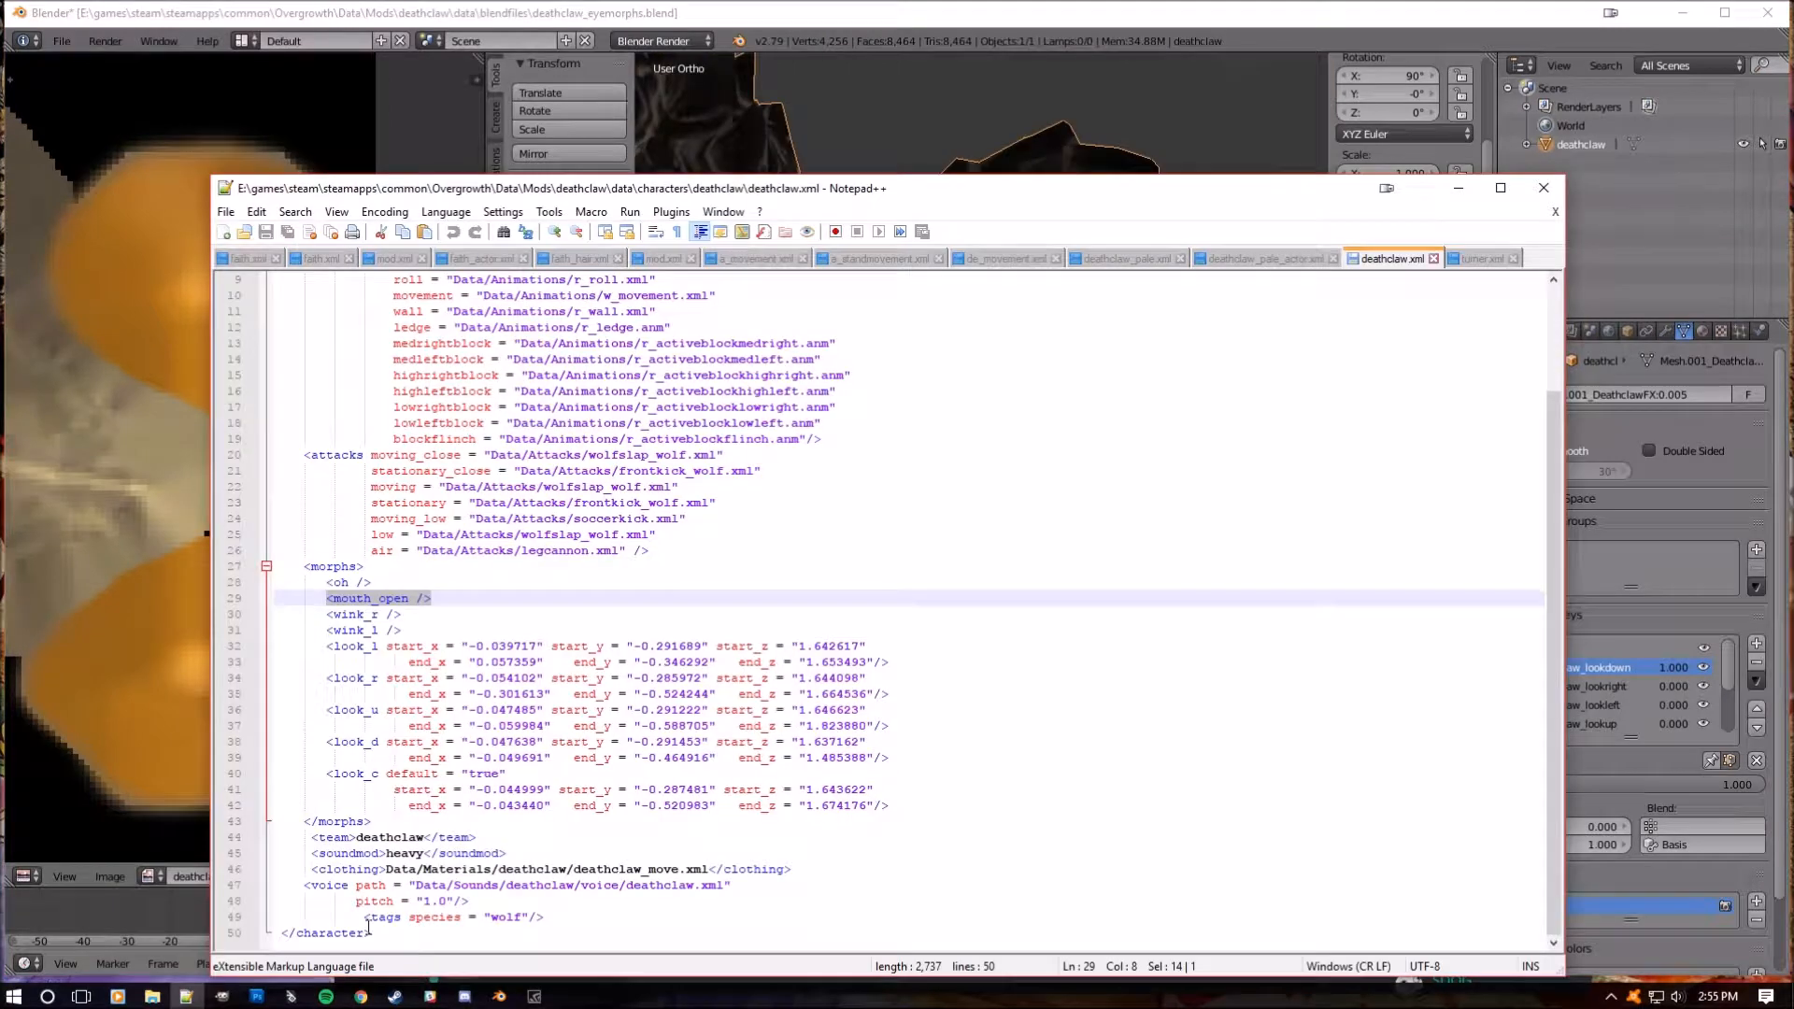
click(452, 916)
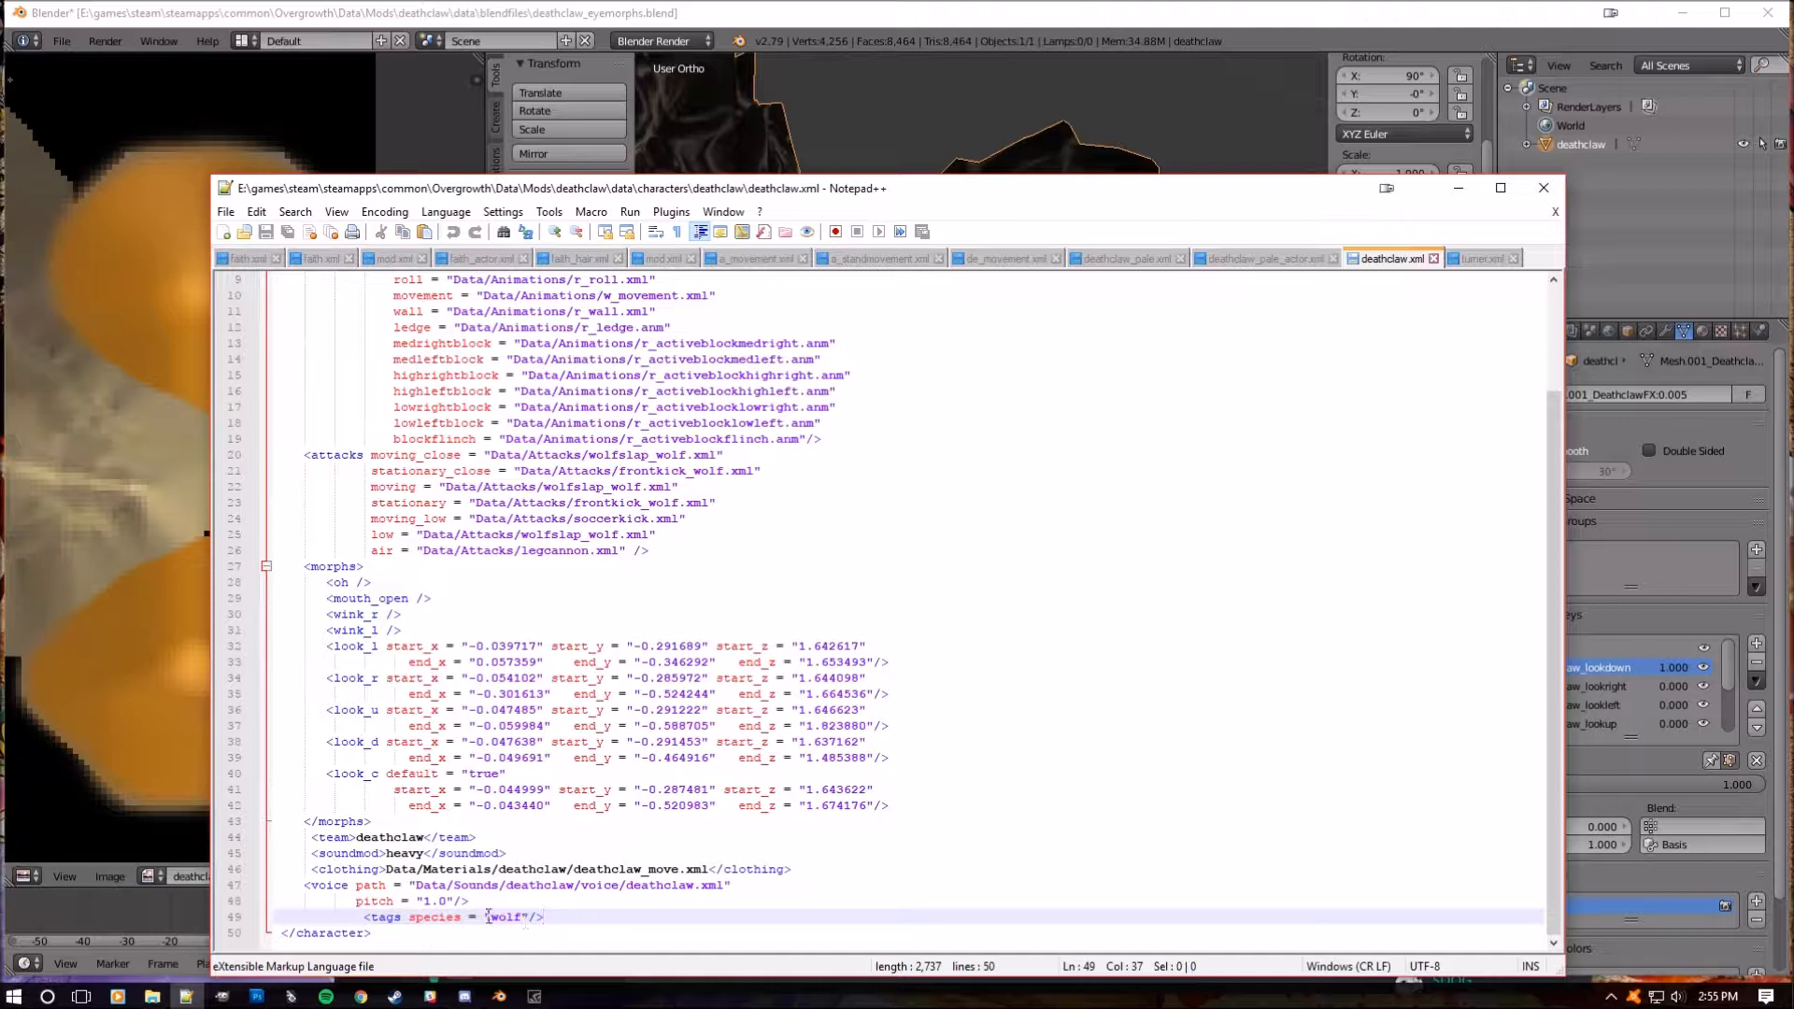
double_click(508, 916)
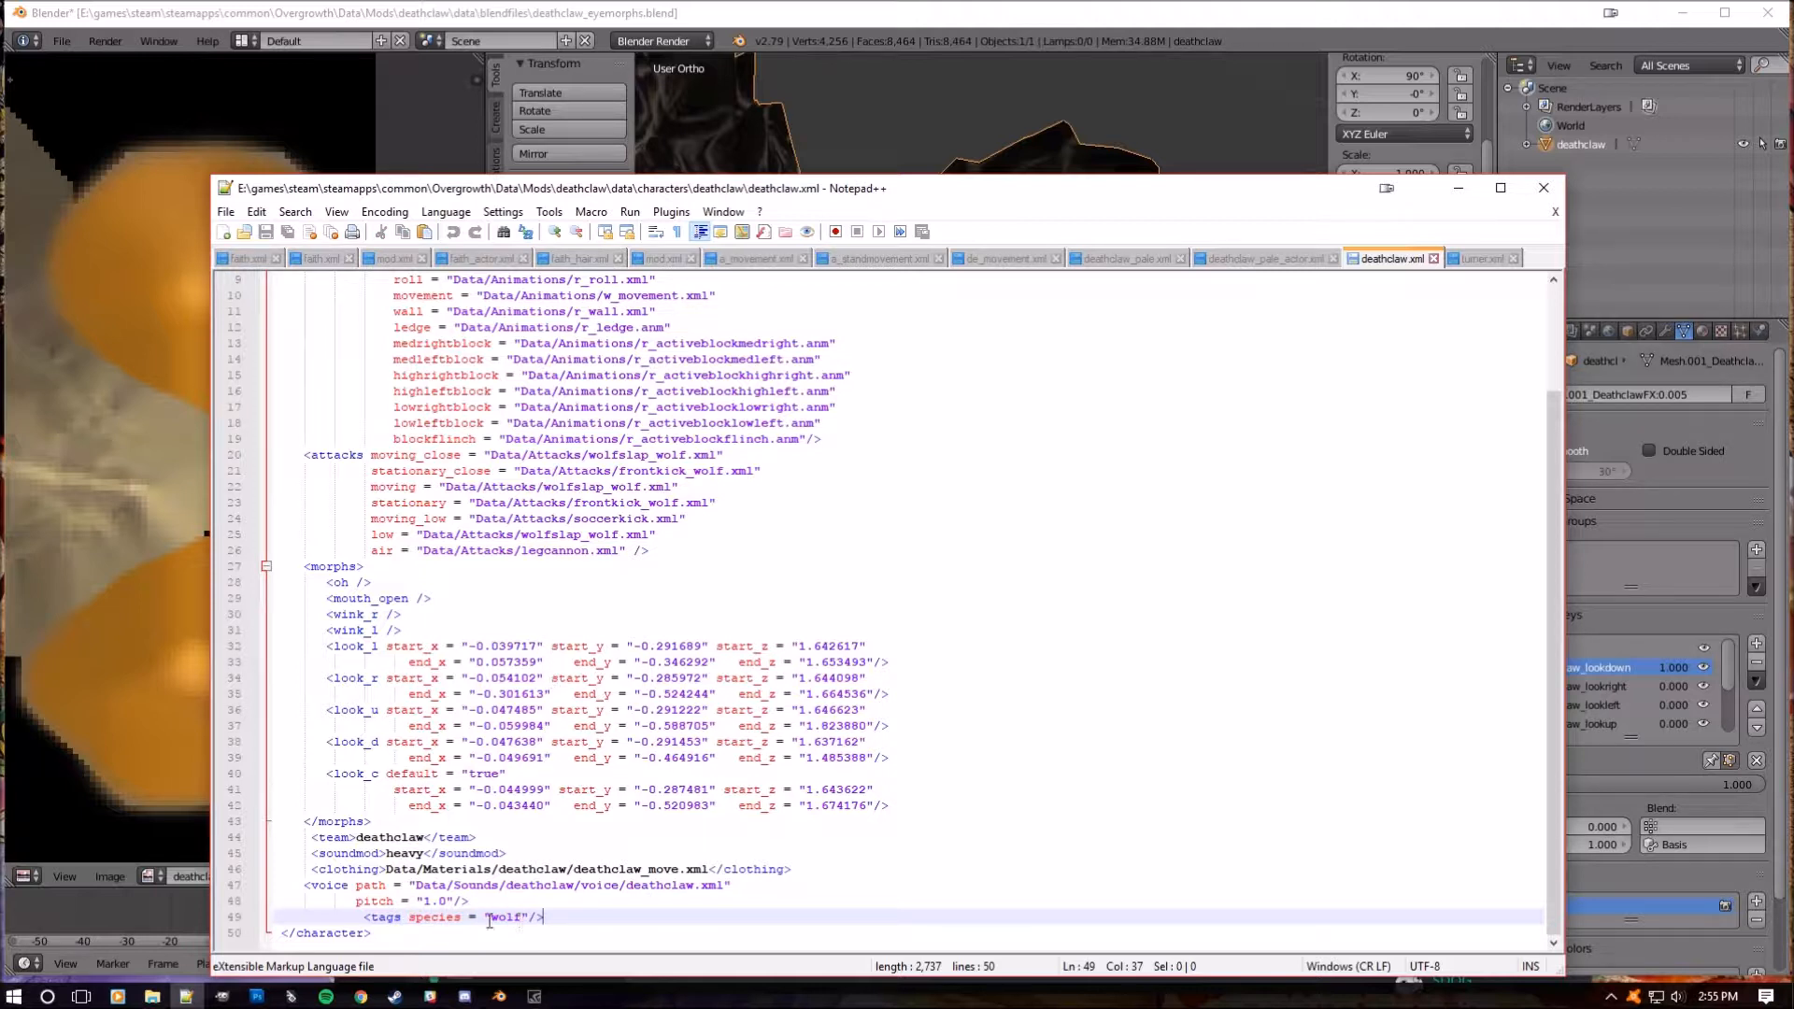
double_click(510, 916)
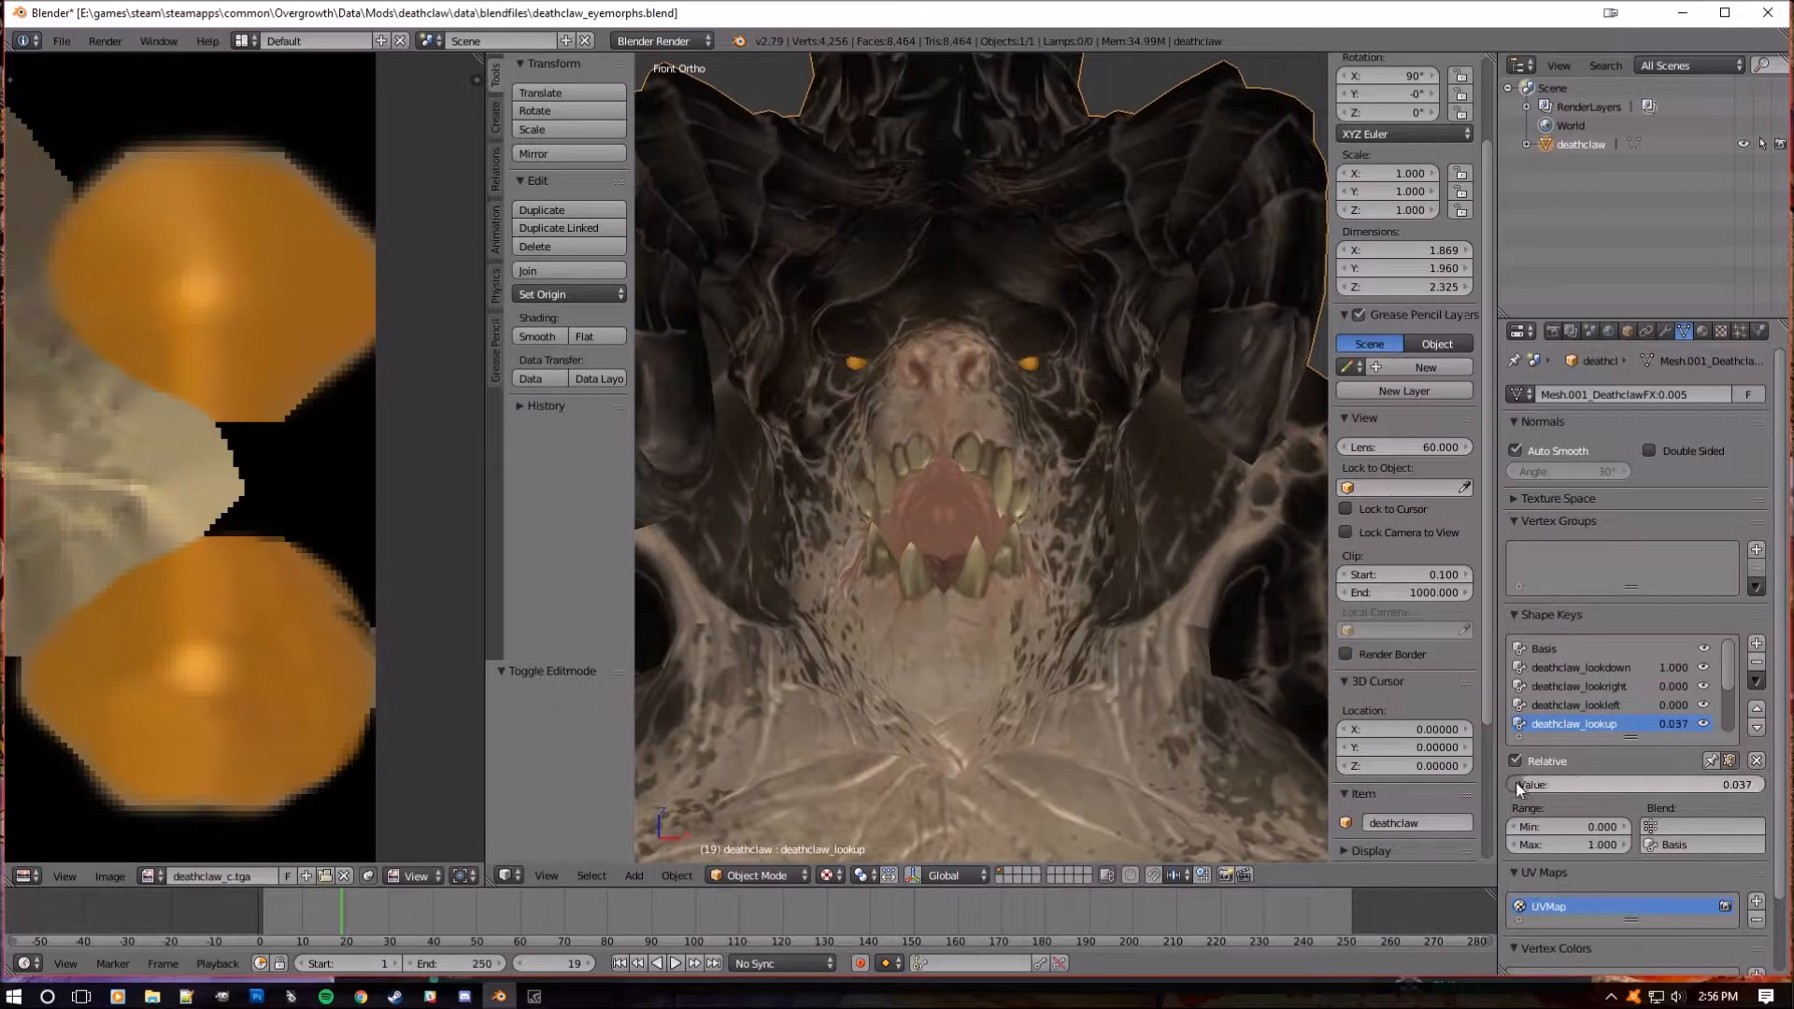
key(Tab)
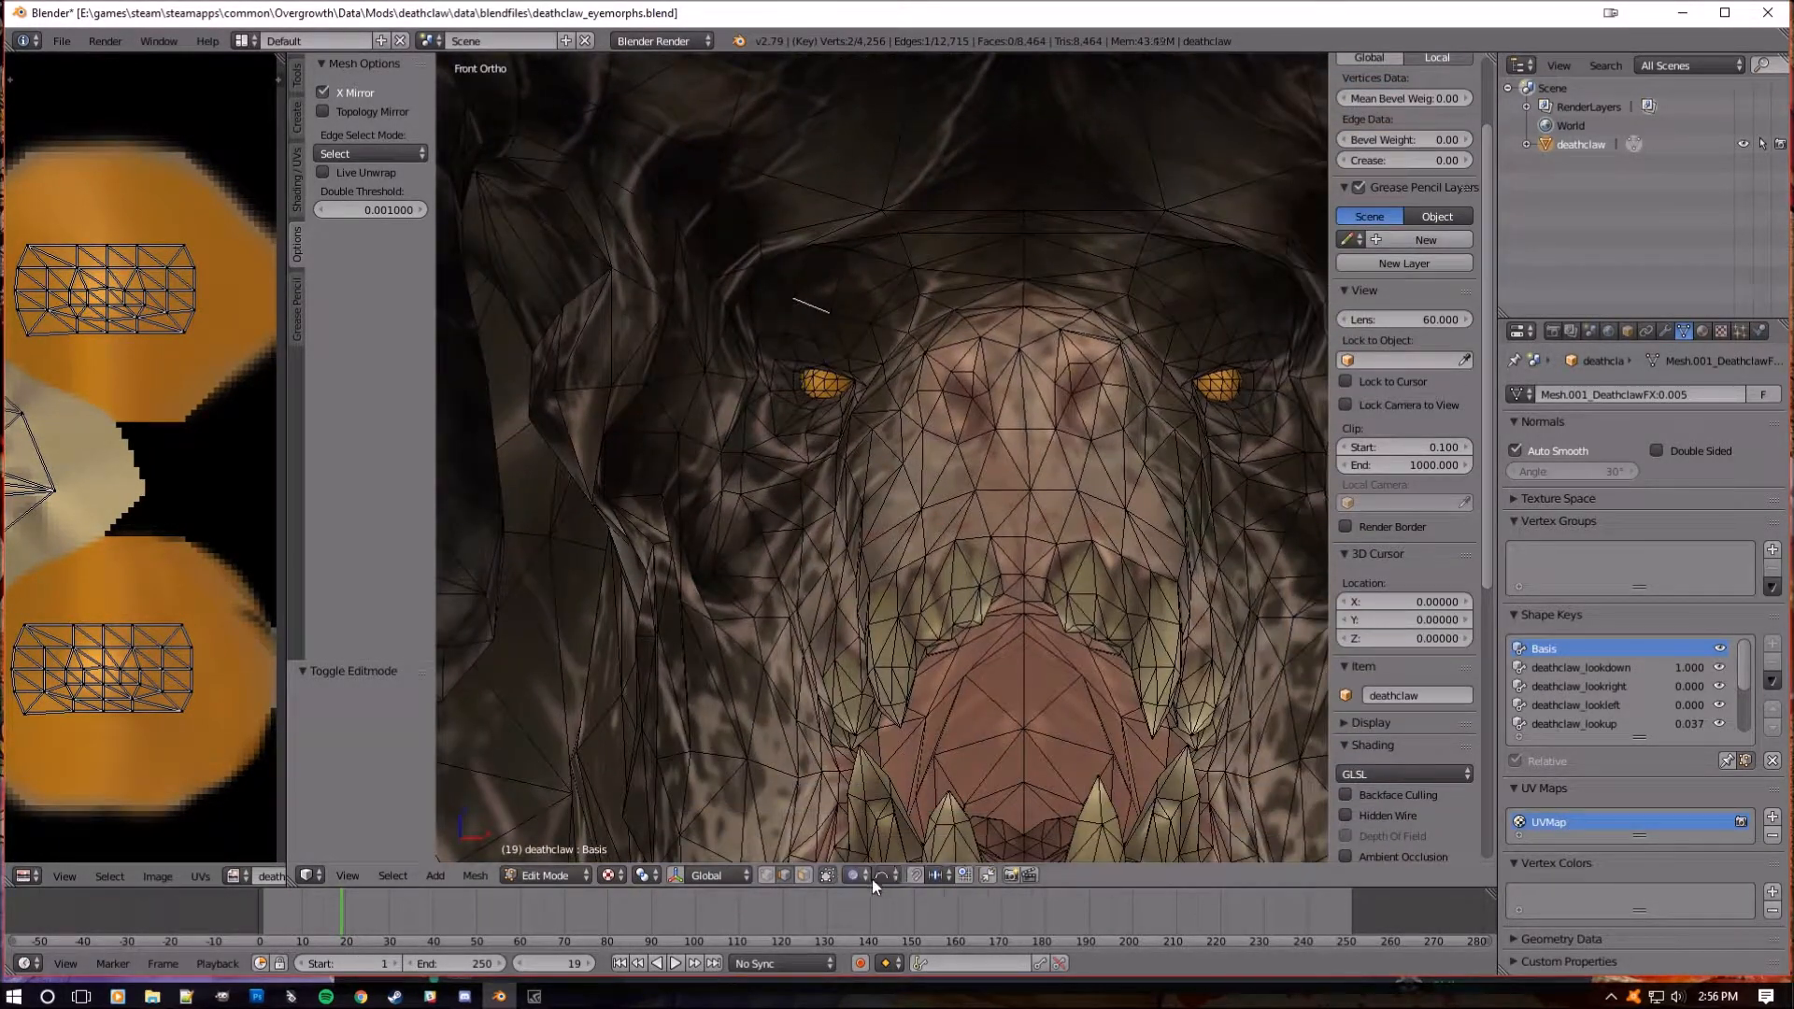
mouse_move(879, 875)
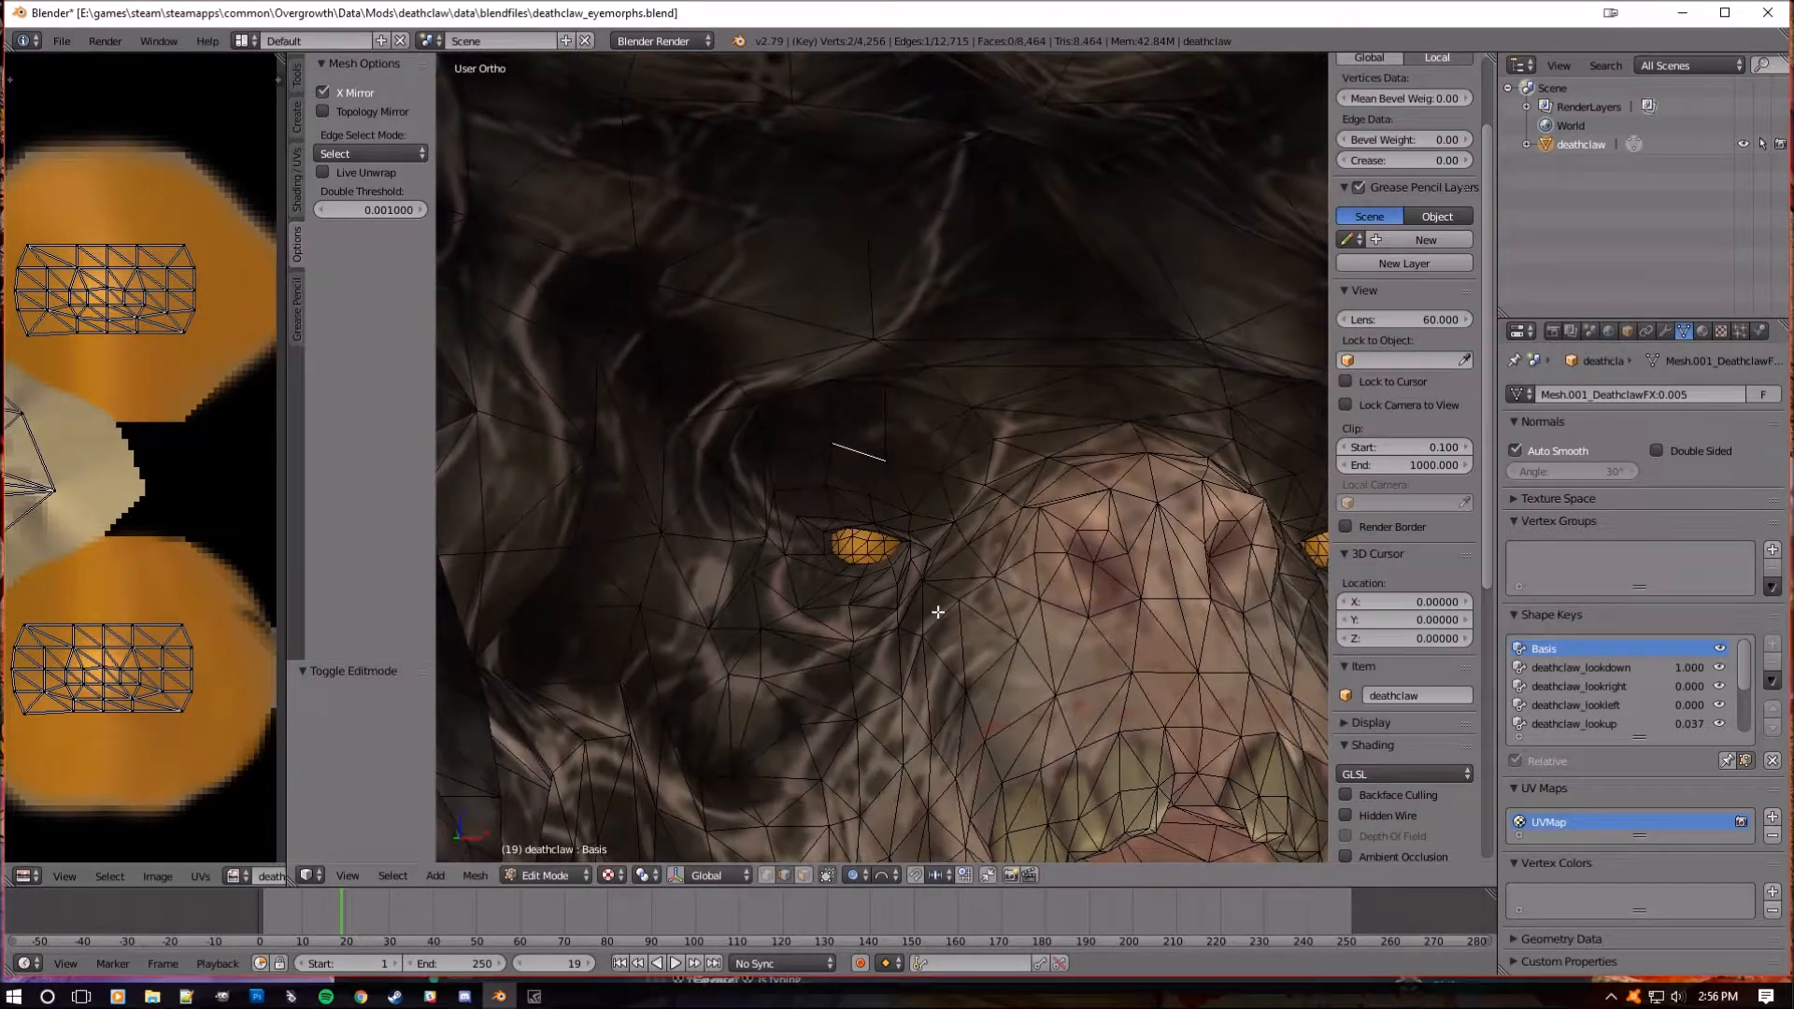
key(KP_1)
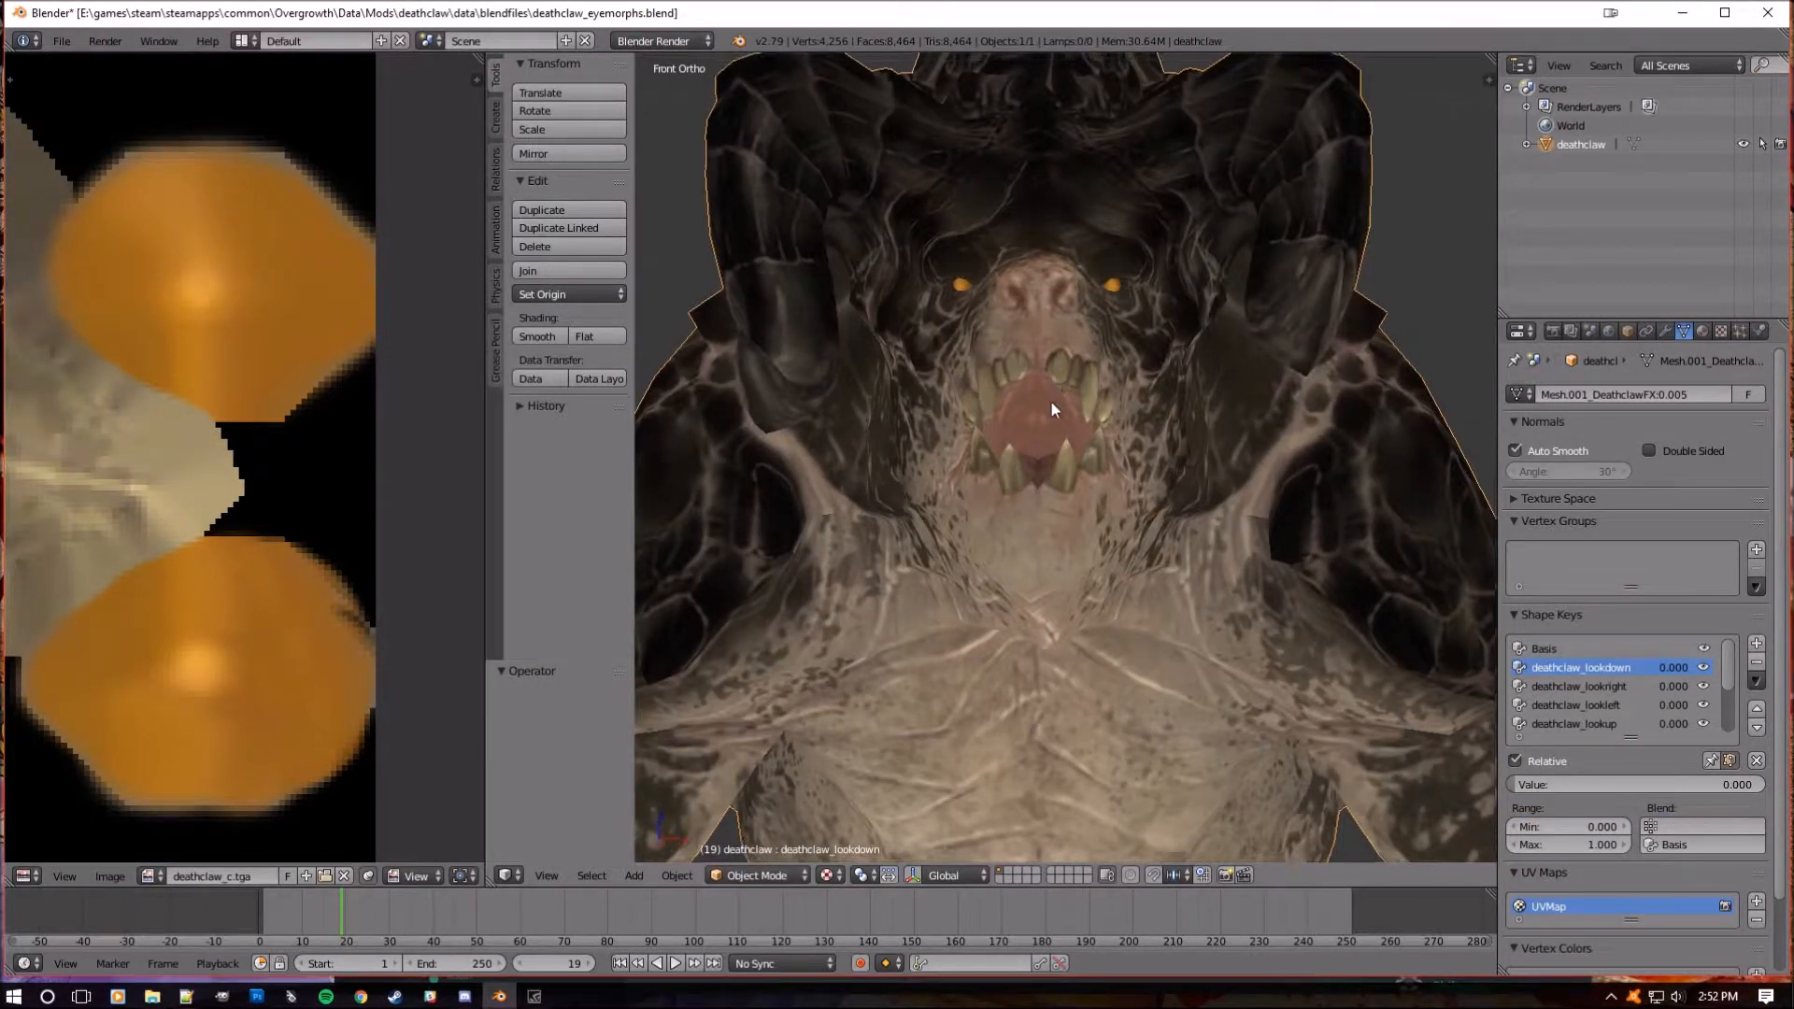
key(Tab)
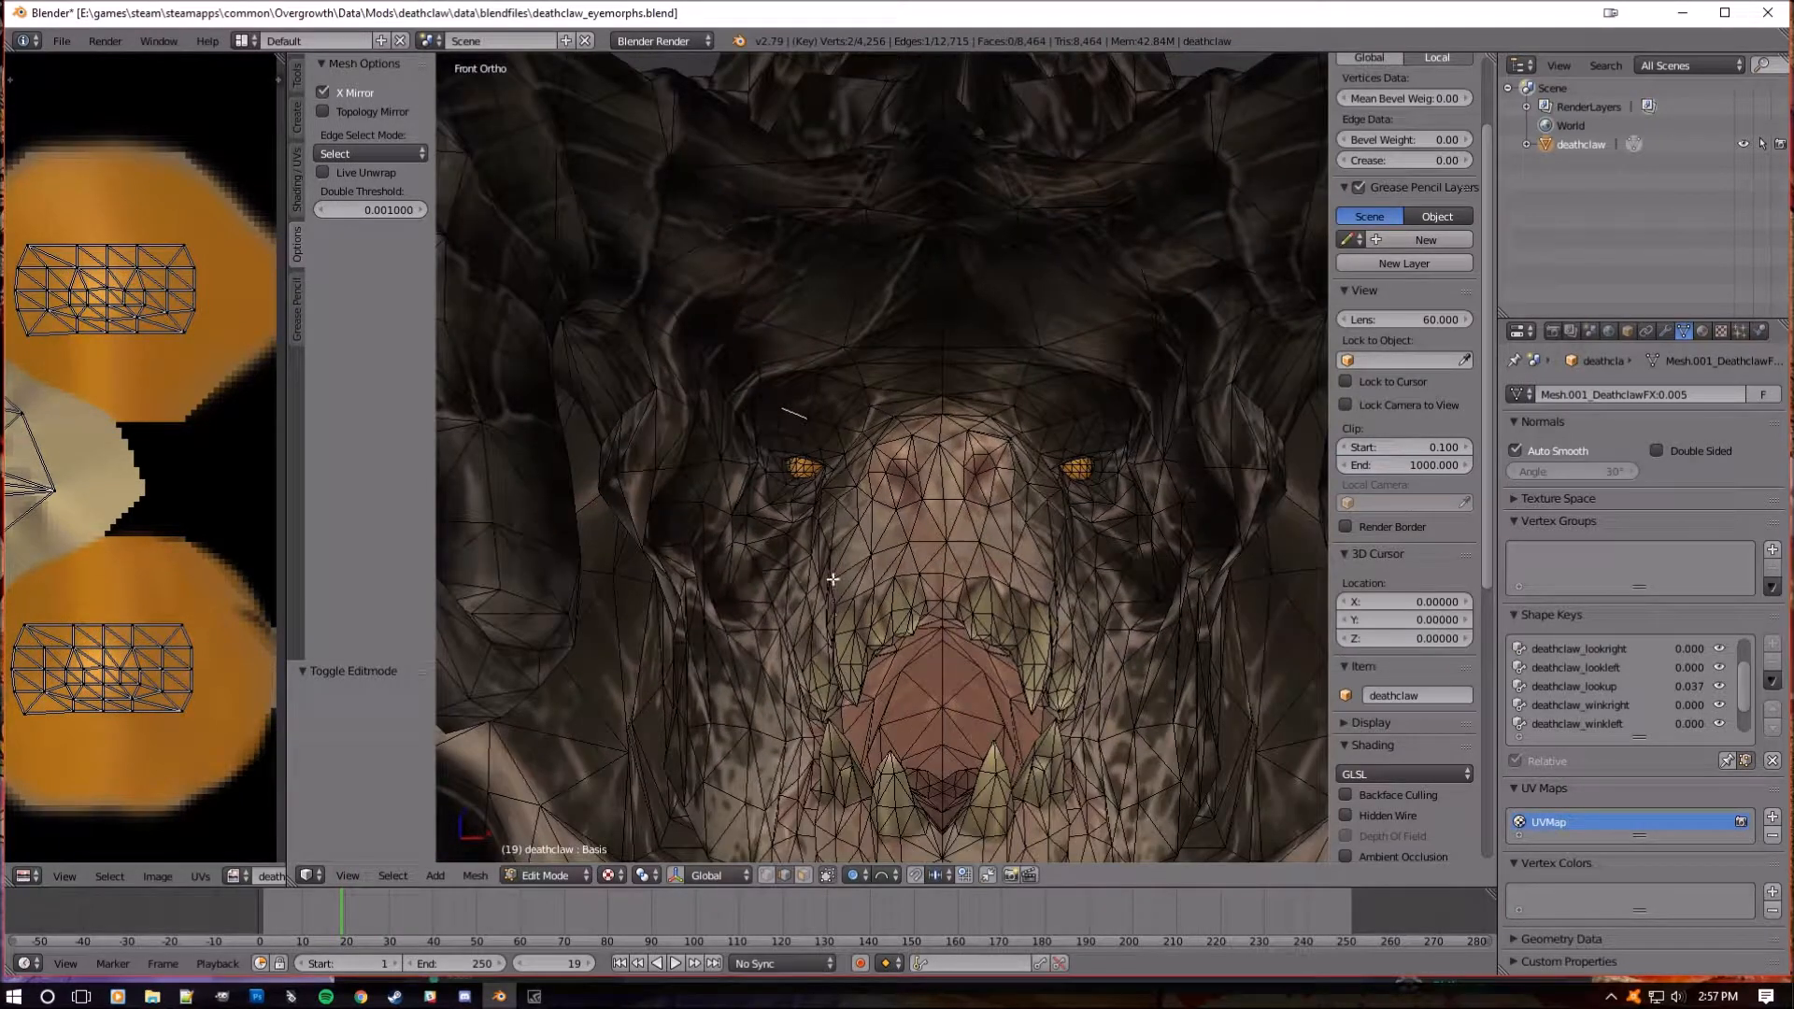
key(Tab)
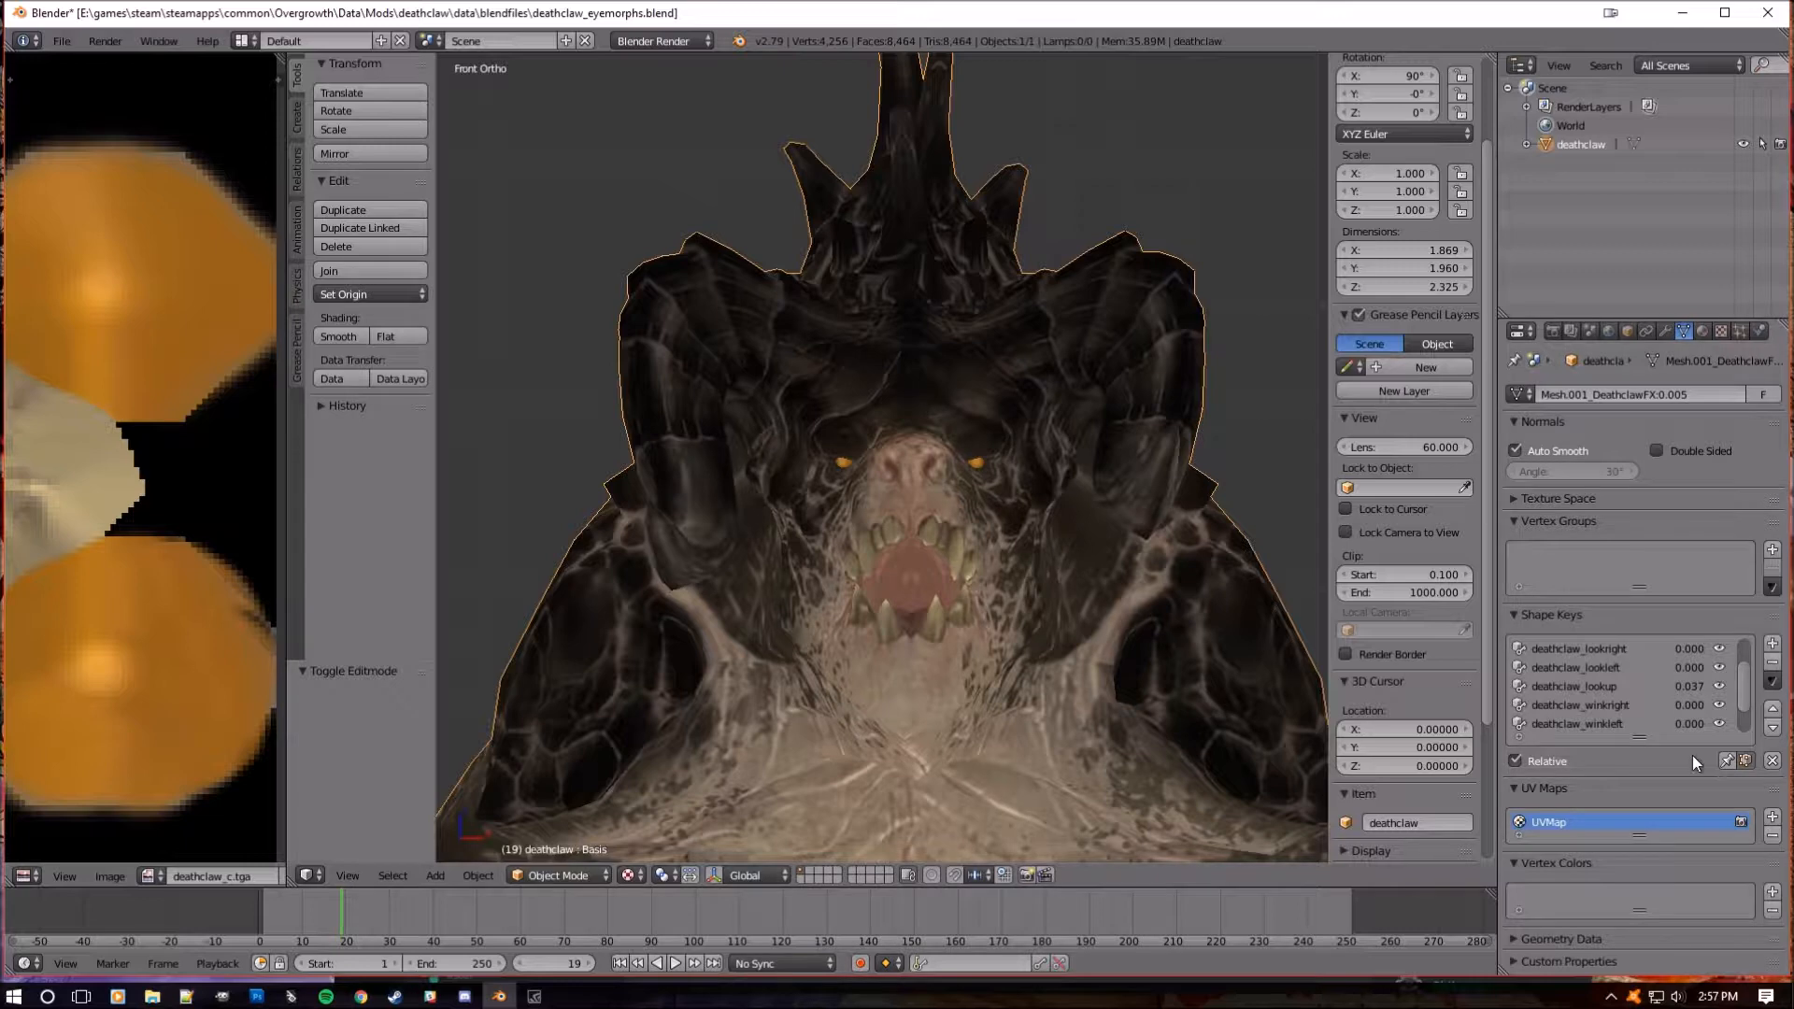
- Review the wink shape keys and delete the old deathclaw_winkright key
click(1577, 723)
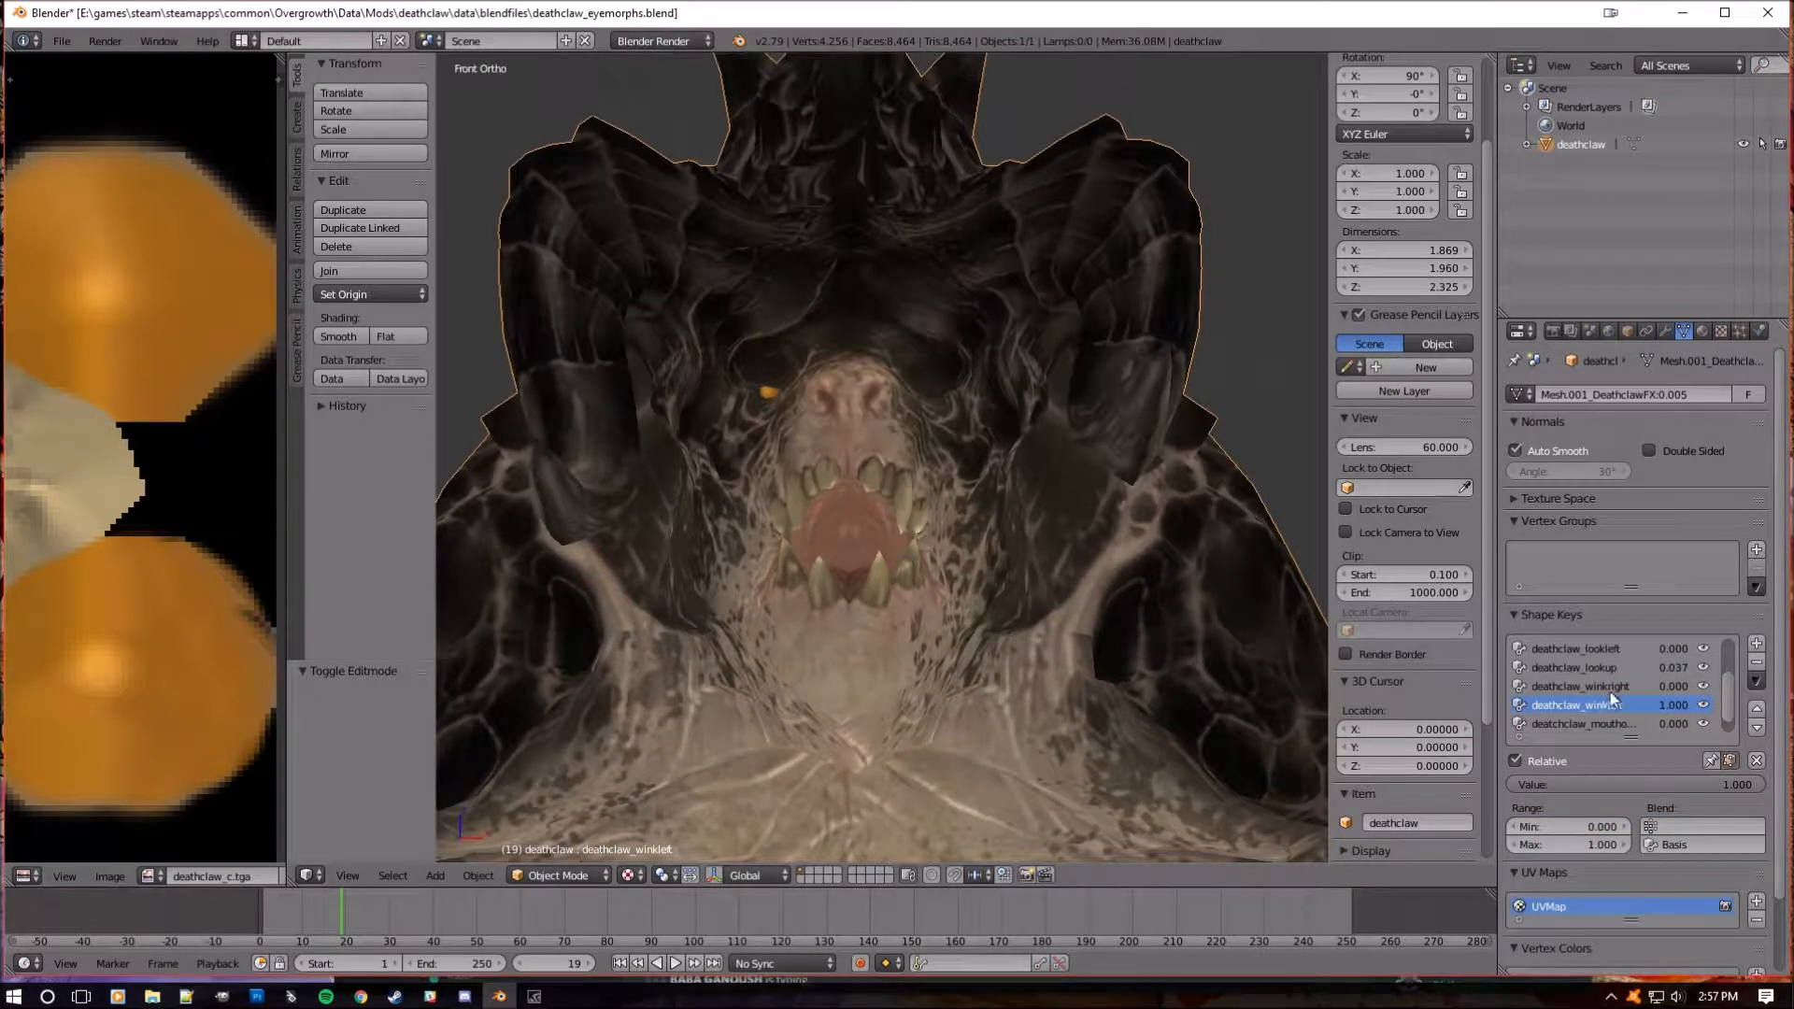
click(1579, 686)
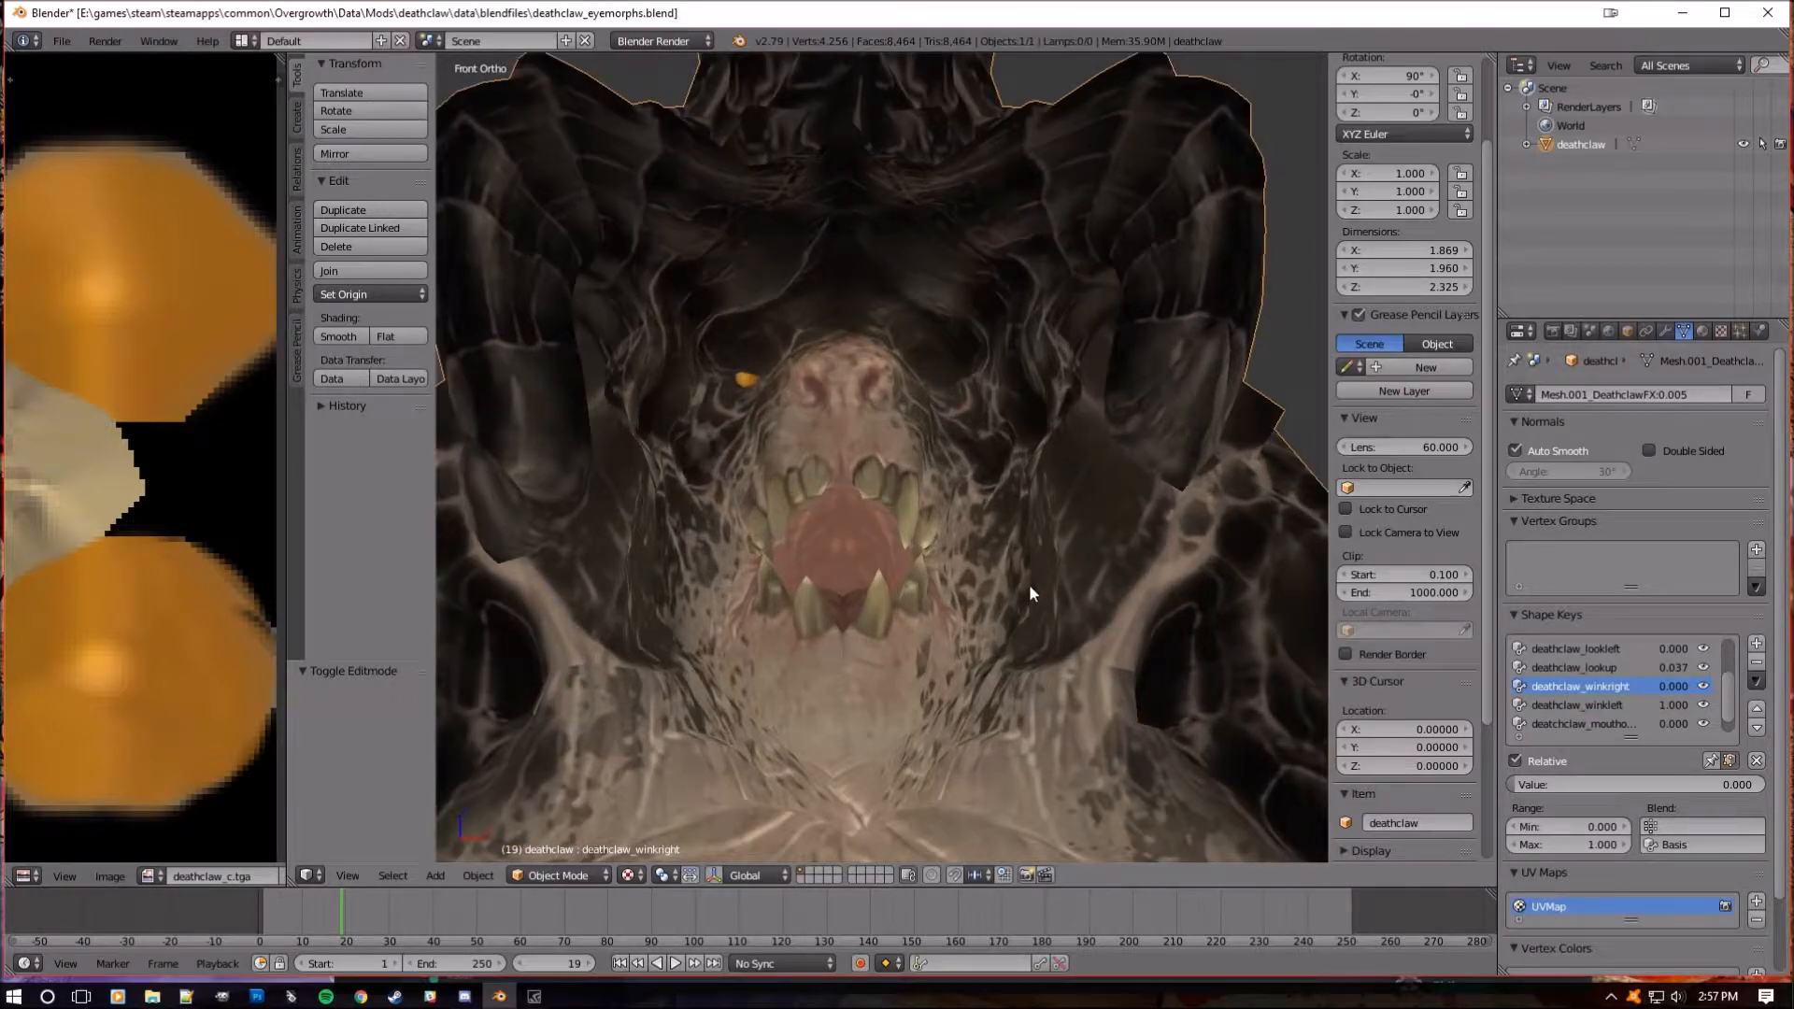
click(1581, 705)
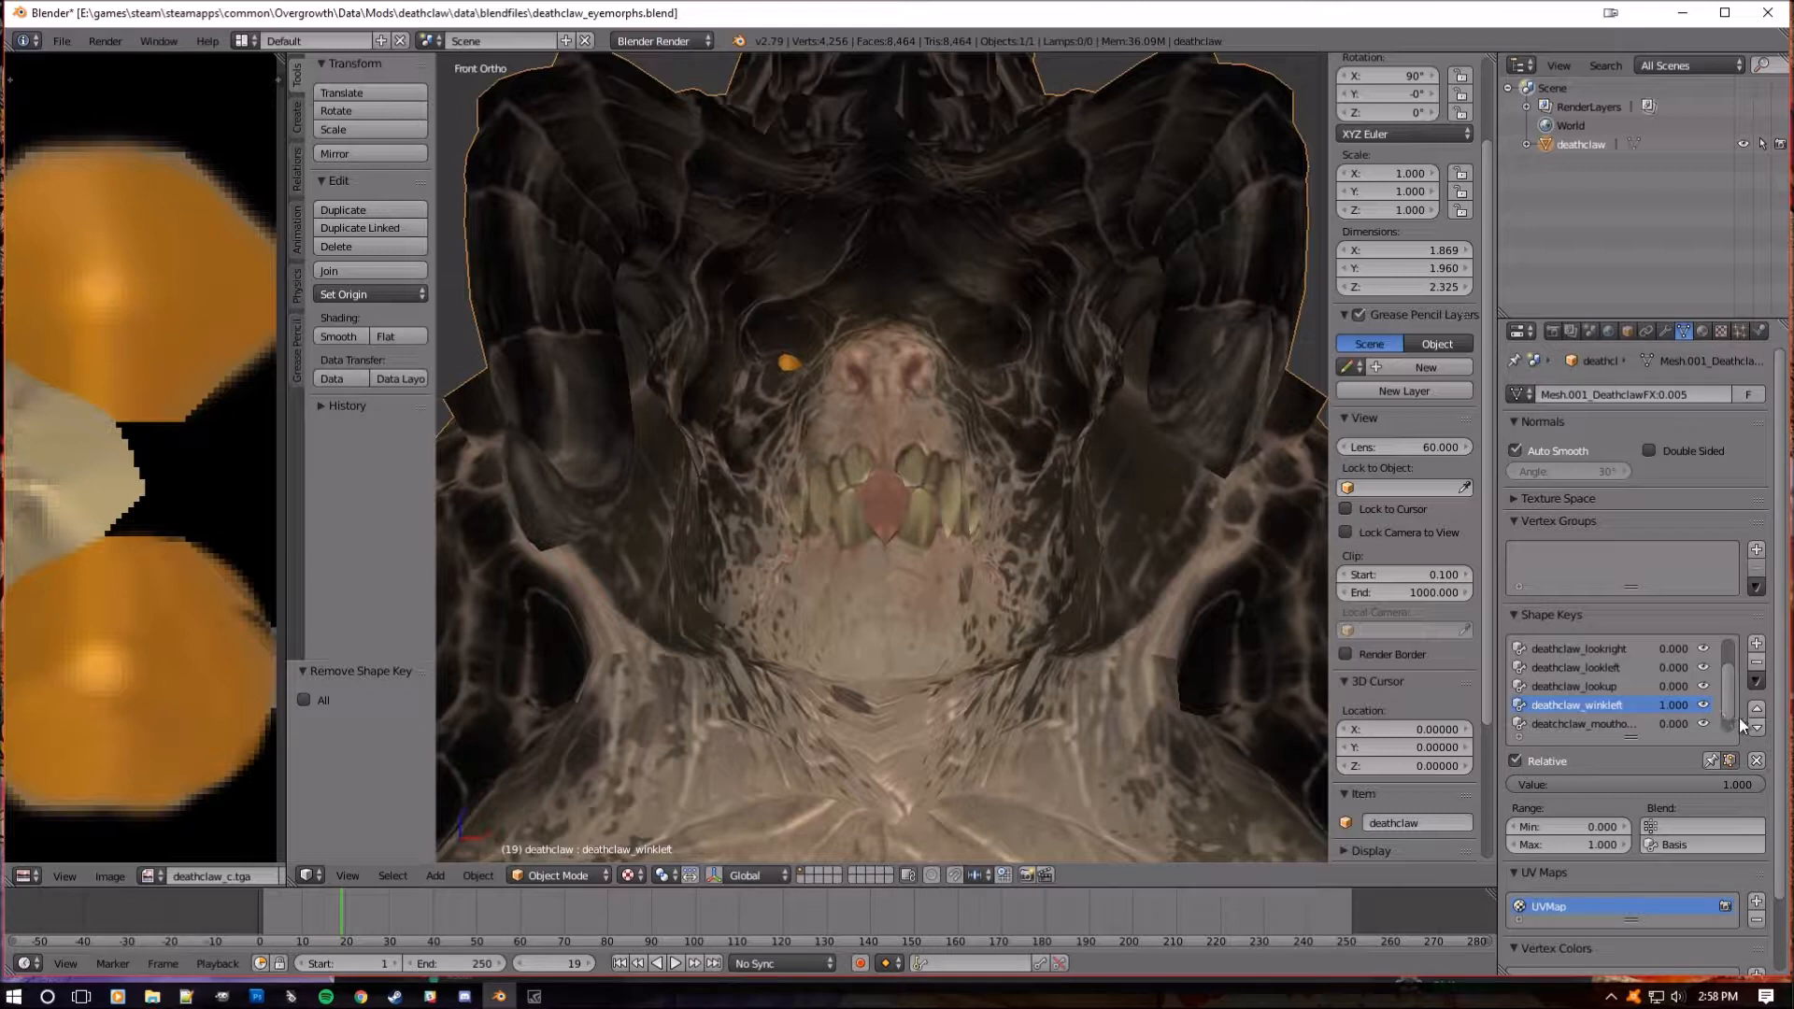
- Add a new shape key from the current mix and rename Key 8 to deathclaw_winkright
click(1757, 684)
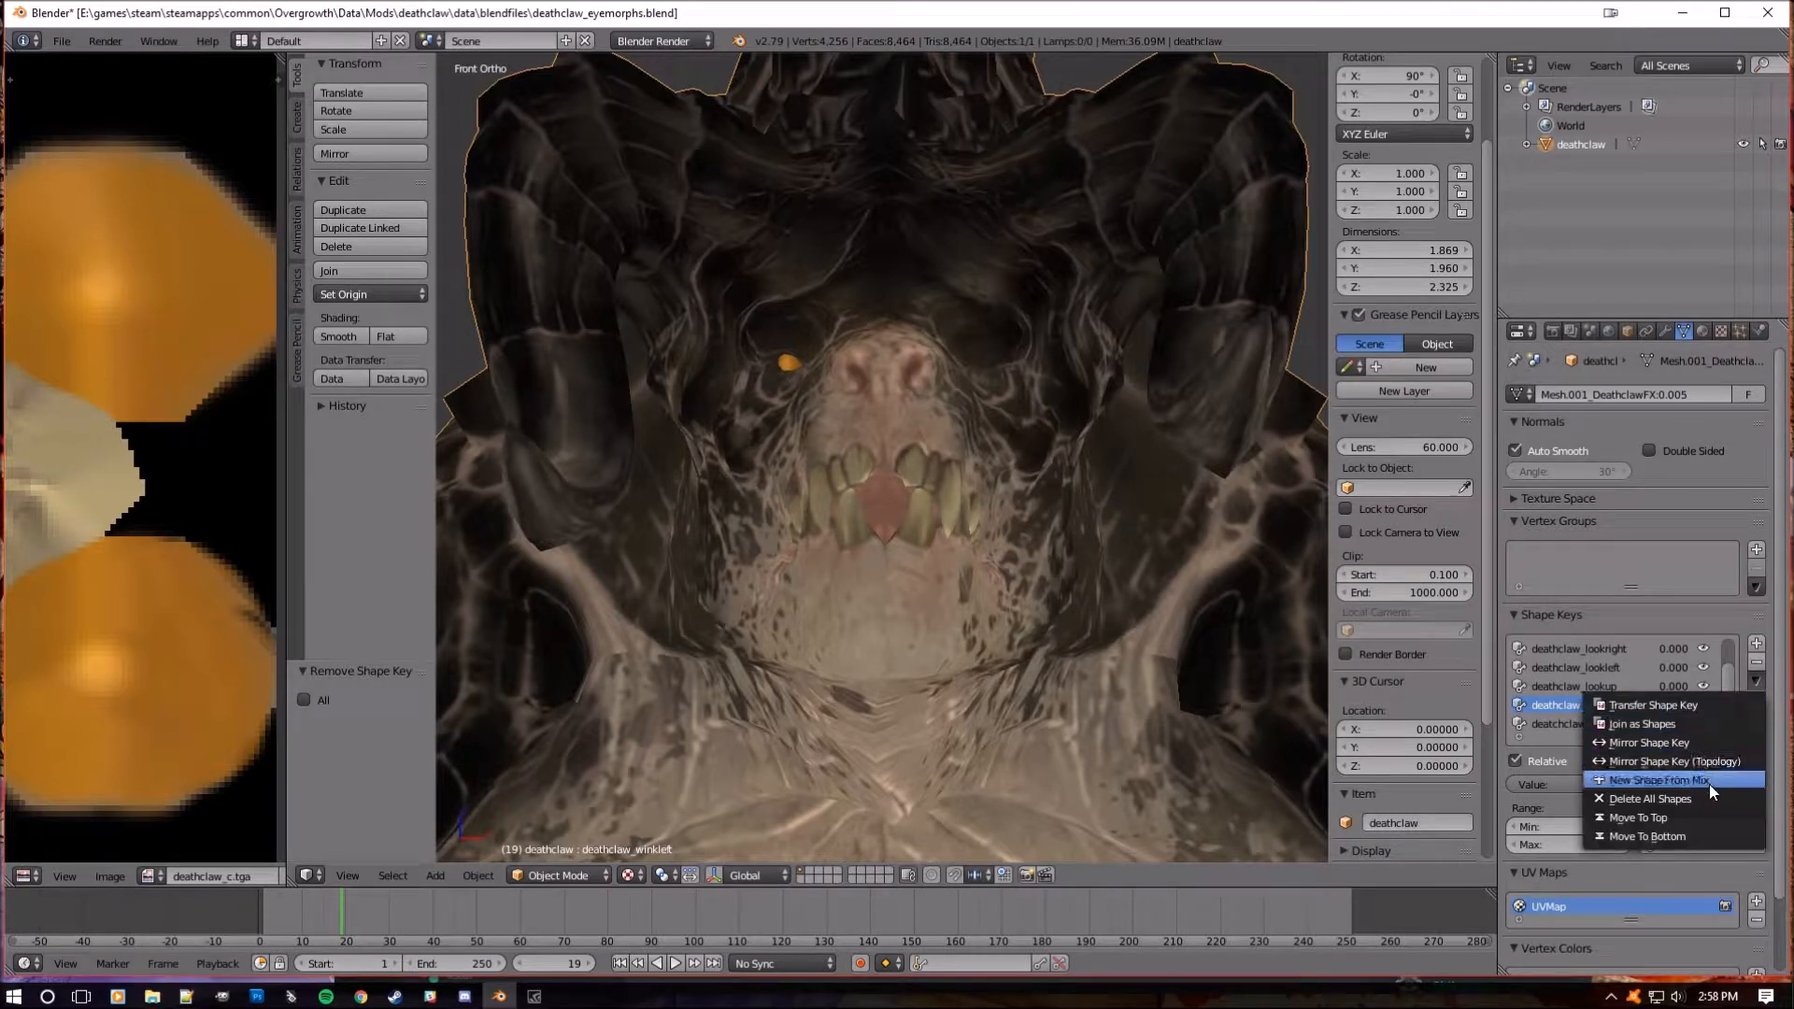
click(1645, 779)
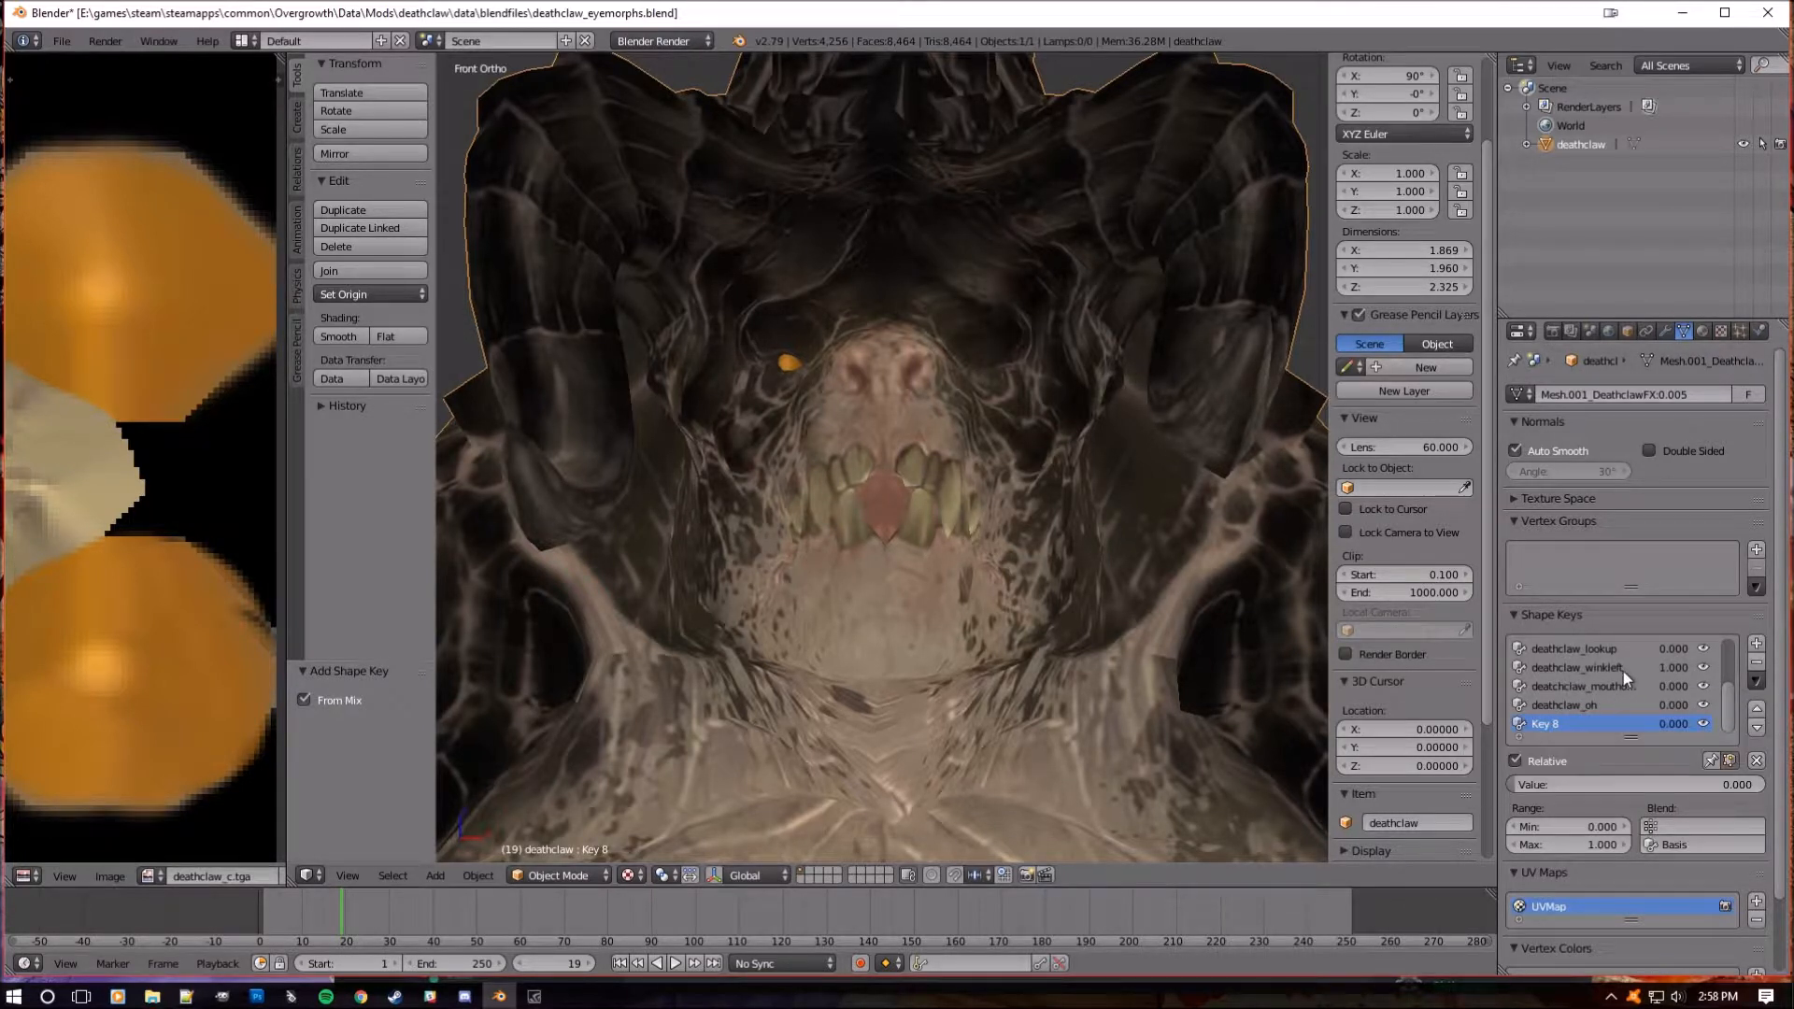
click(1577, 667)
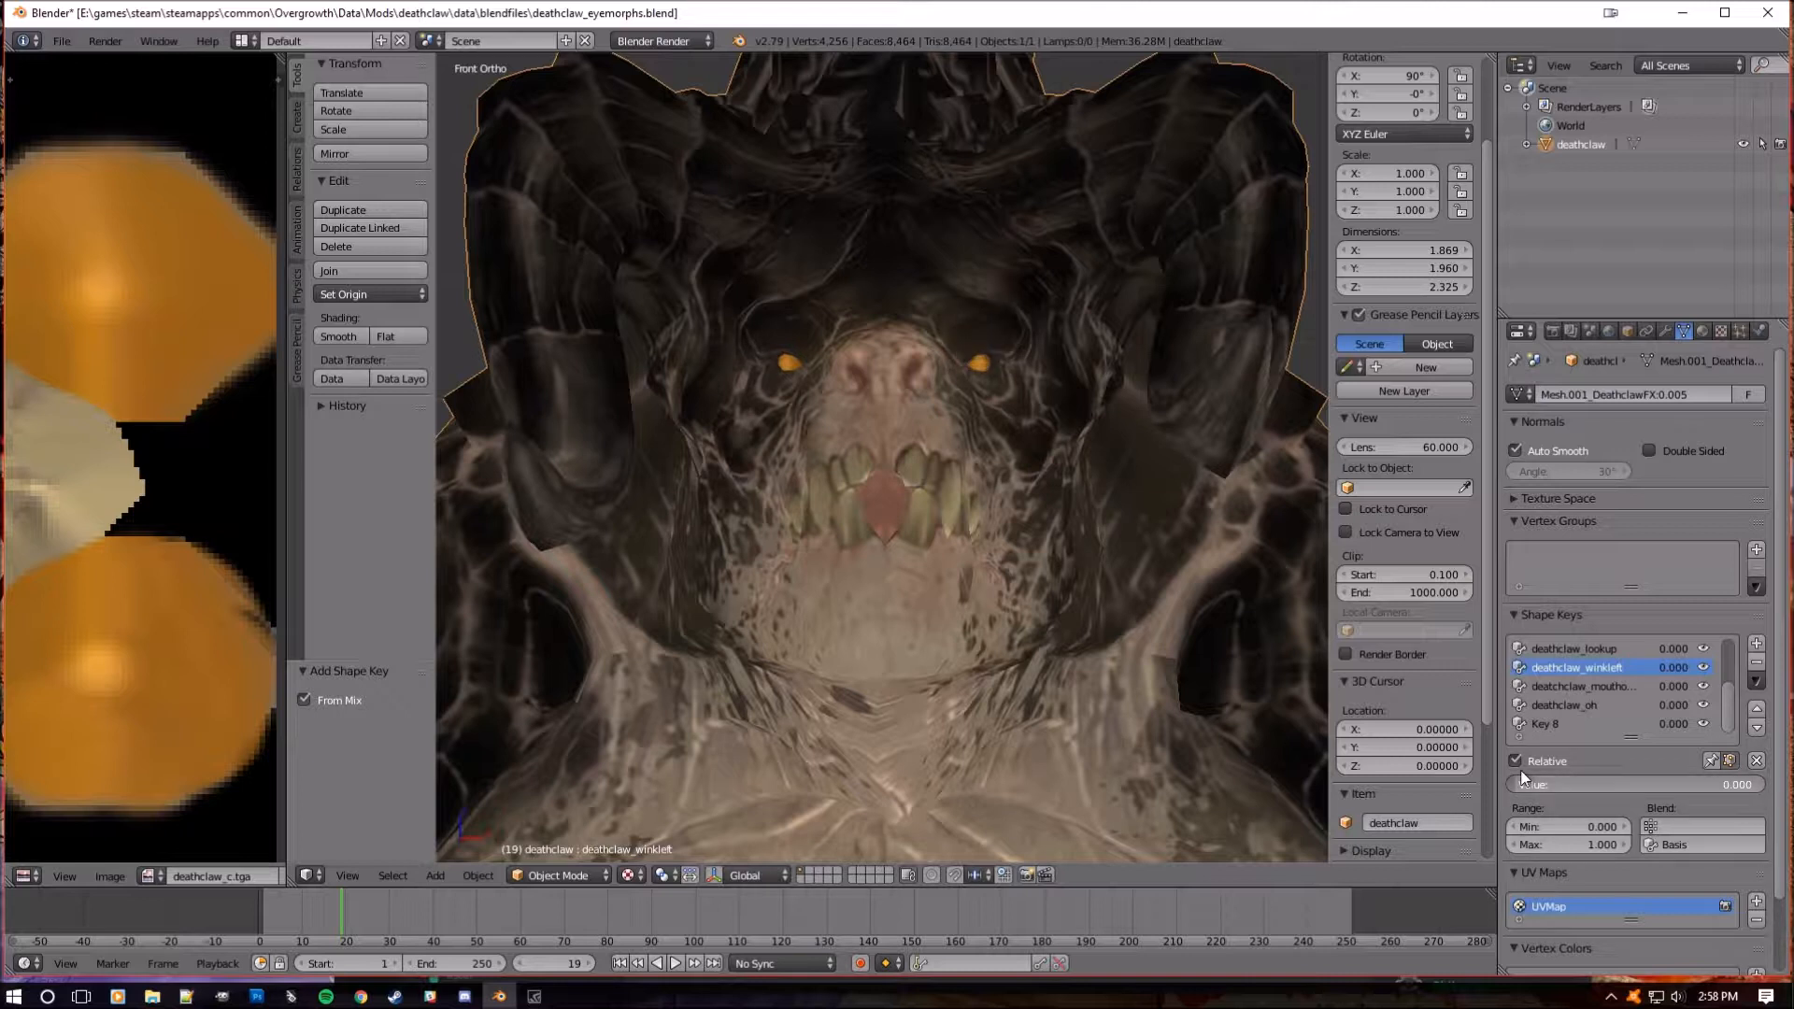
click(1555, 723)
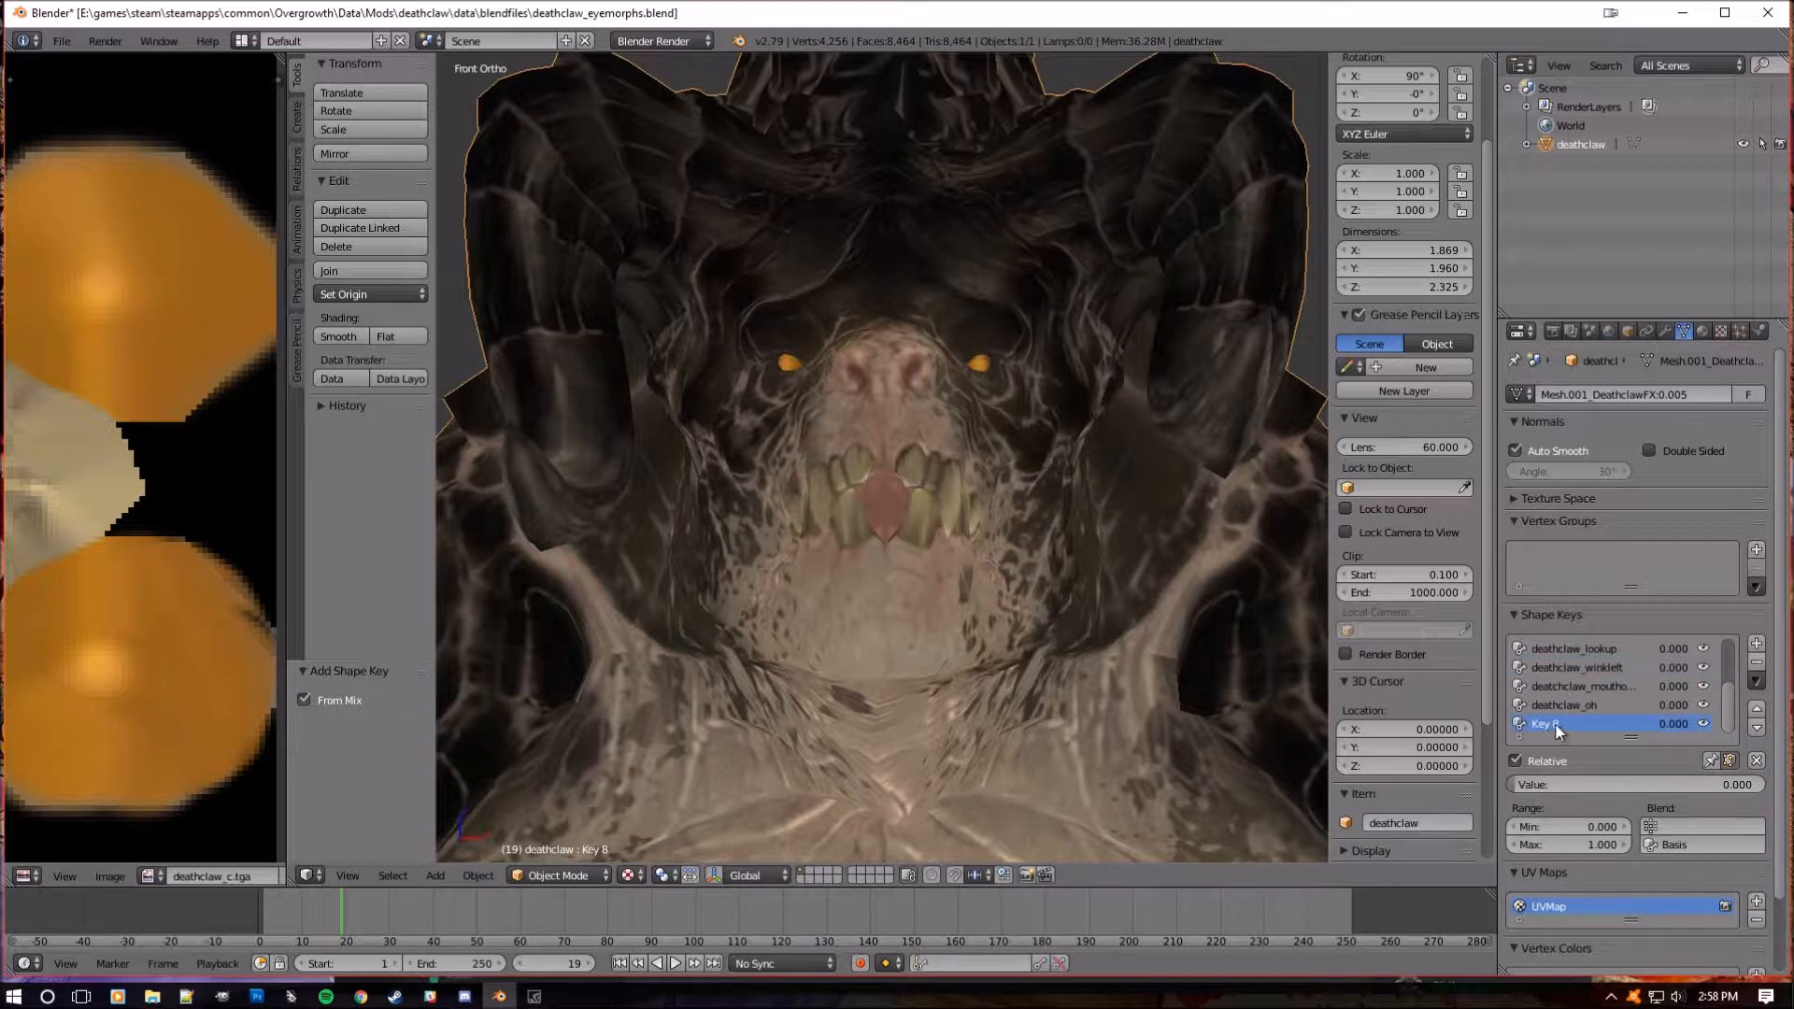
mouse_move(1563, 793)
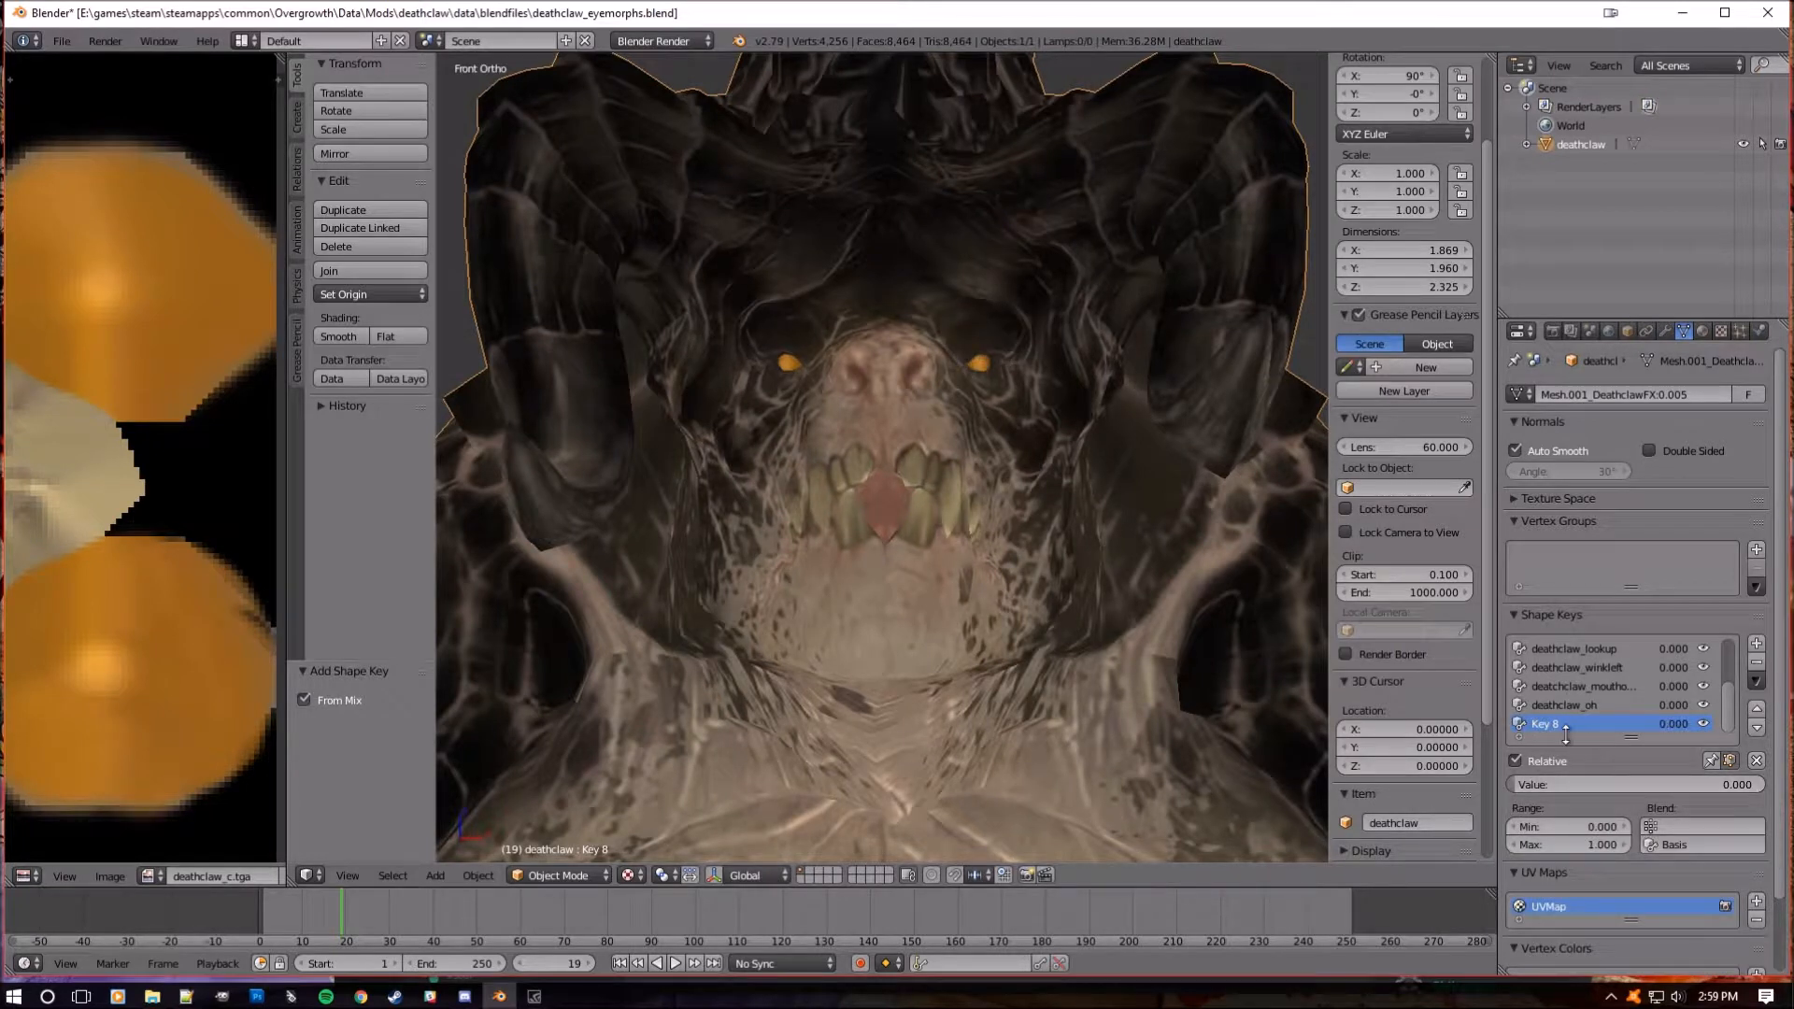
double_click(1544, 723)
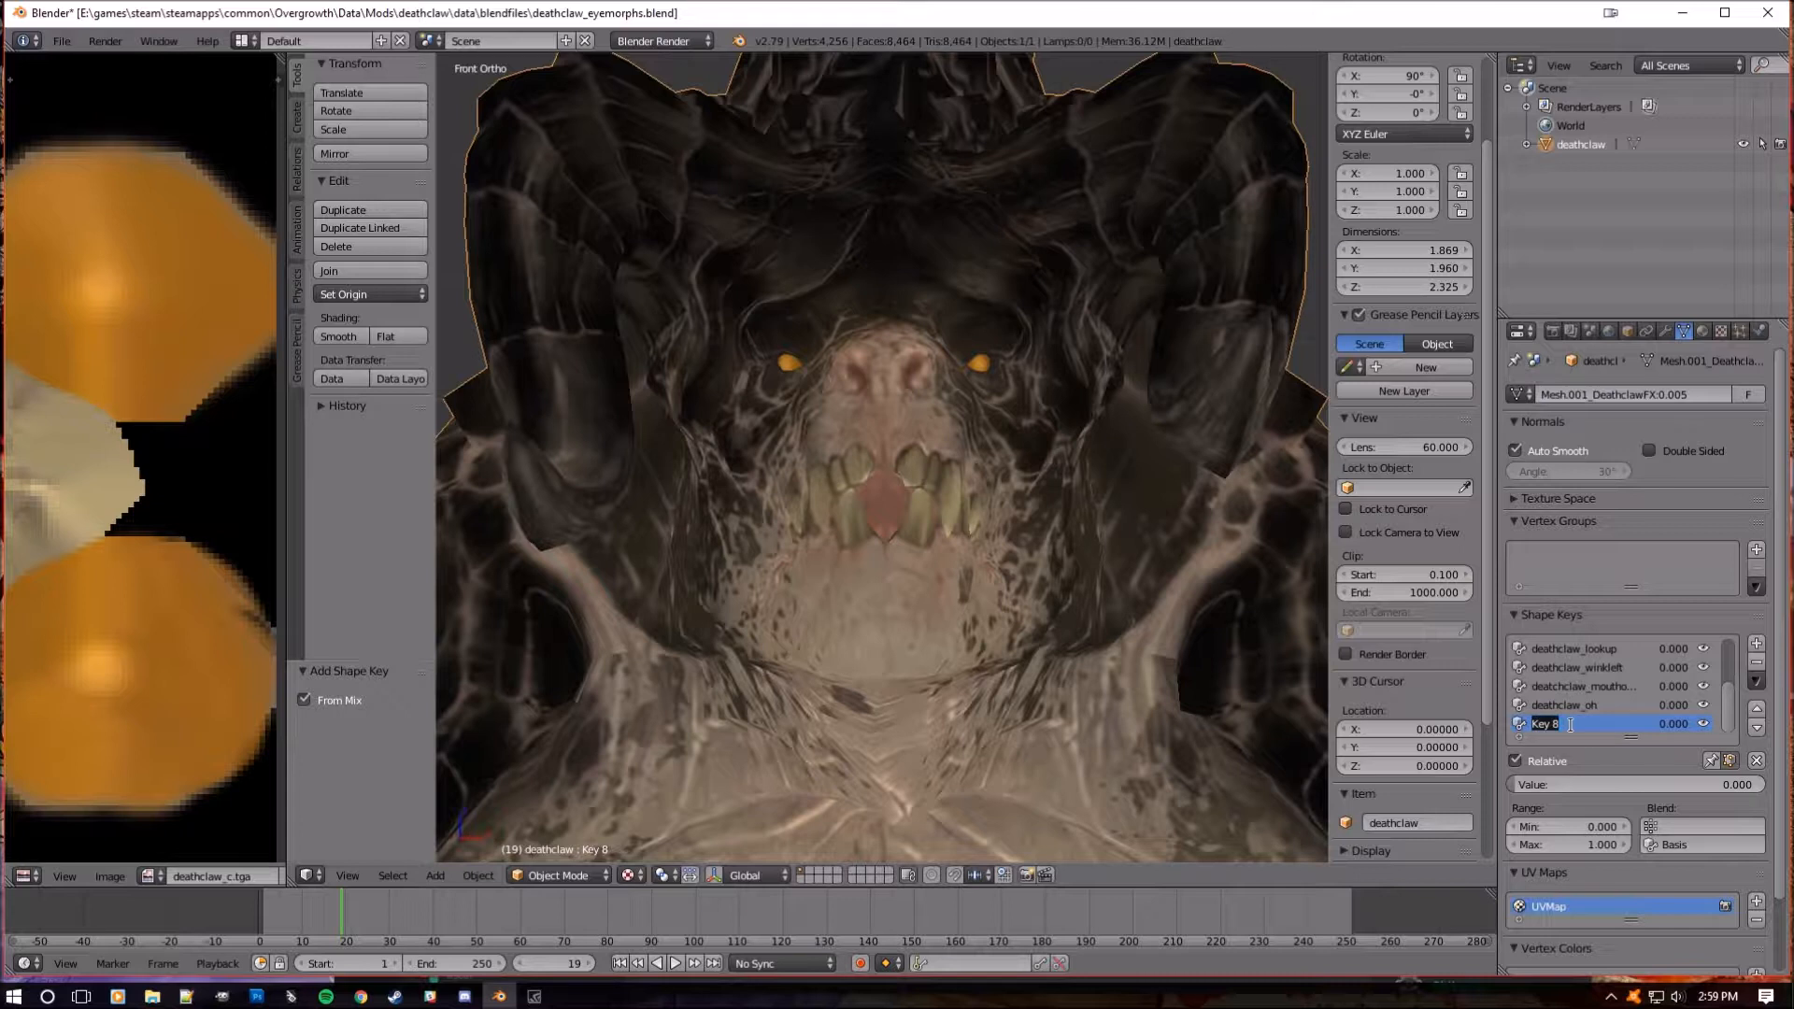
text(deathclaw_winkright)
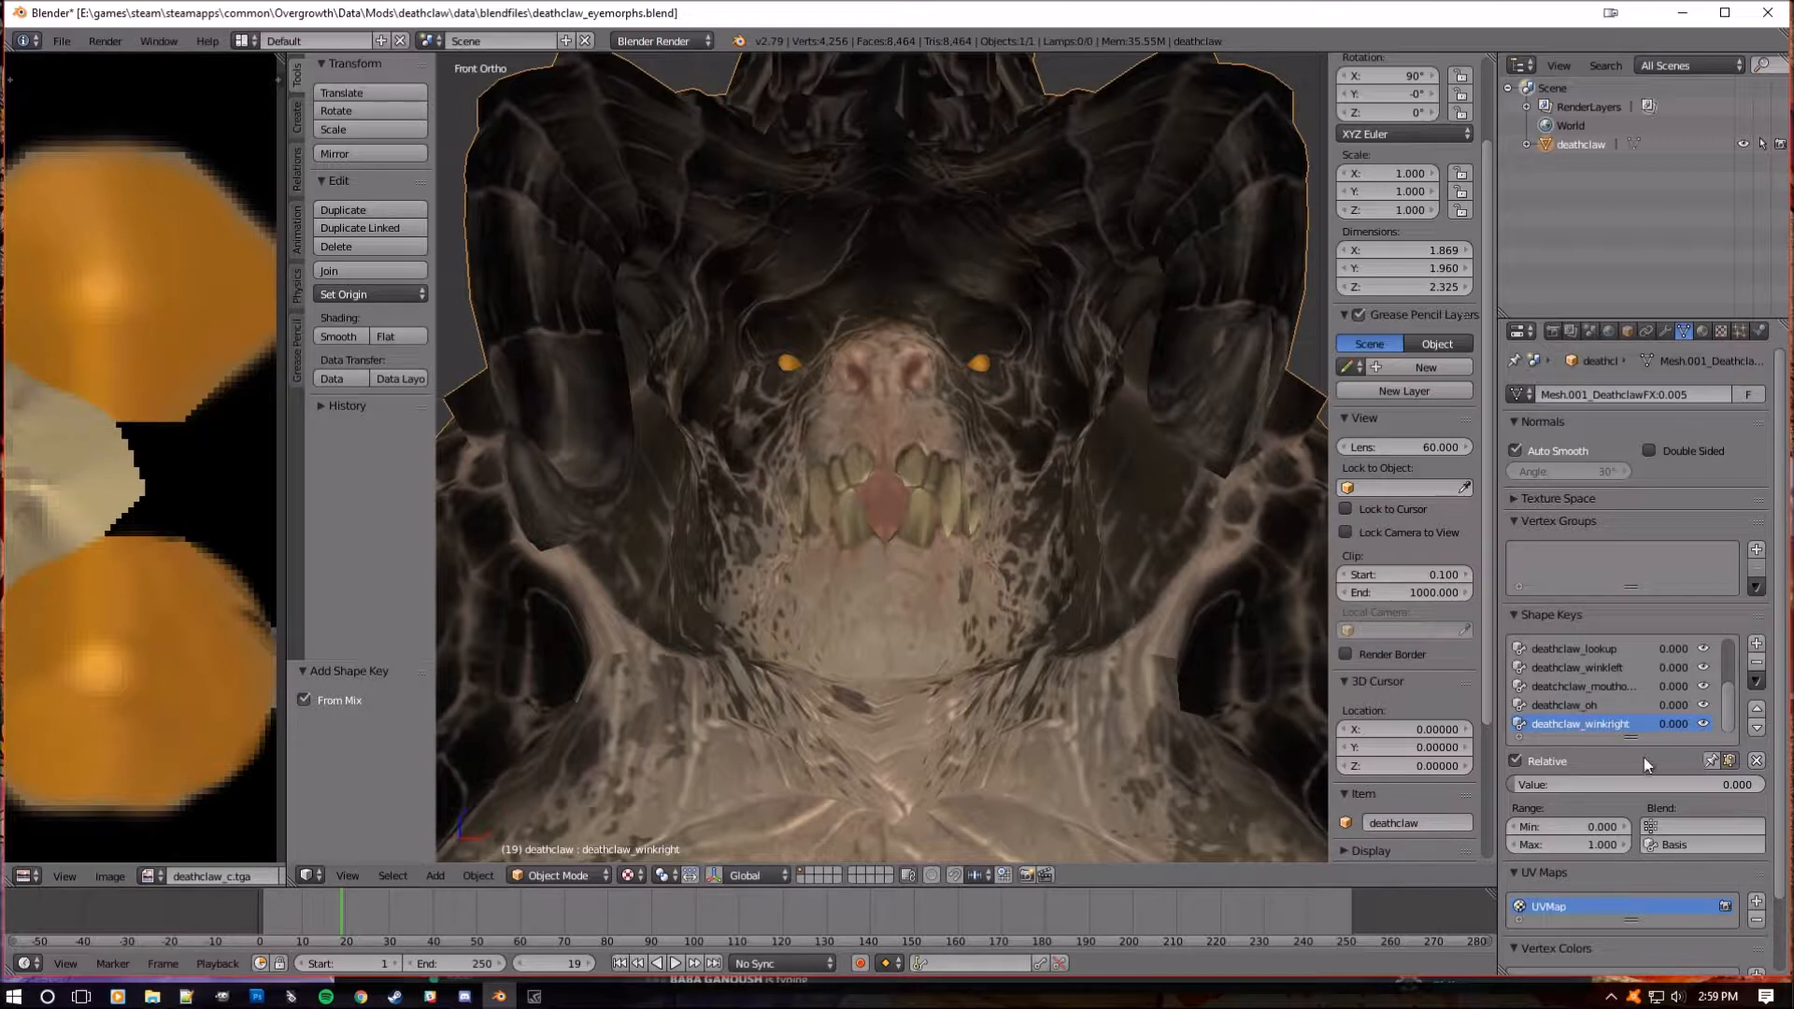
- Set deathclaw_winkright to value 1.0 and mirror the shape key onto the other eye
drag(1638, 784, 1740, 784)
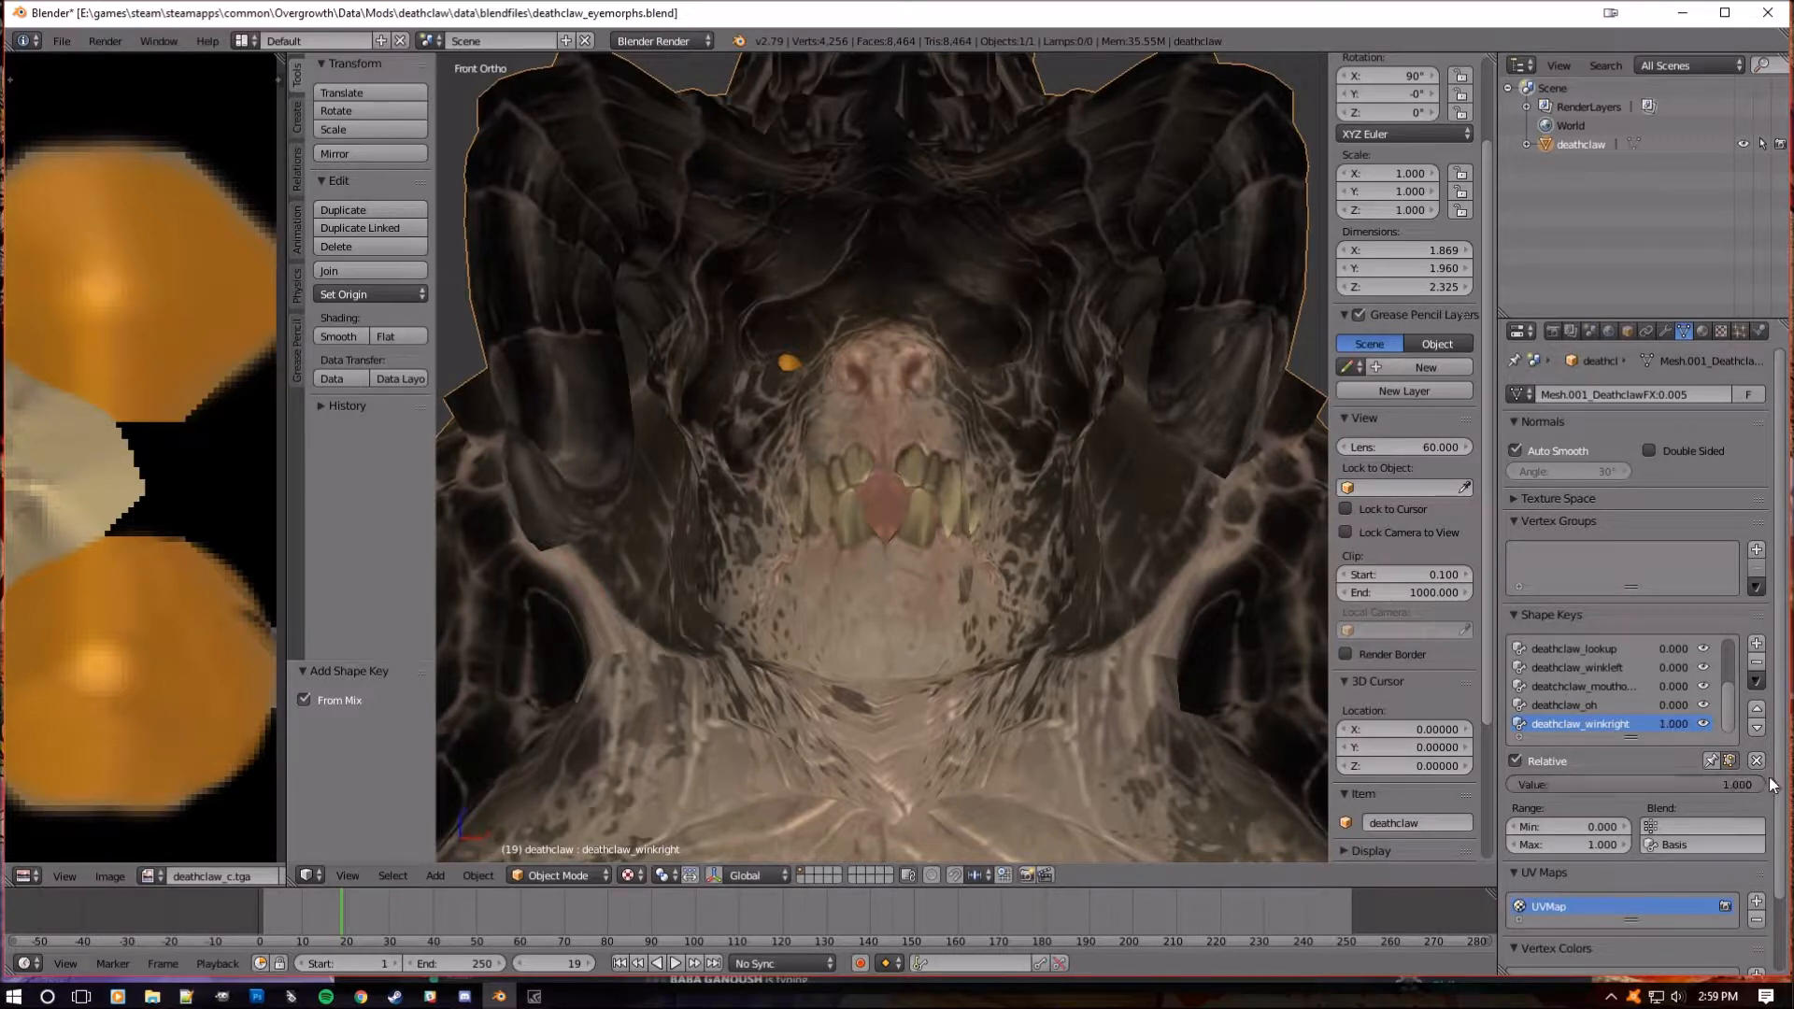
click(1757, 680)
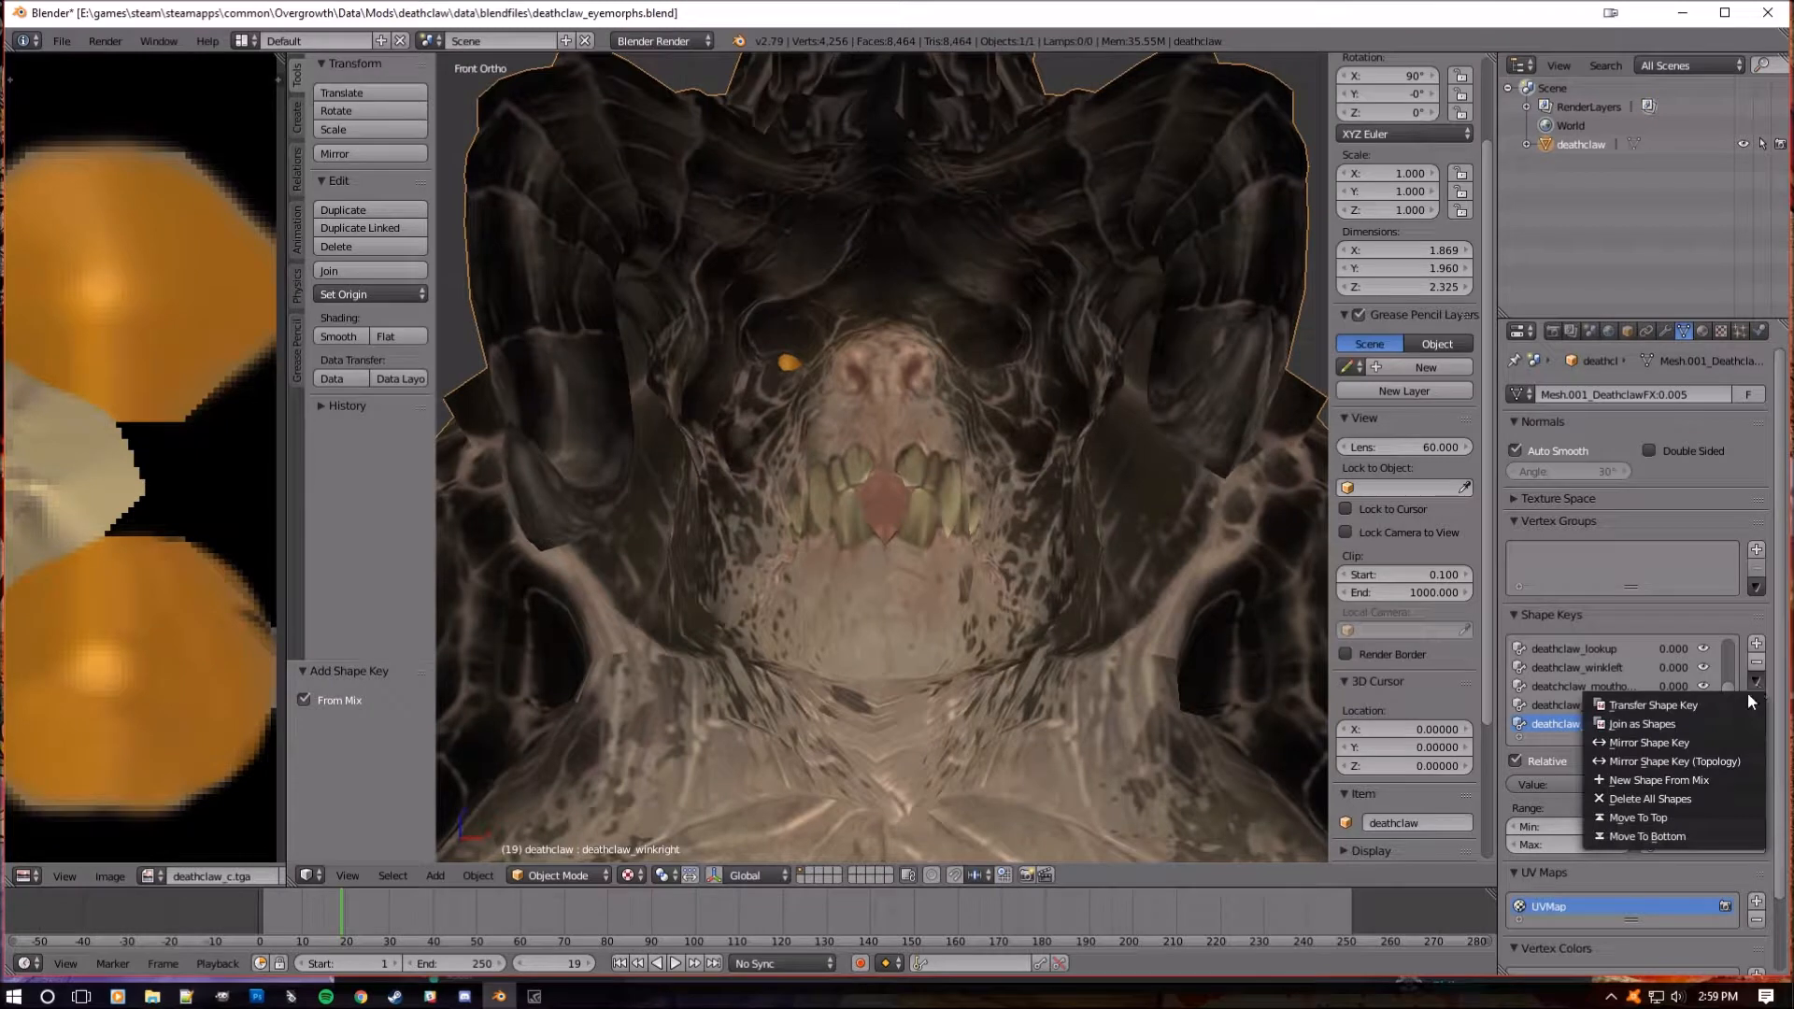
click(1647, 742)
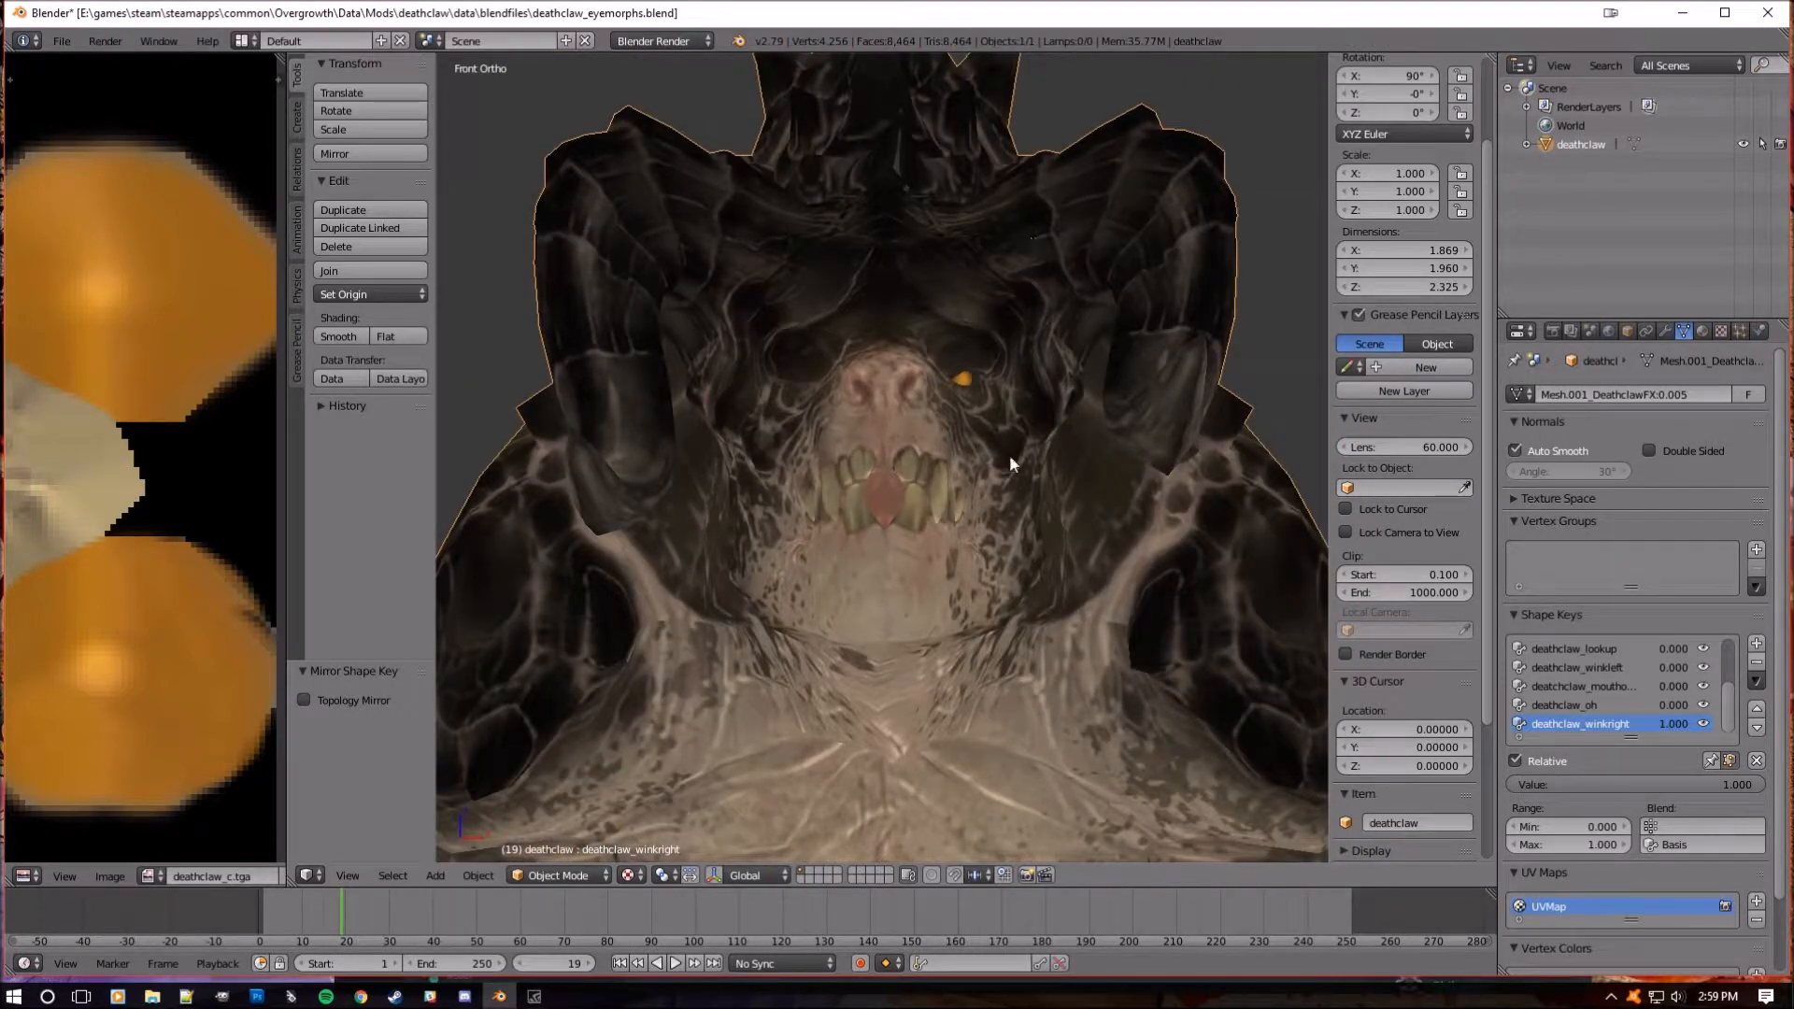
click(61, 41)
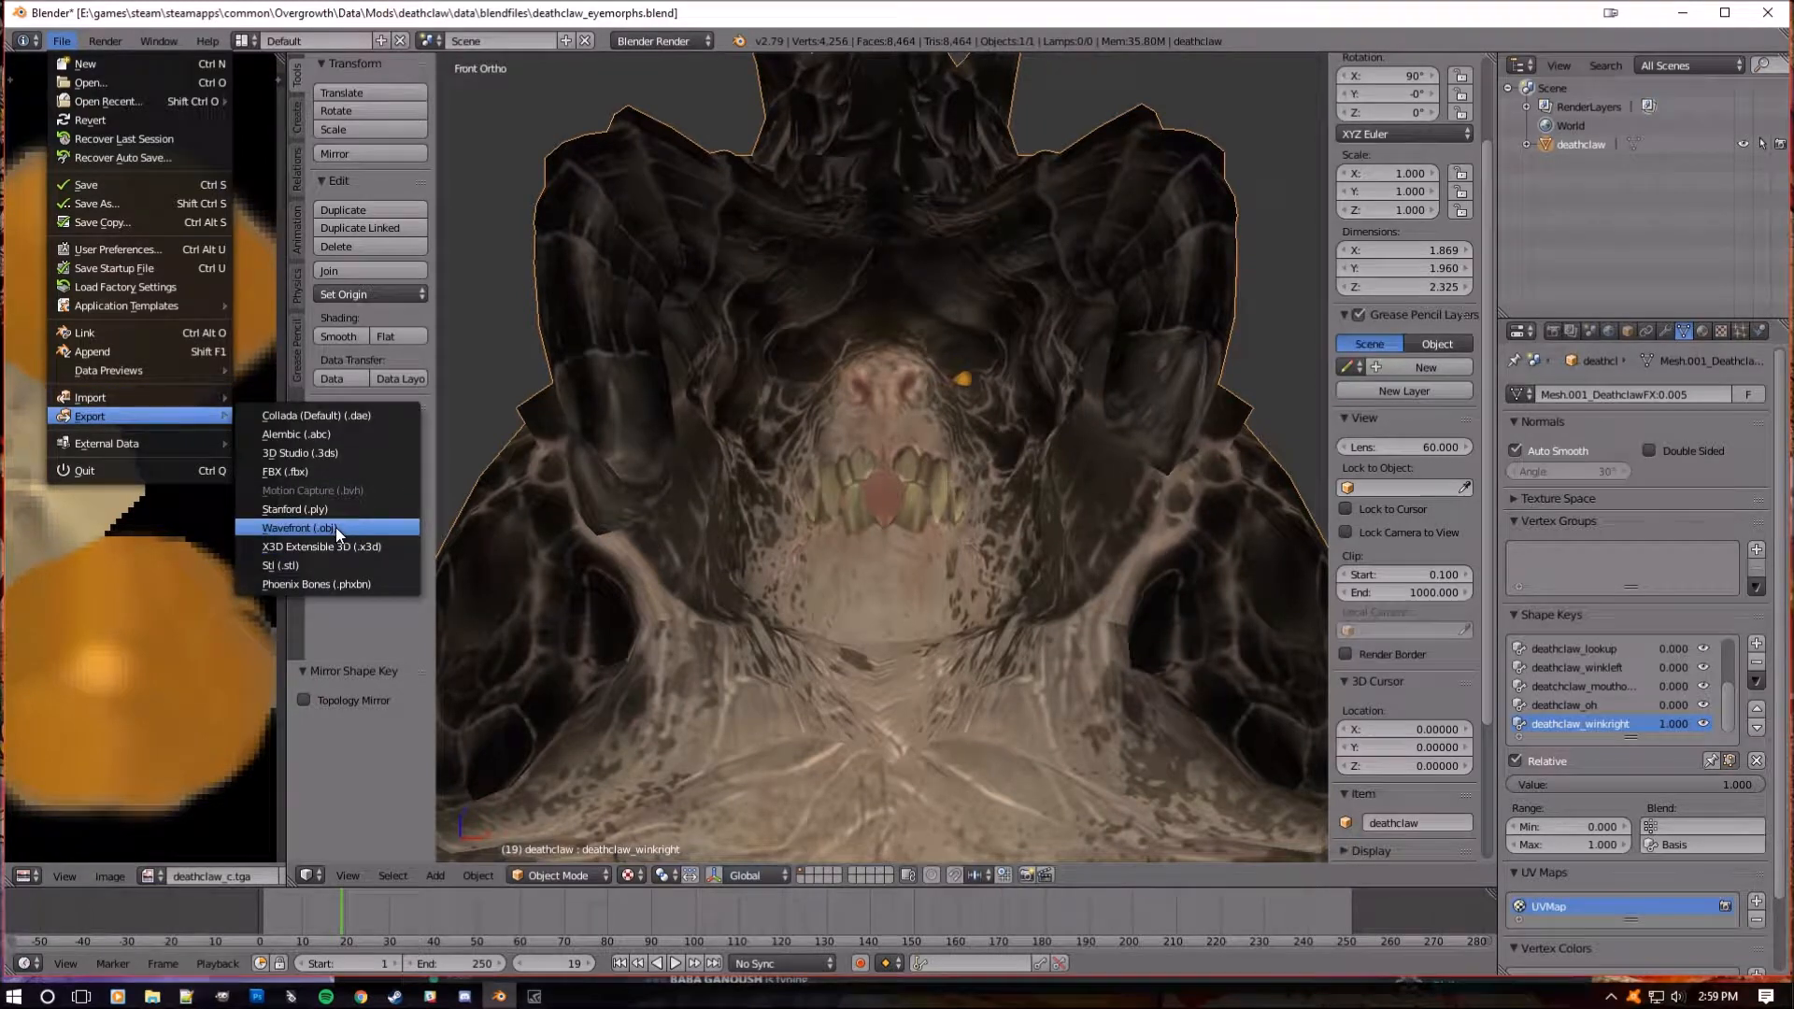
- Export the winking mesh as Wavefront OBJ deathclaw_wink_r.obj into the deathclaw models folder
click(297, 527)
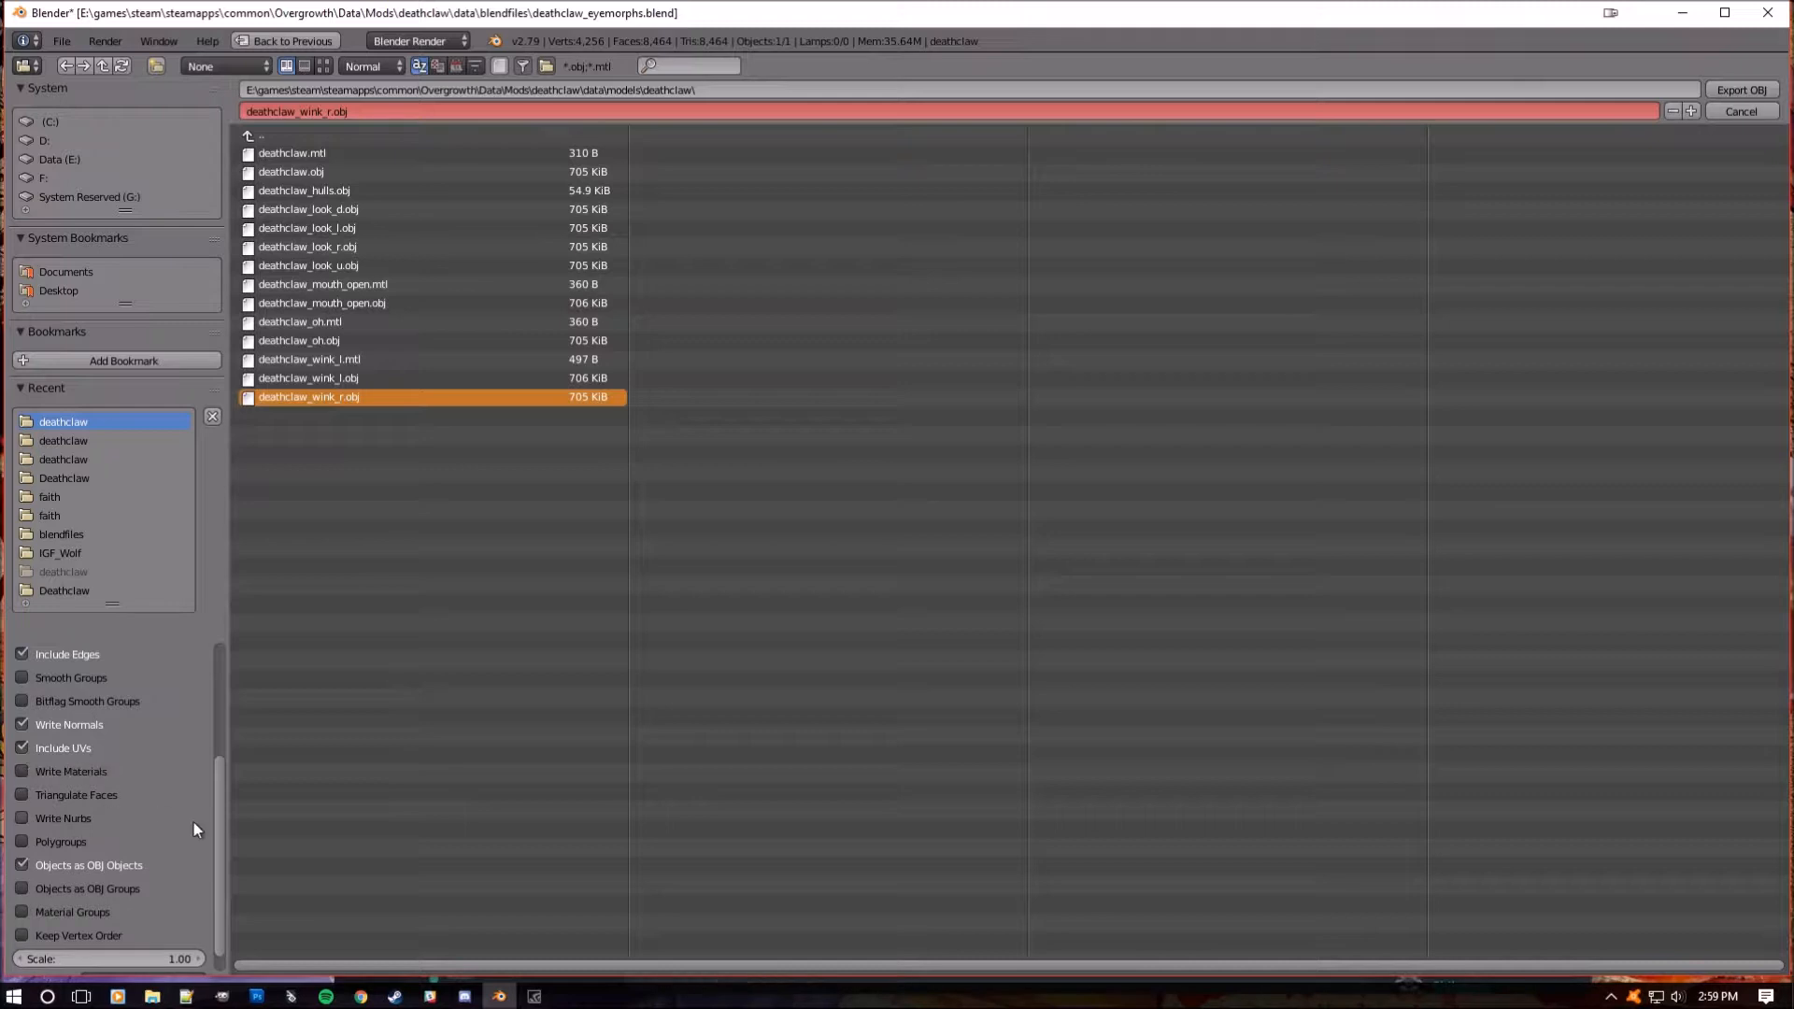
mouse_move(221, 798)
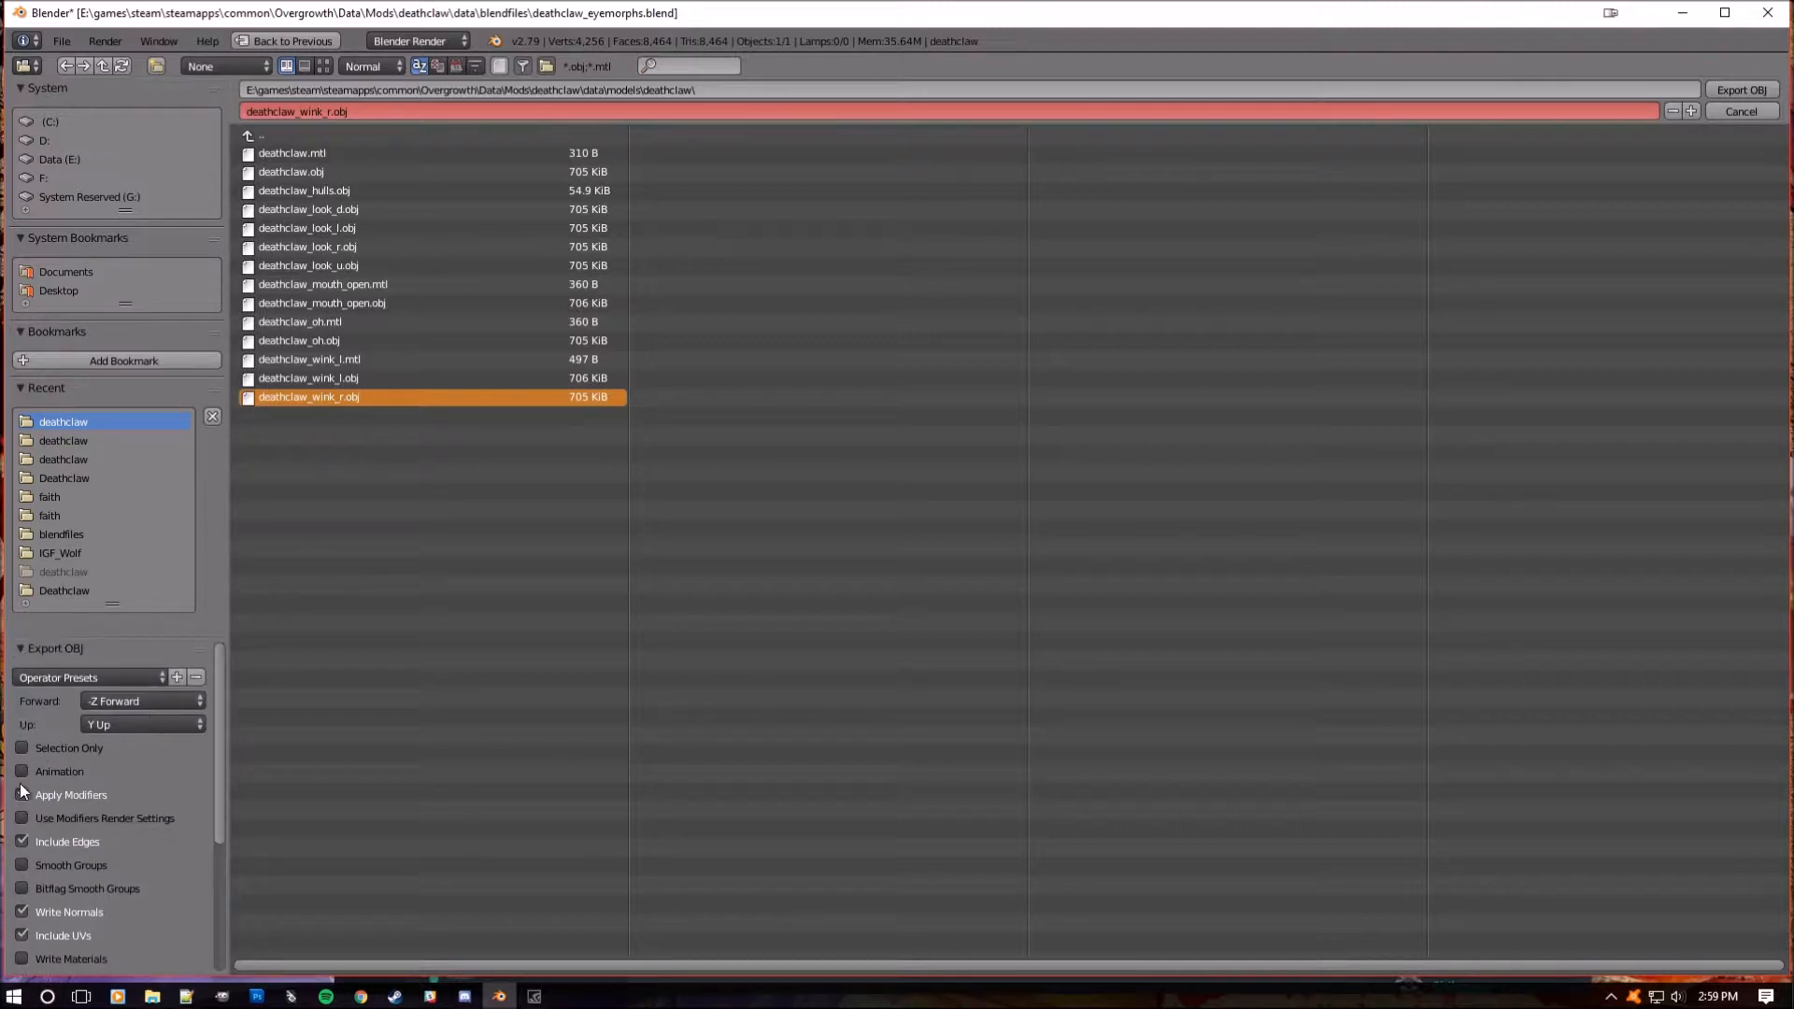
click(1746, 90)
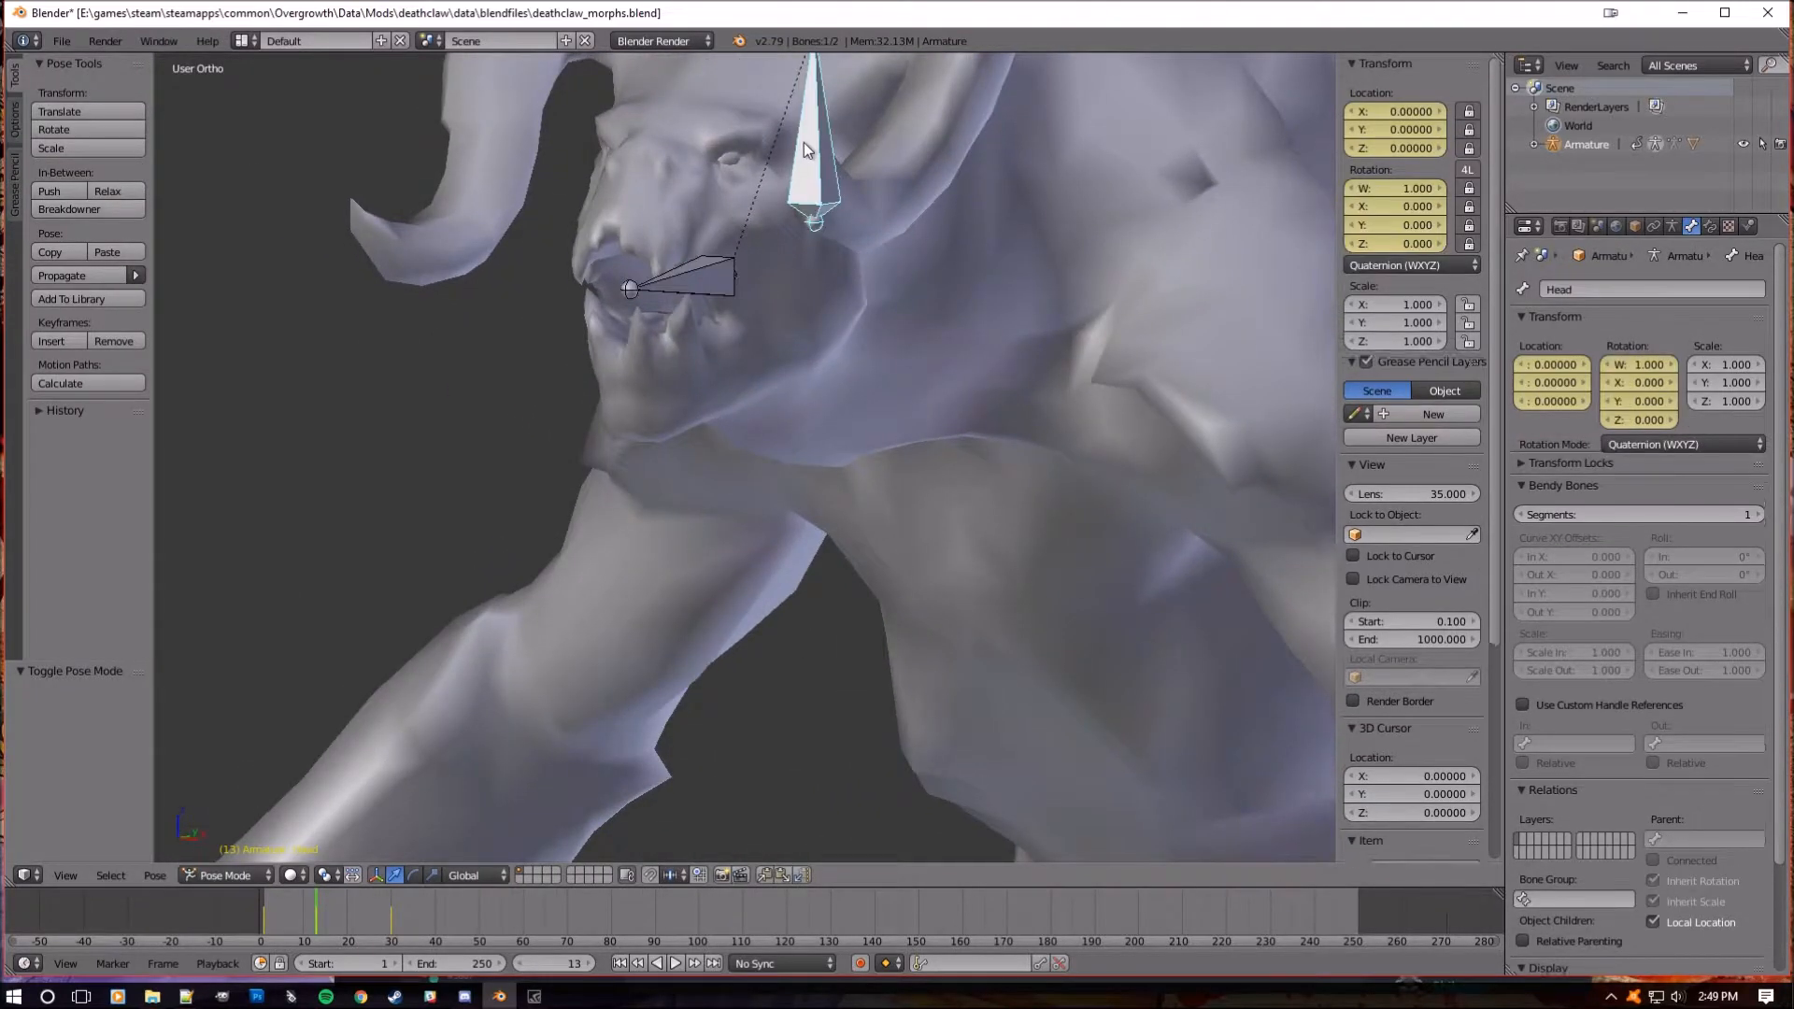
- Select the jaw bone and scrub the timeline through frames 1 and 15 to the open pose at frame 30
click(701, 280)
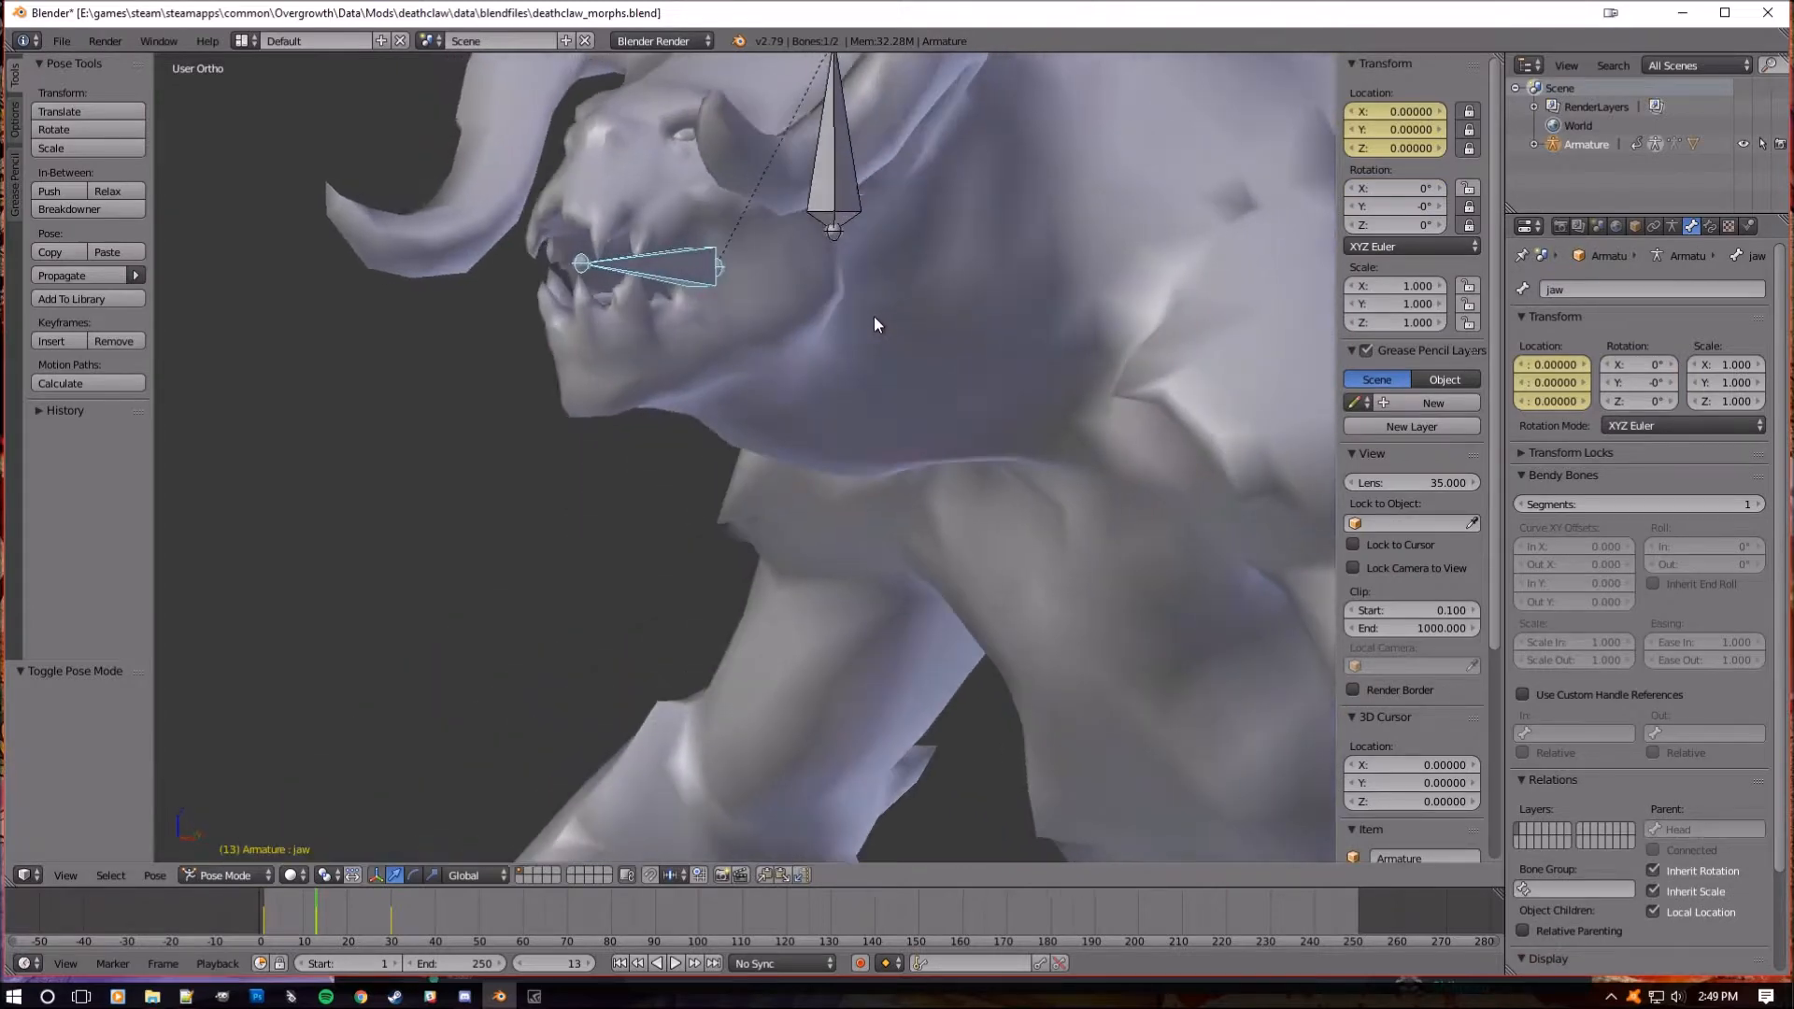
drag(875, 323, 847, 424)
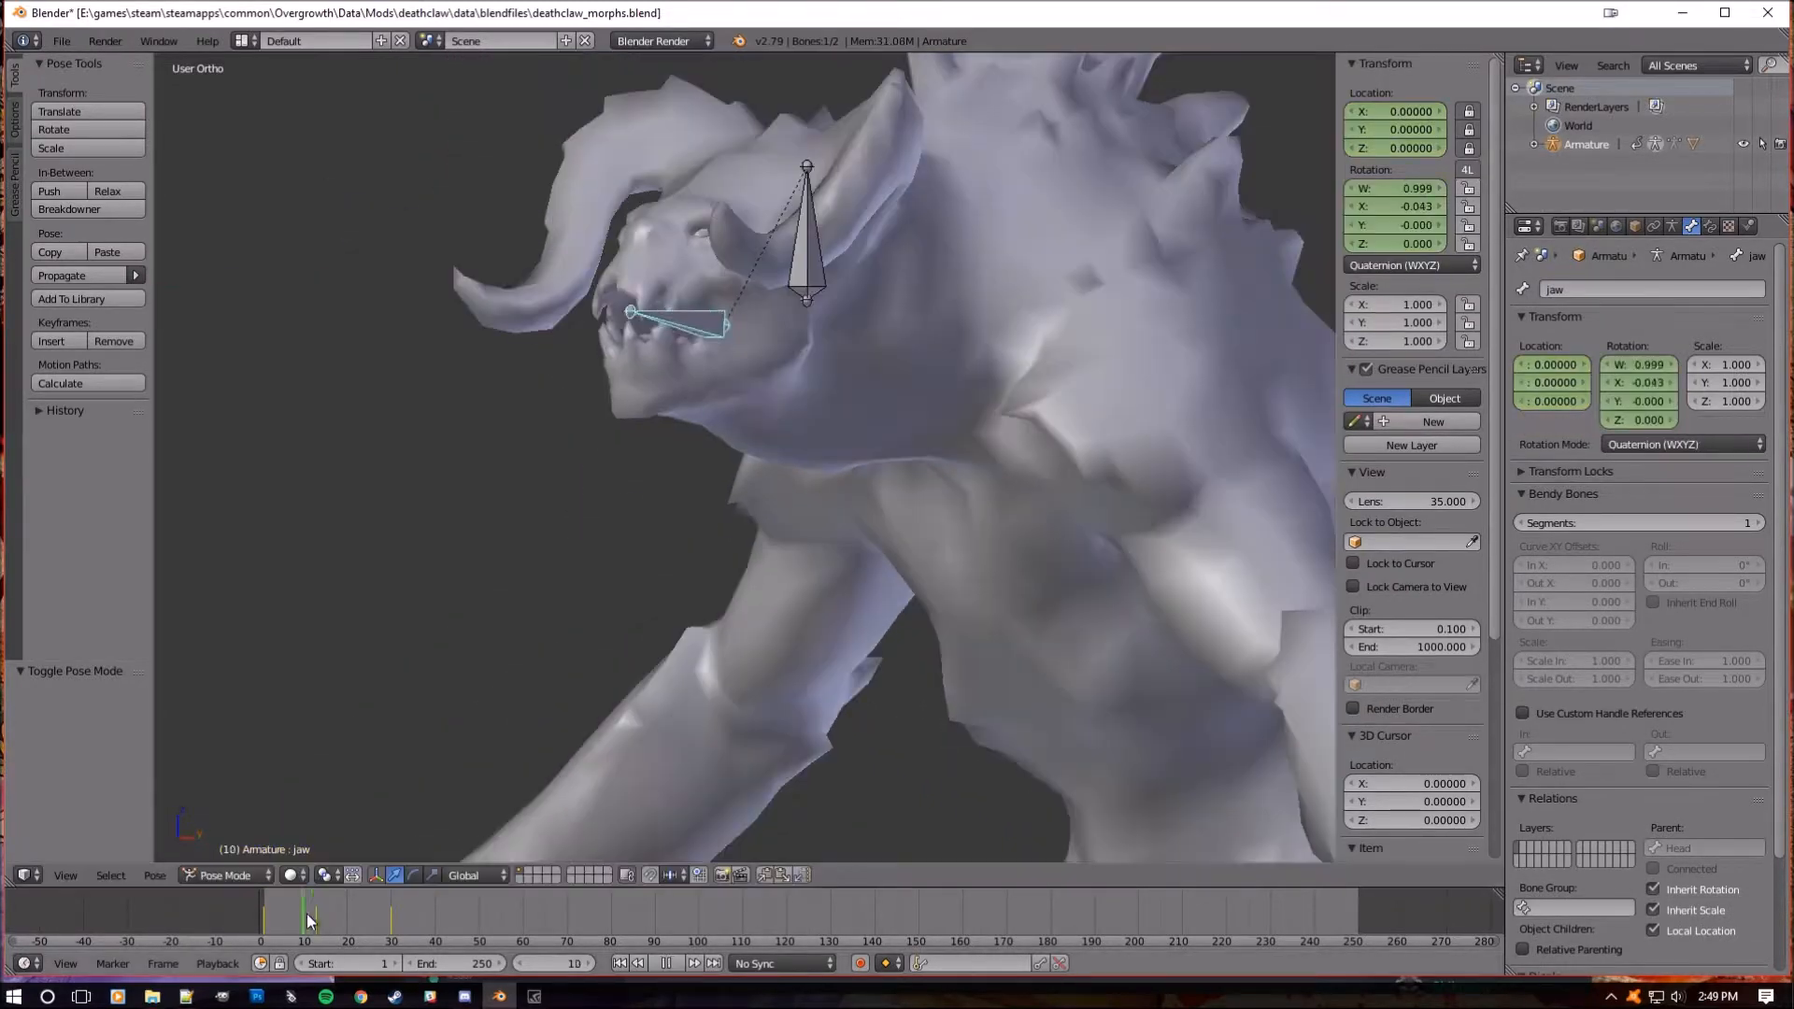
click(266, 925)
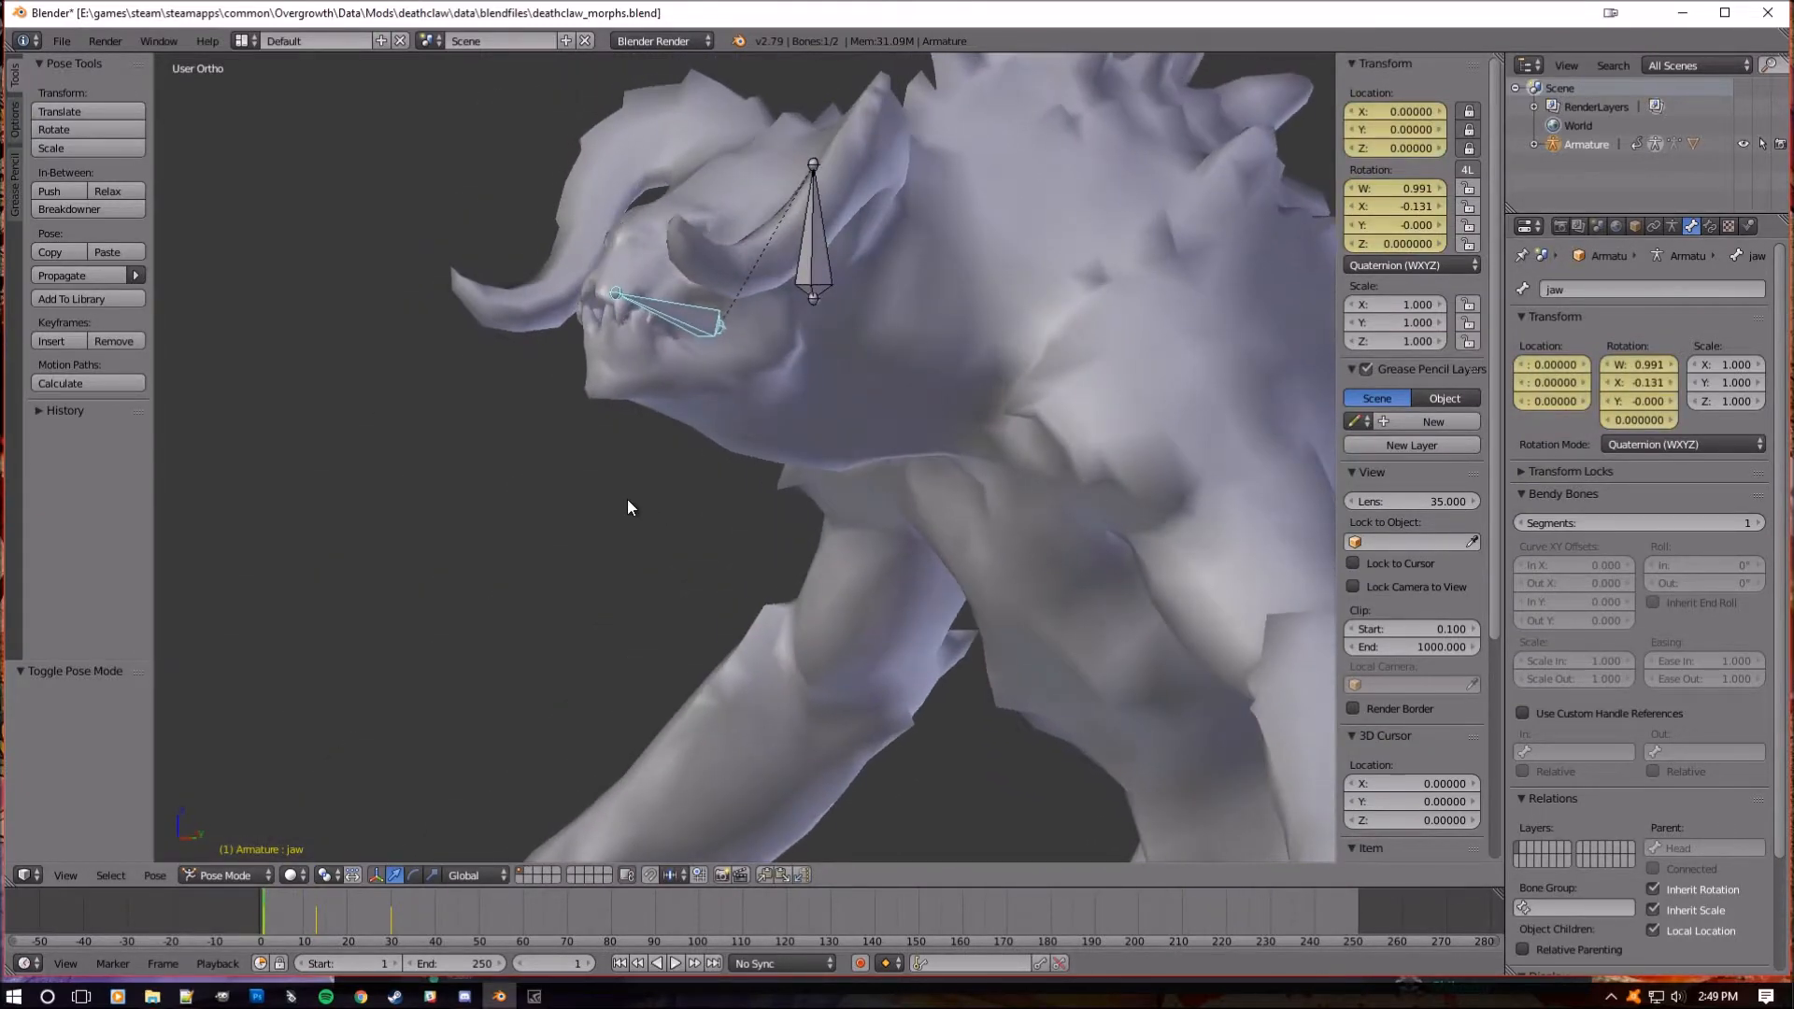
click(317, 938)
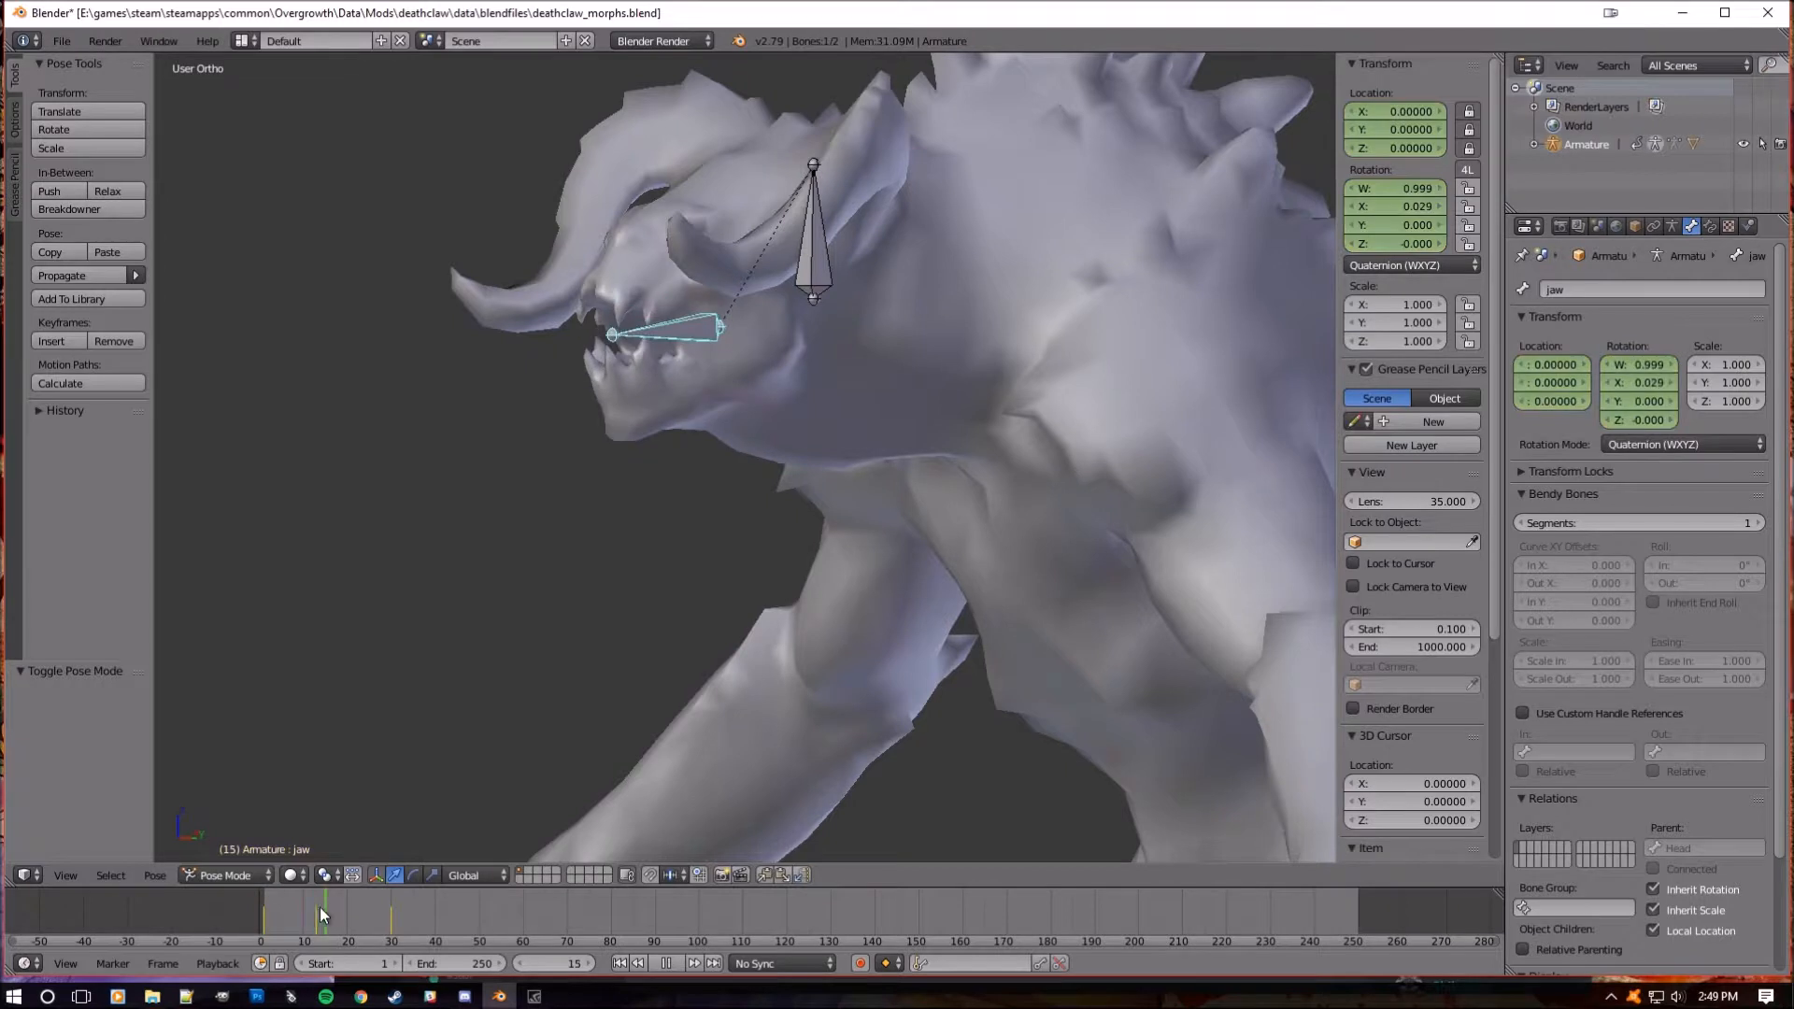
click(317, 916)
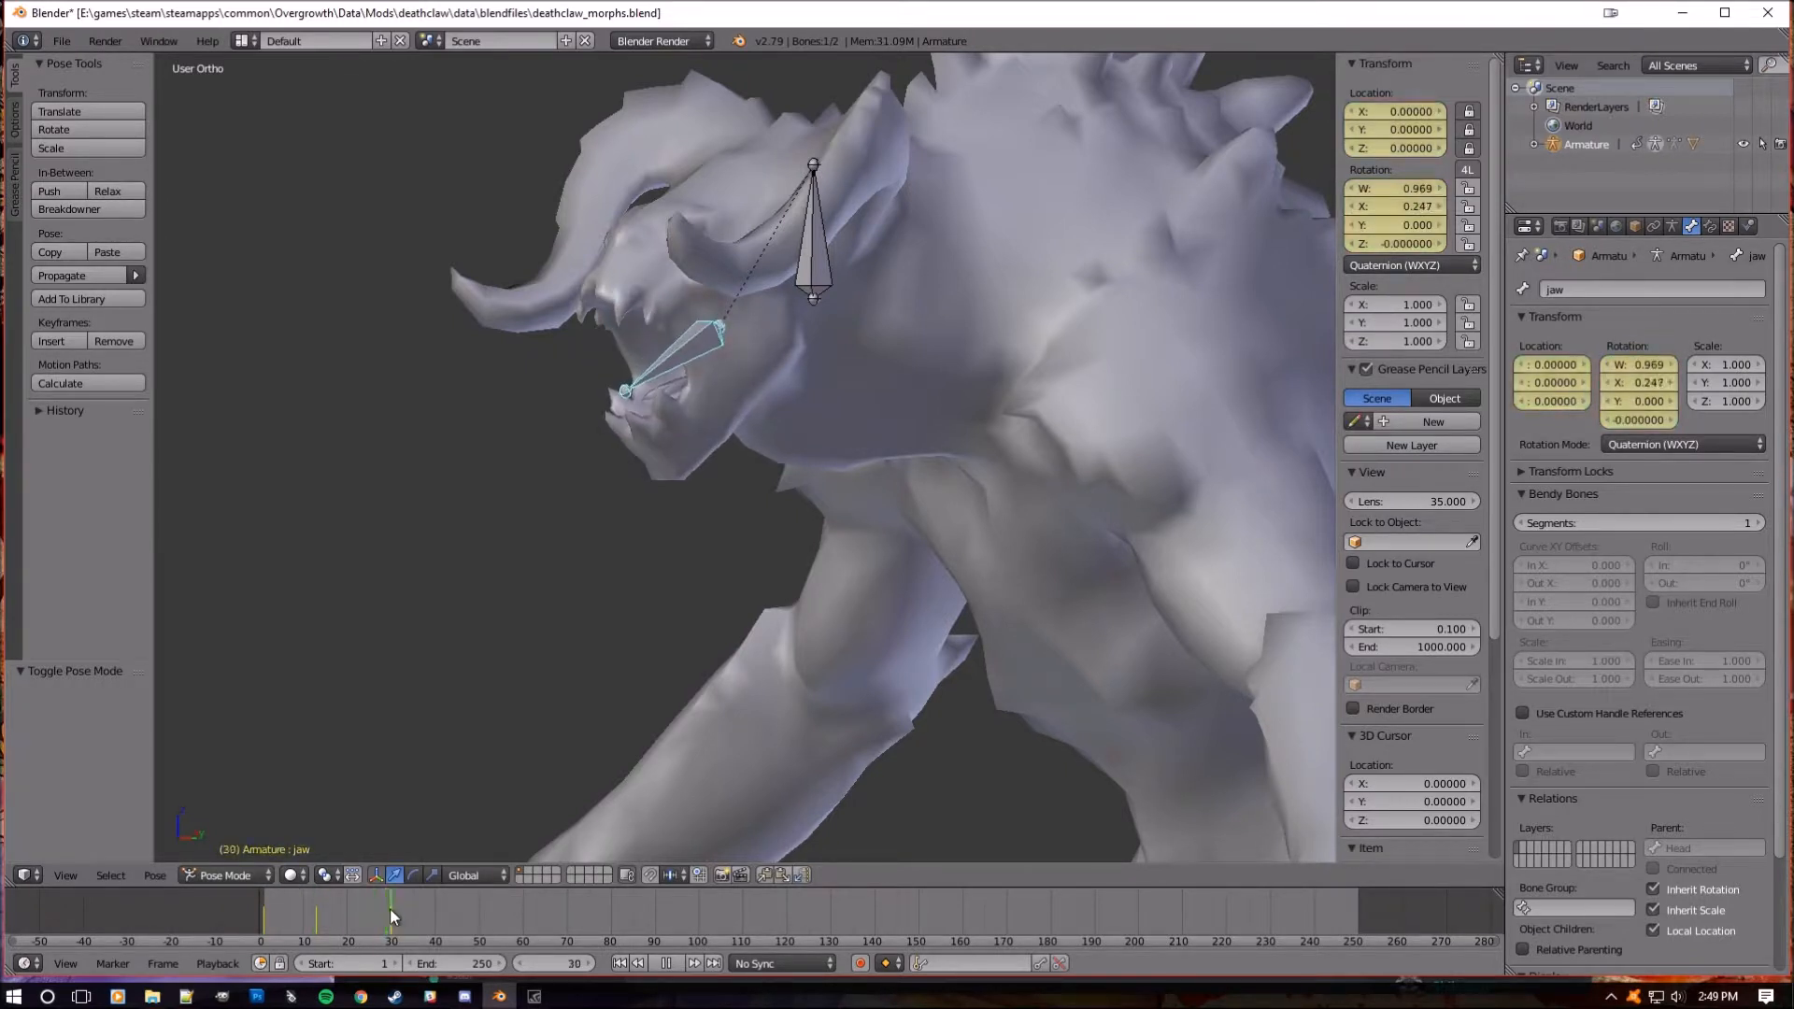
click(318, 927)
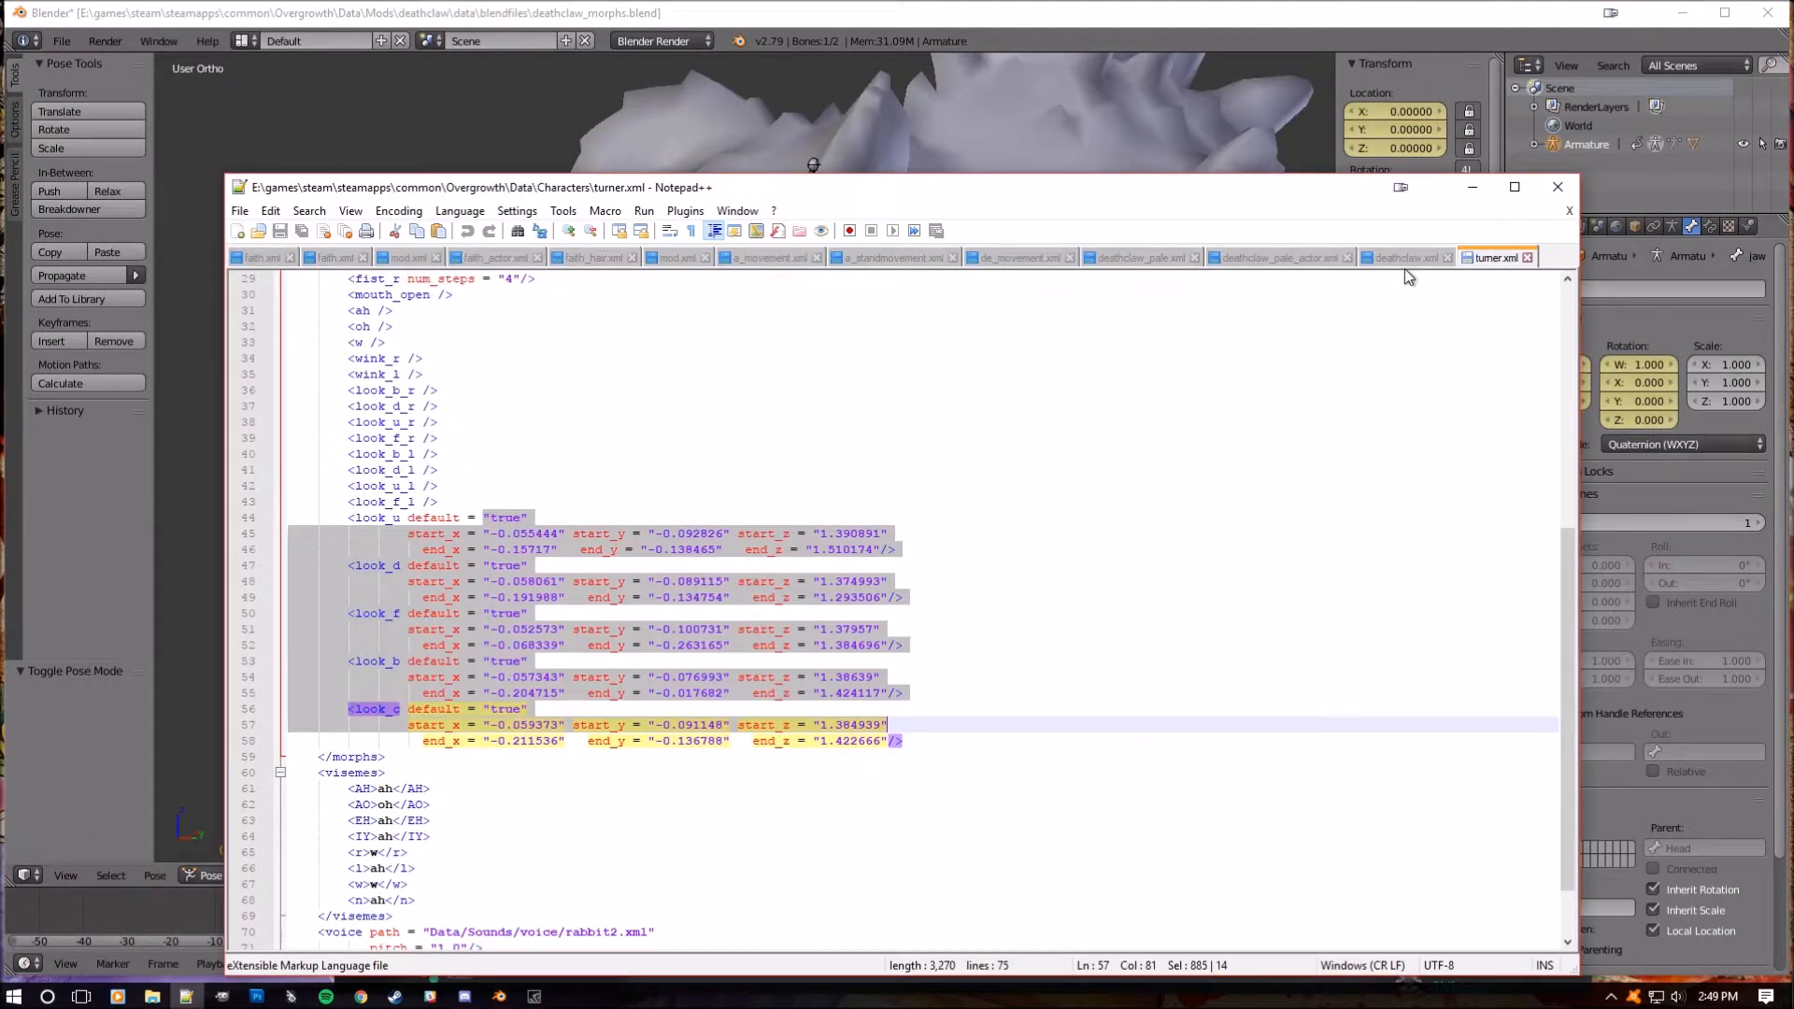
- Switch to another open character XML in Notepad++ to view its morphs section
click(1406, 256)
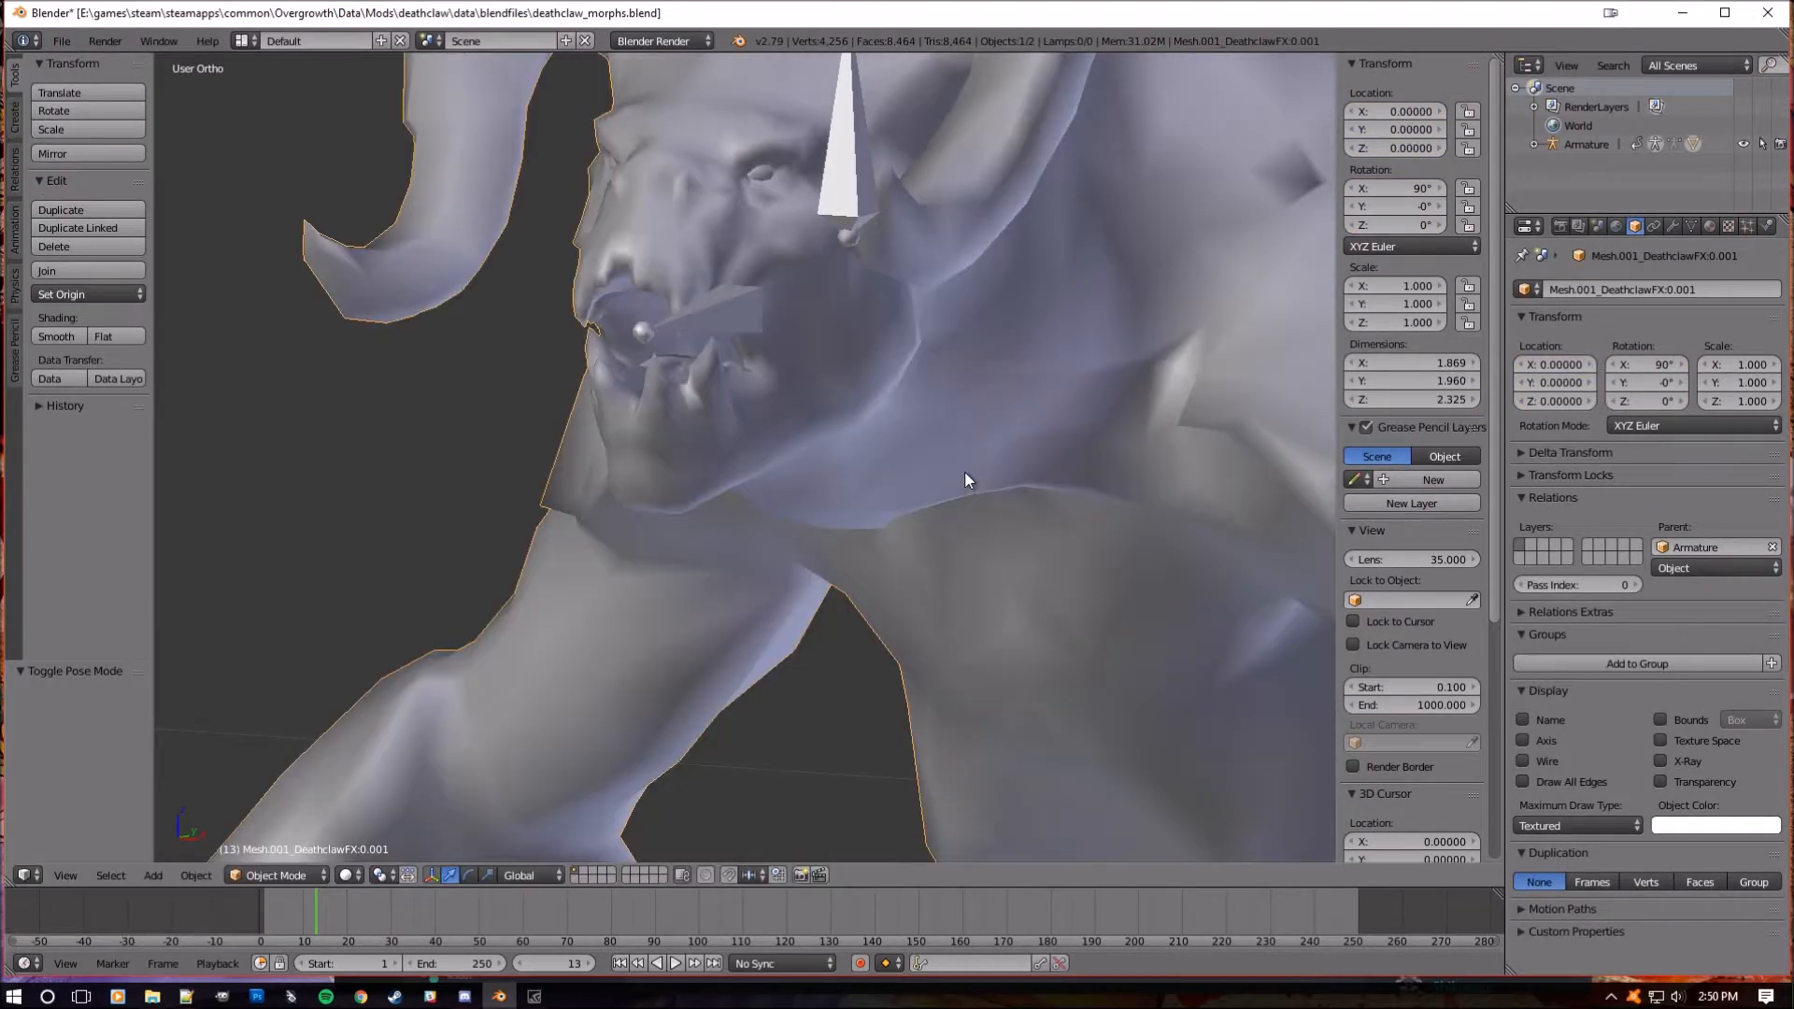
mouse_move(692, 333)
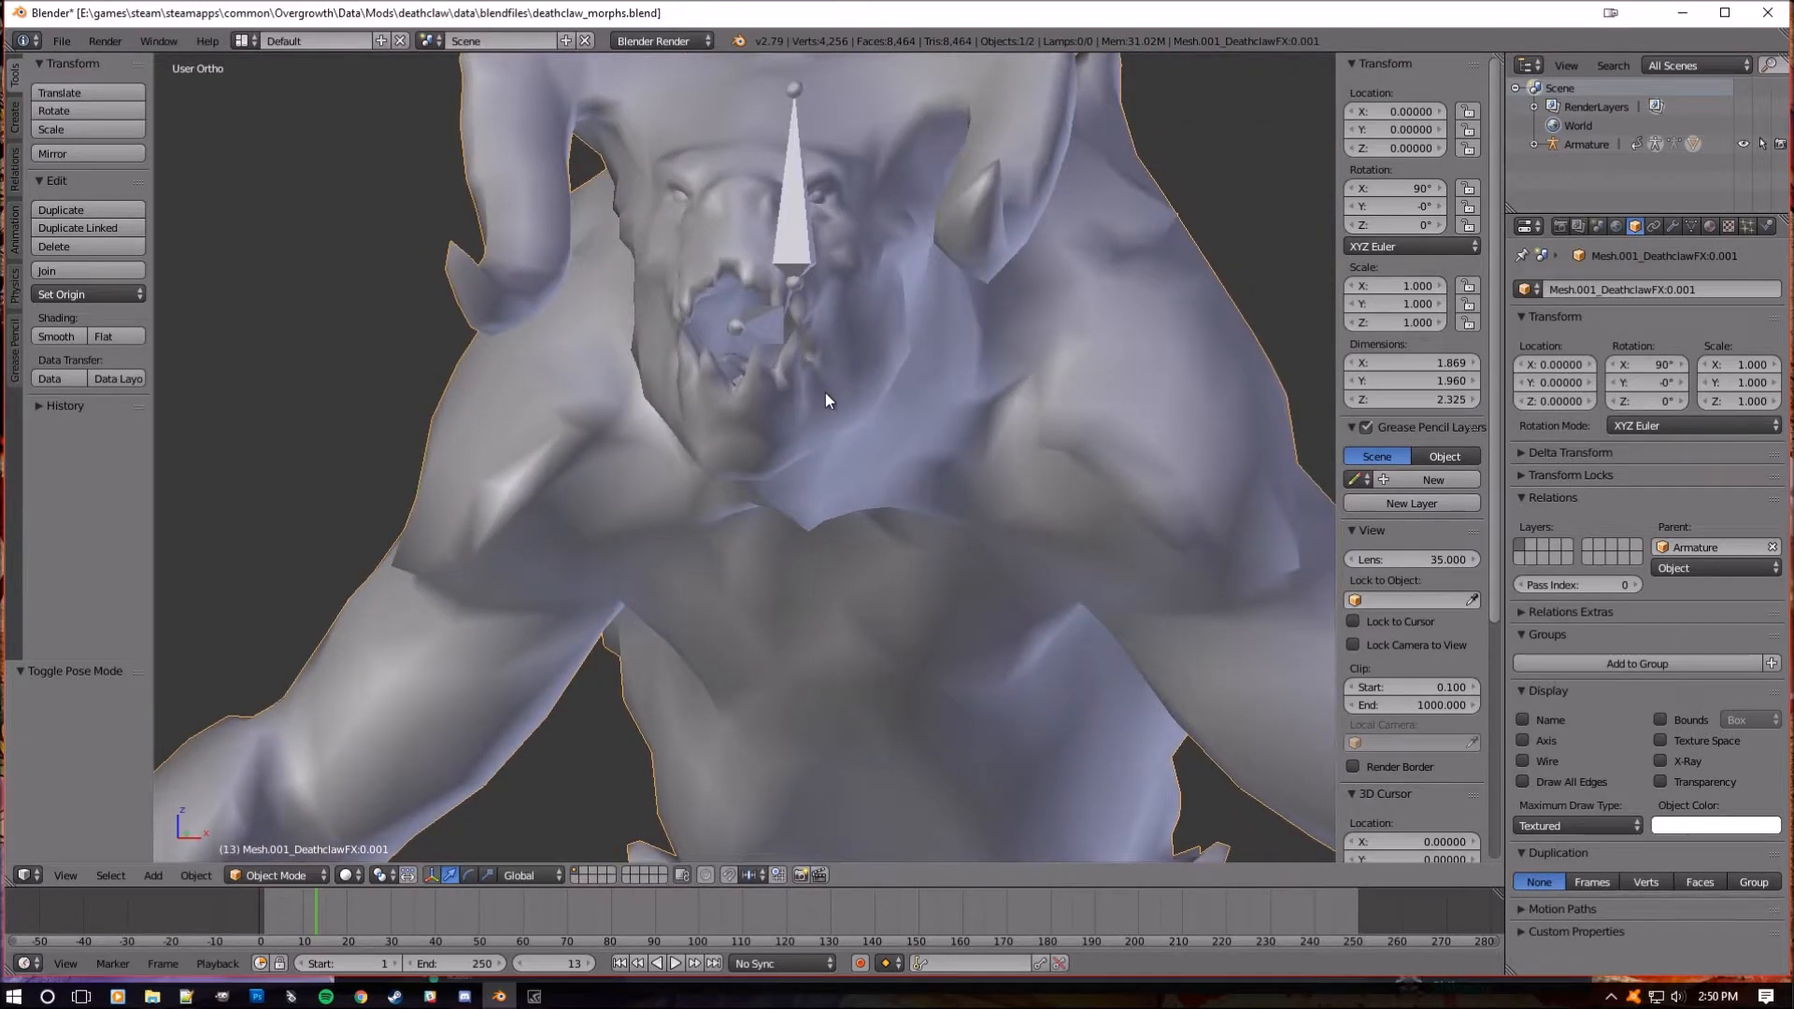
mouse_move(800, 391)
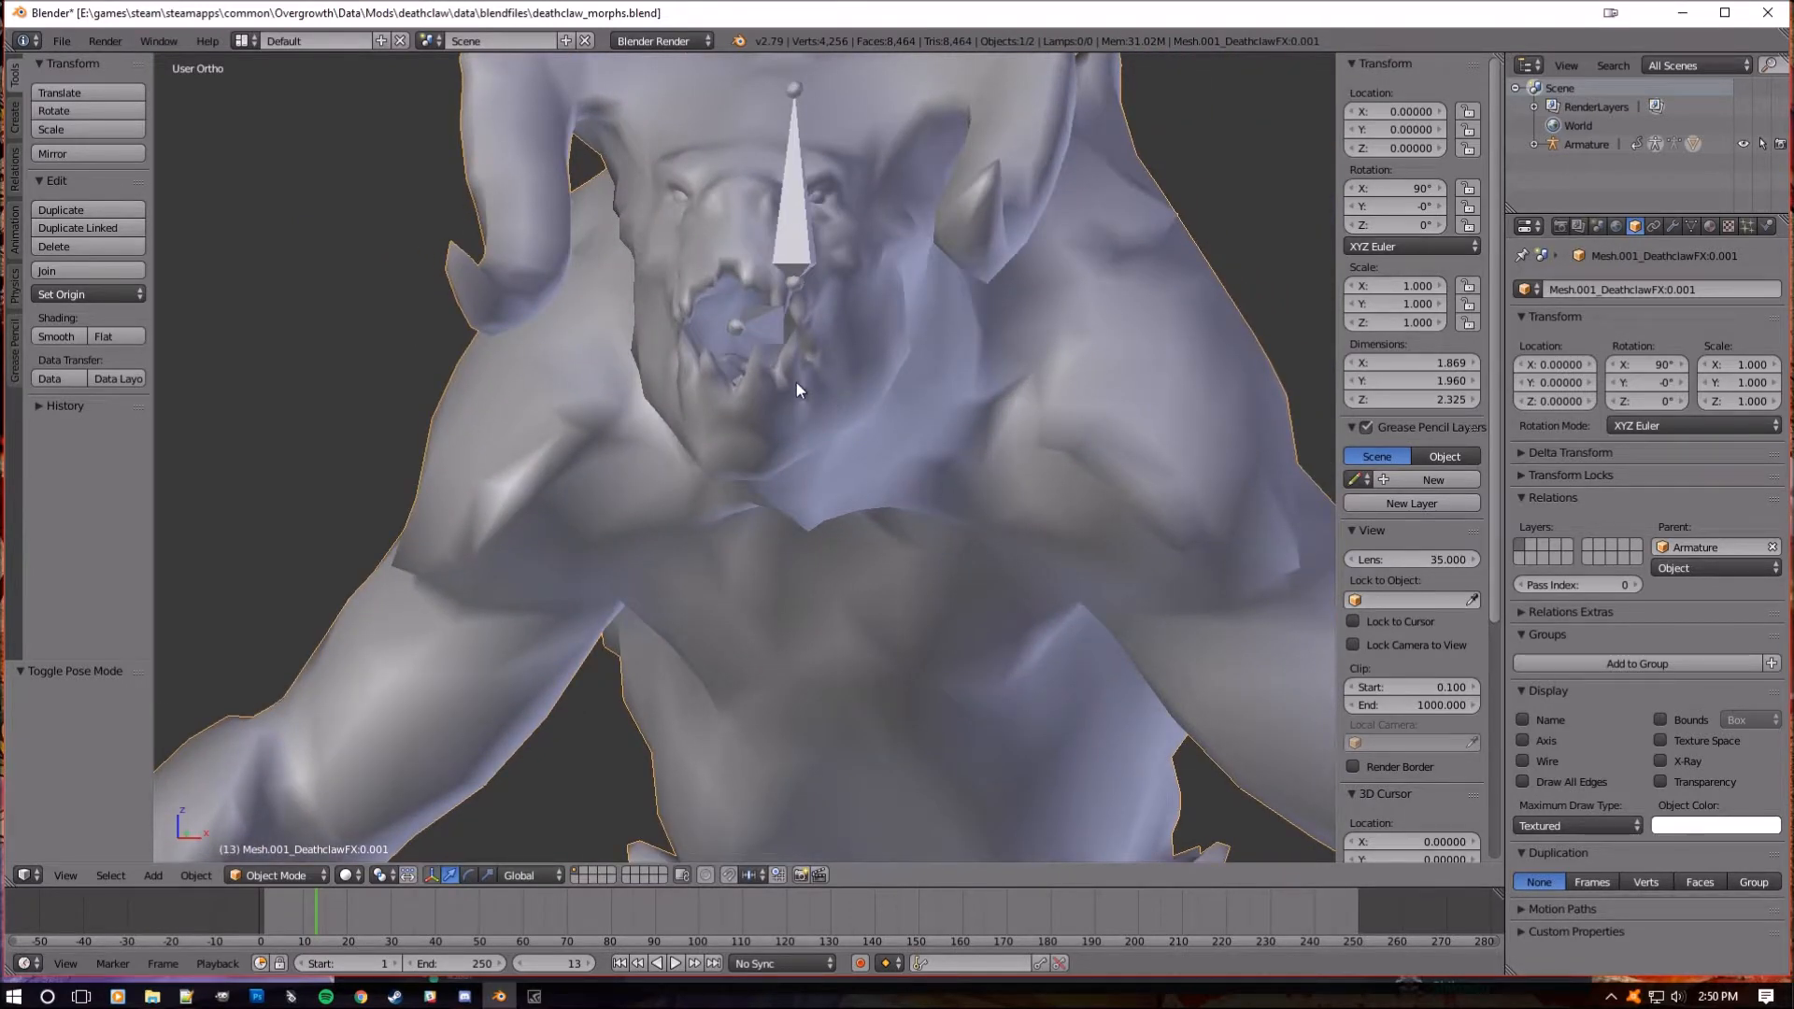
- Orbit to the side of the head and switch to working on the Mesh.001_DeathclawFX.001 object
drag(802, 389, 766, 394)
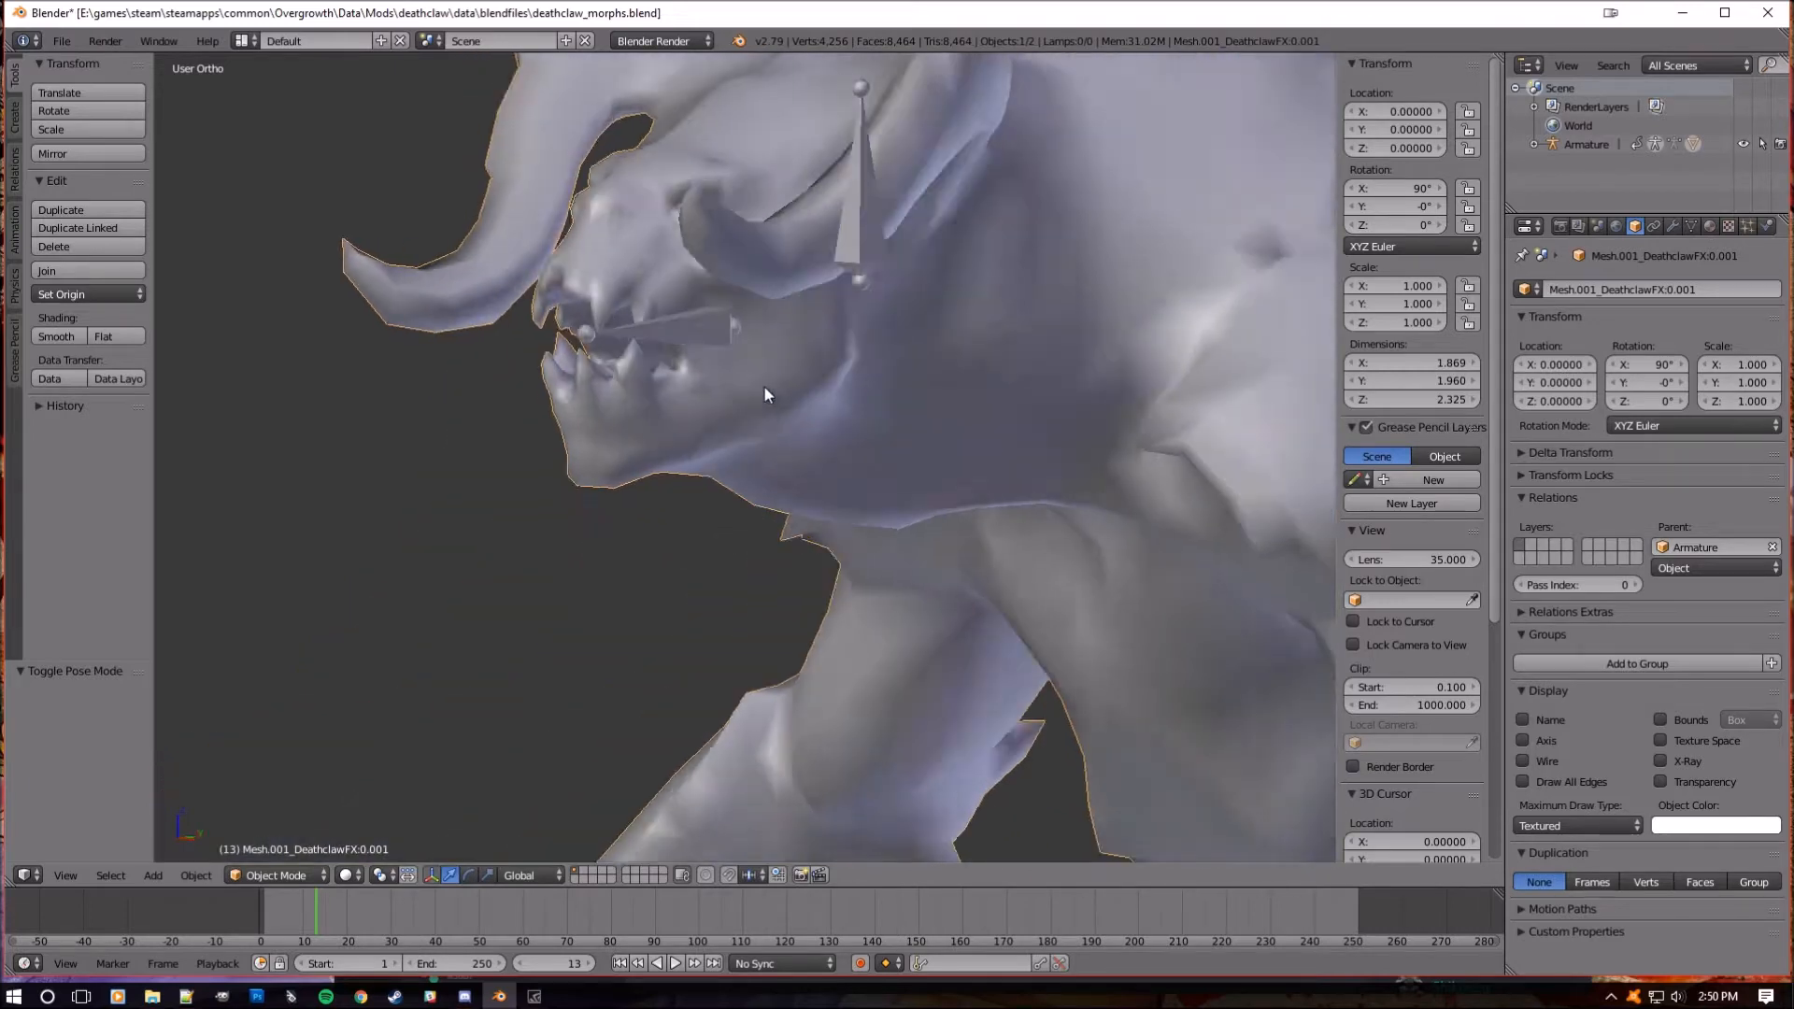
click(274, 875)
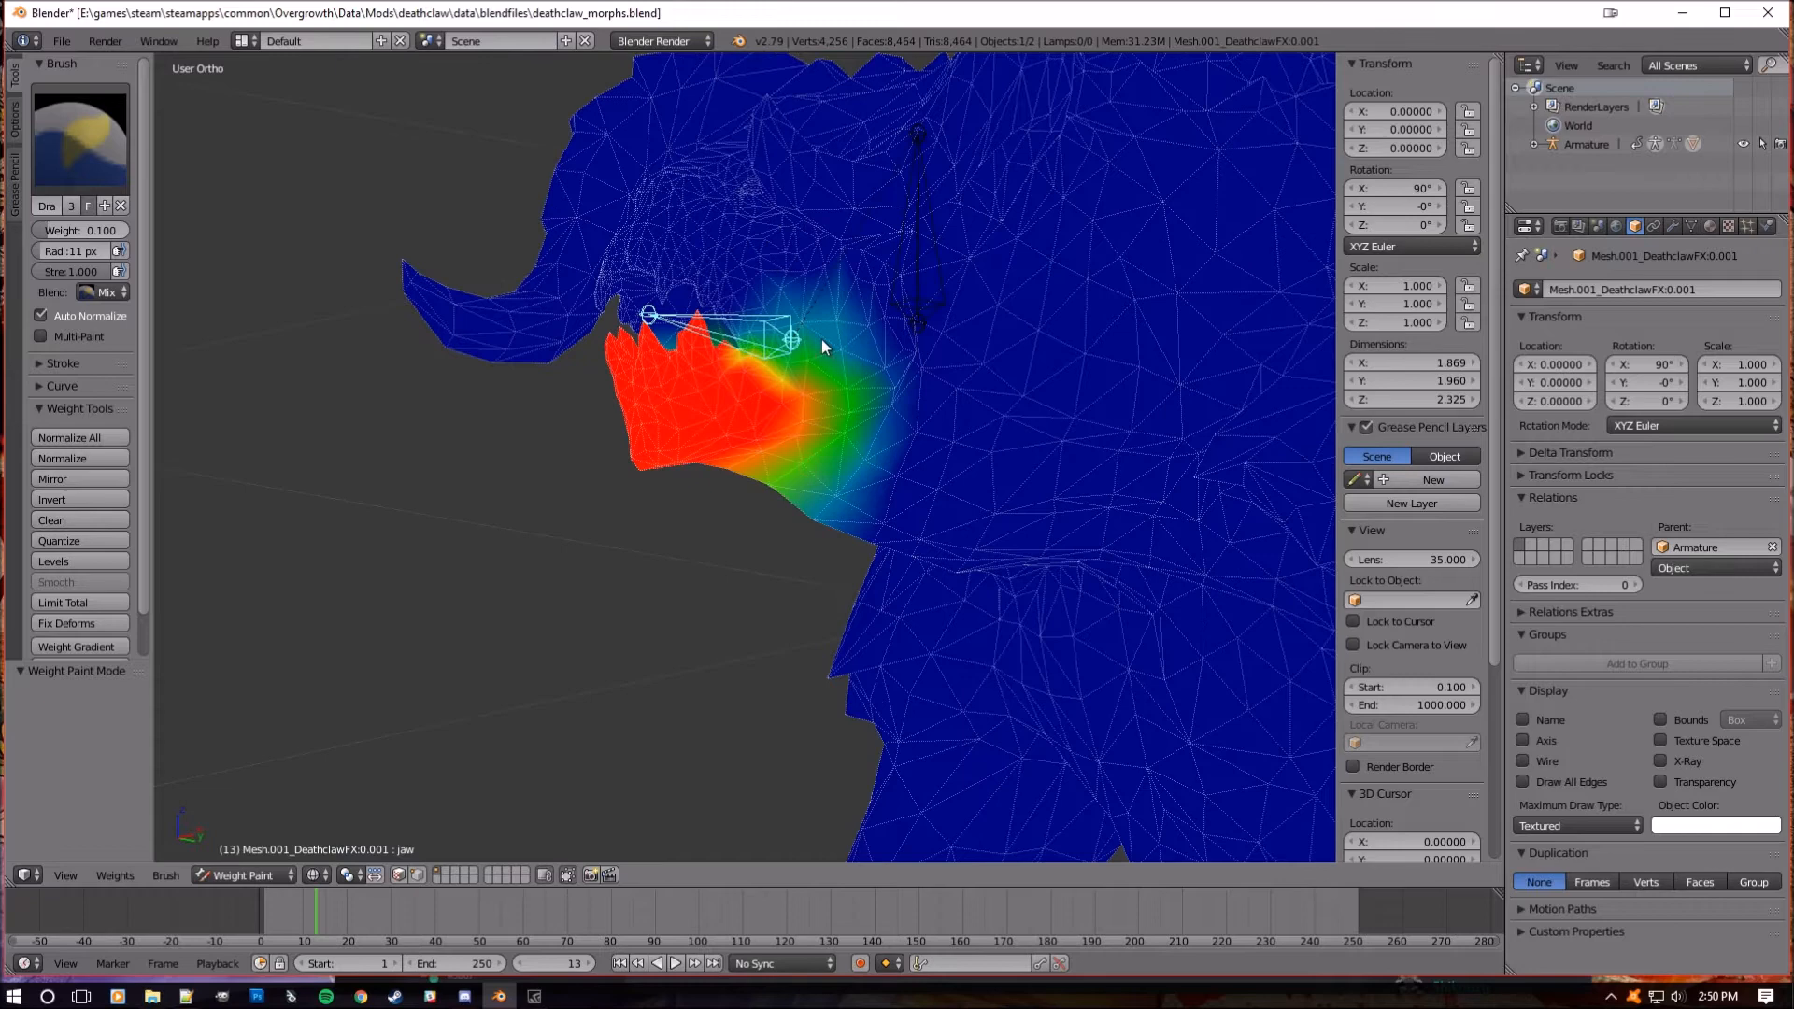
mouse_move(877, 430)
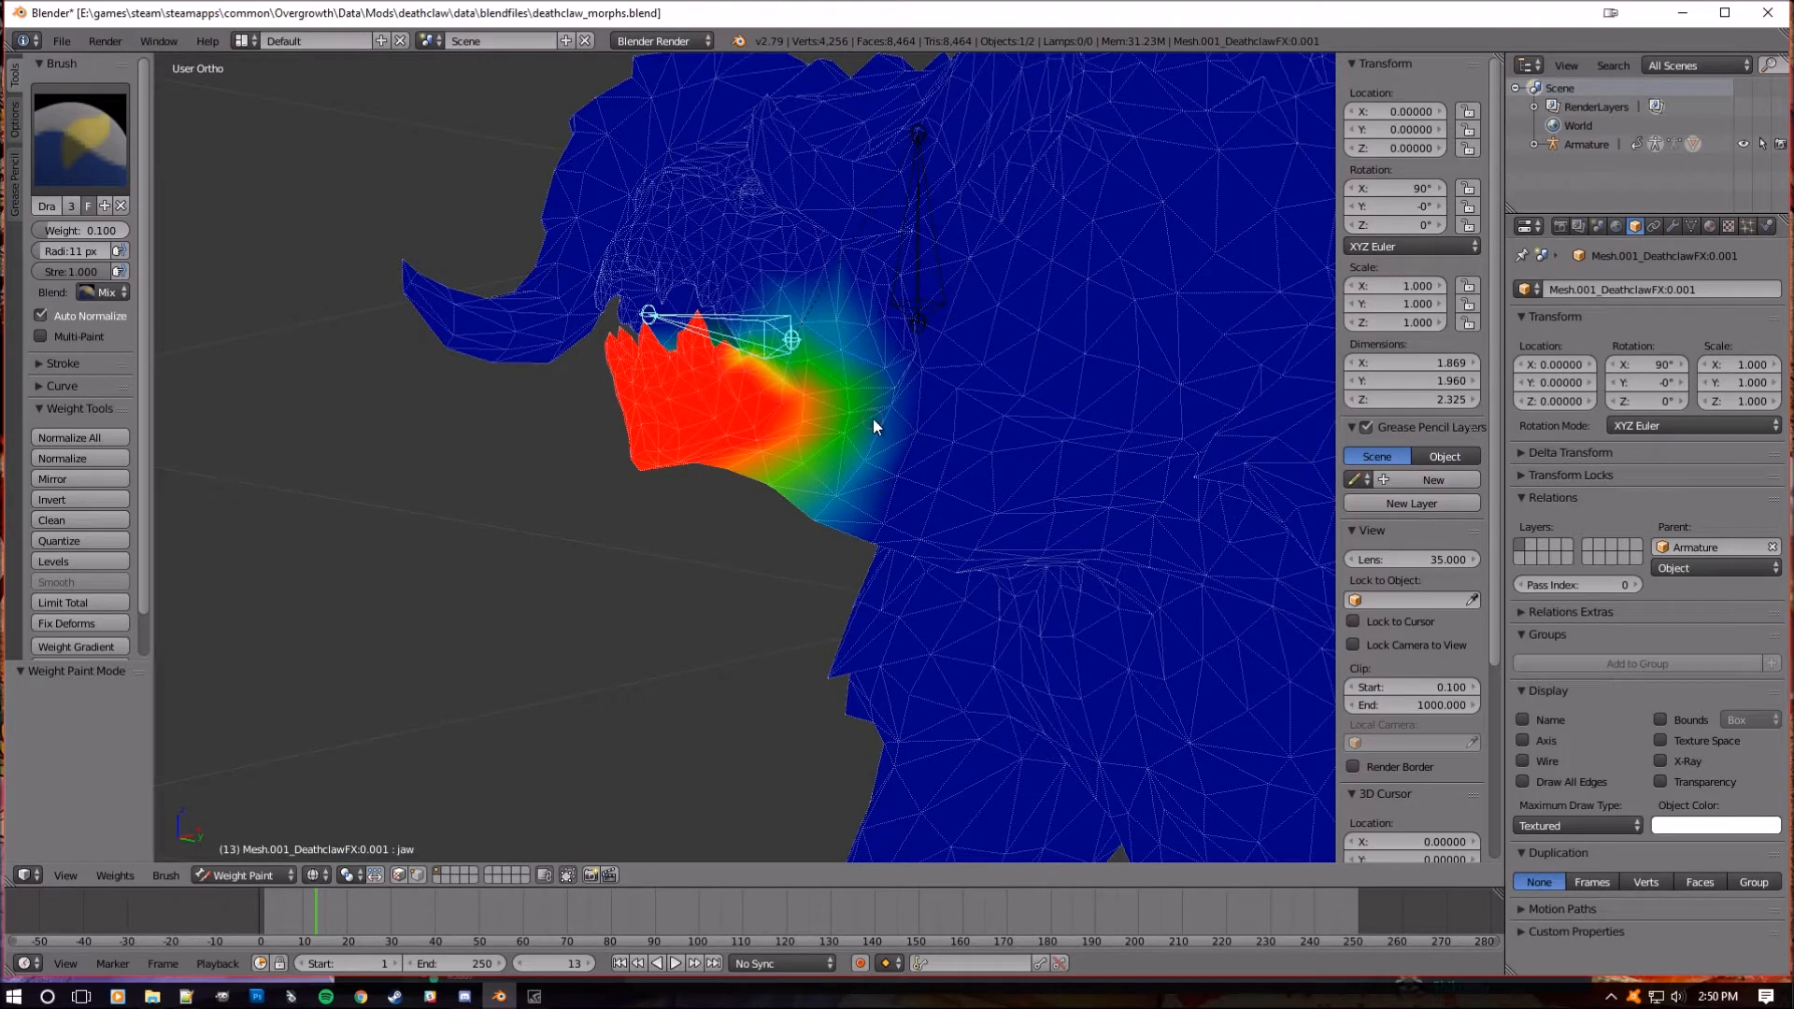
- Leave Weight Paint and export the jaw-open mesh as deathclaw_mouth_open.obj
click(241, 875)
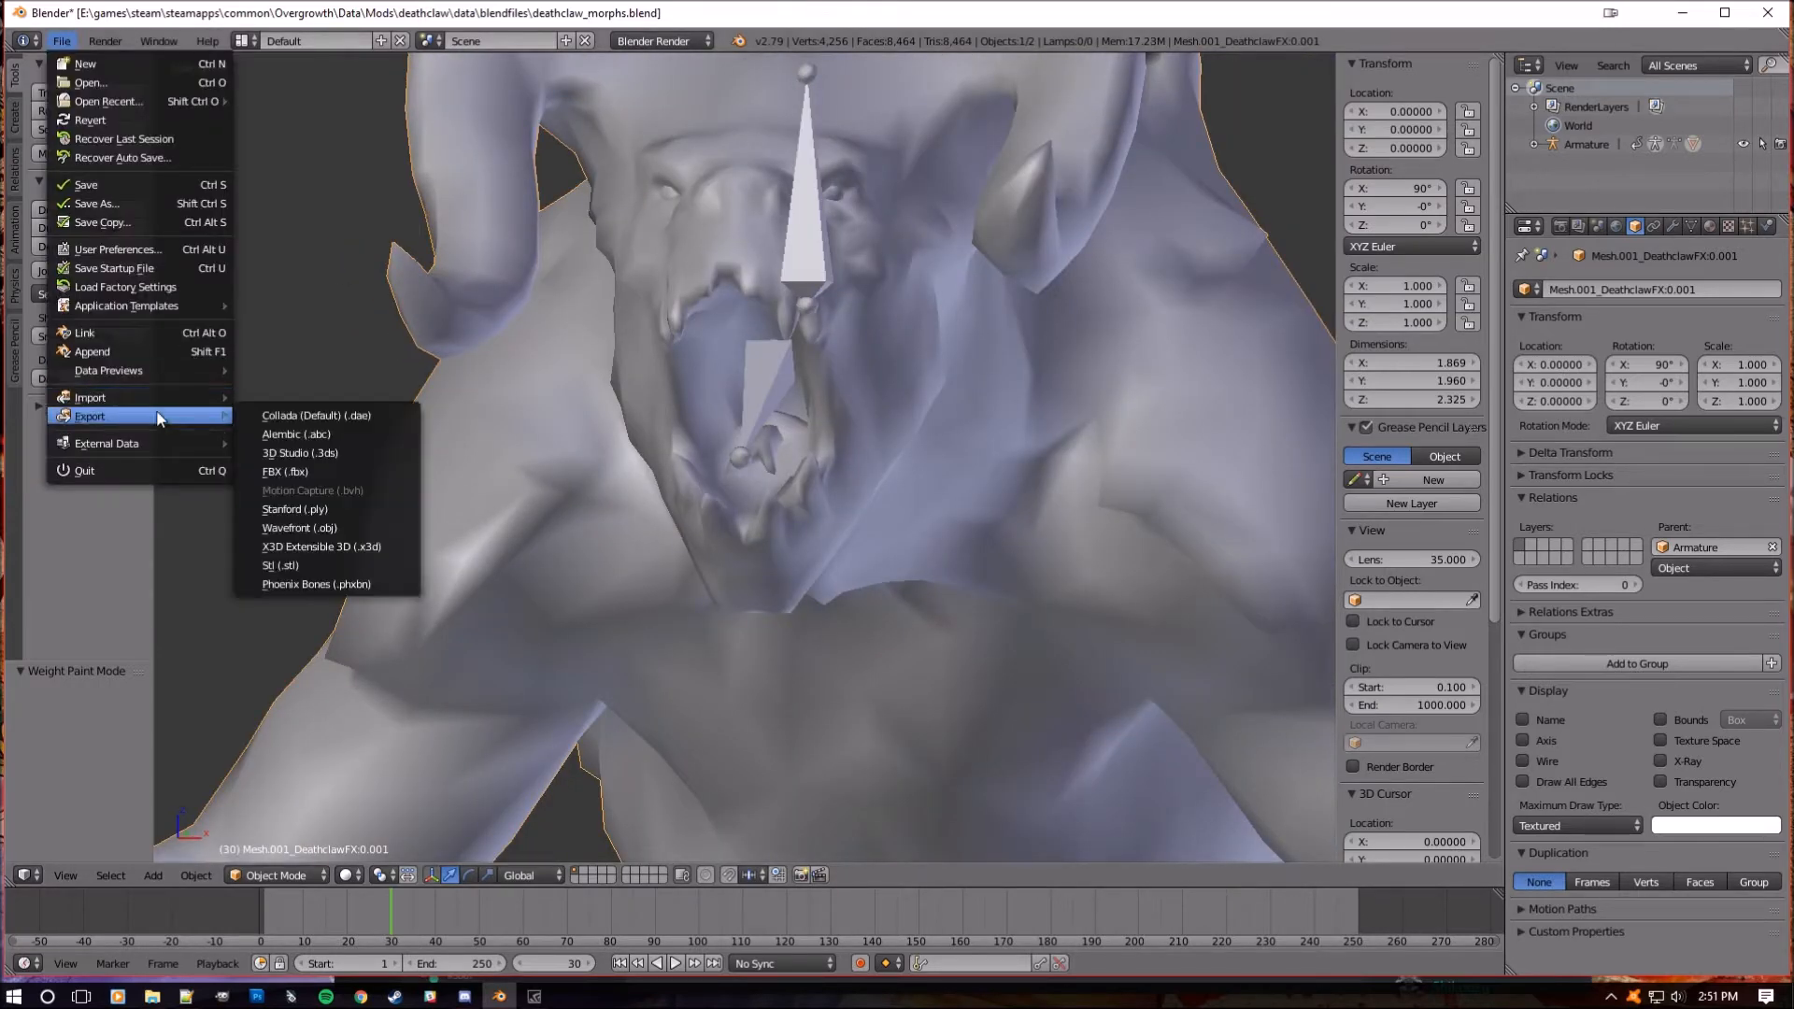
click(299, 527)
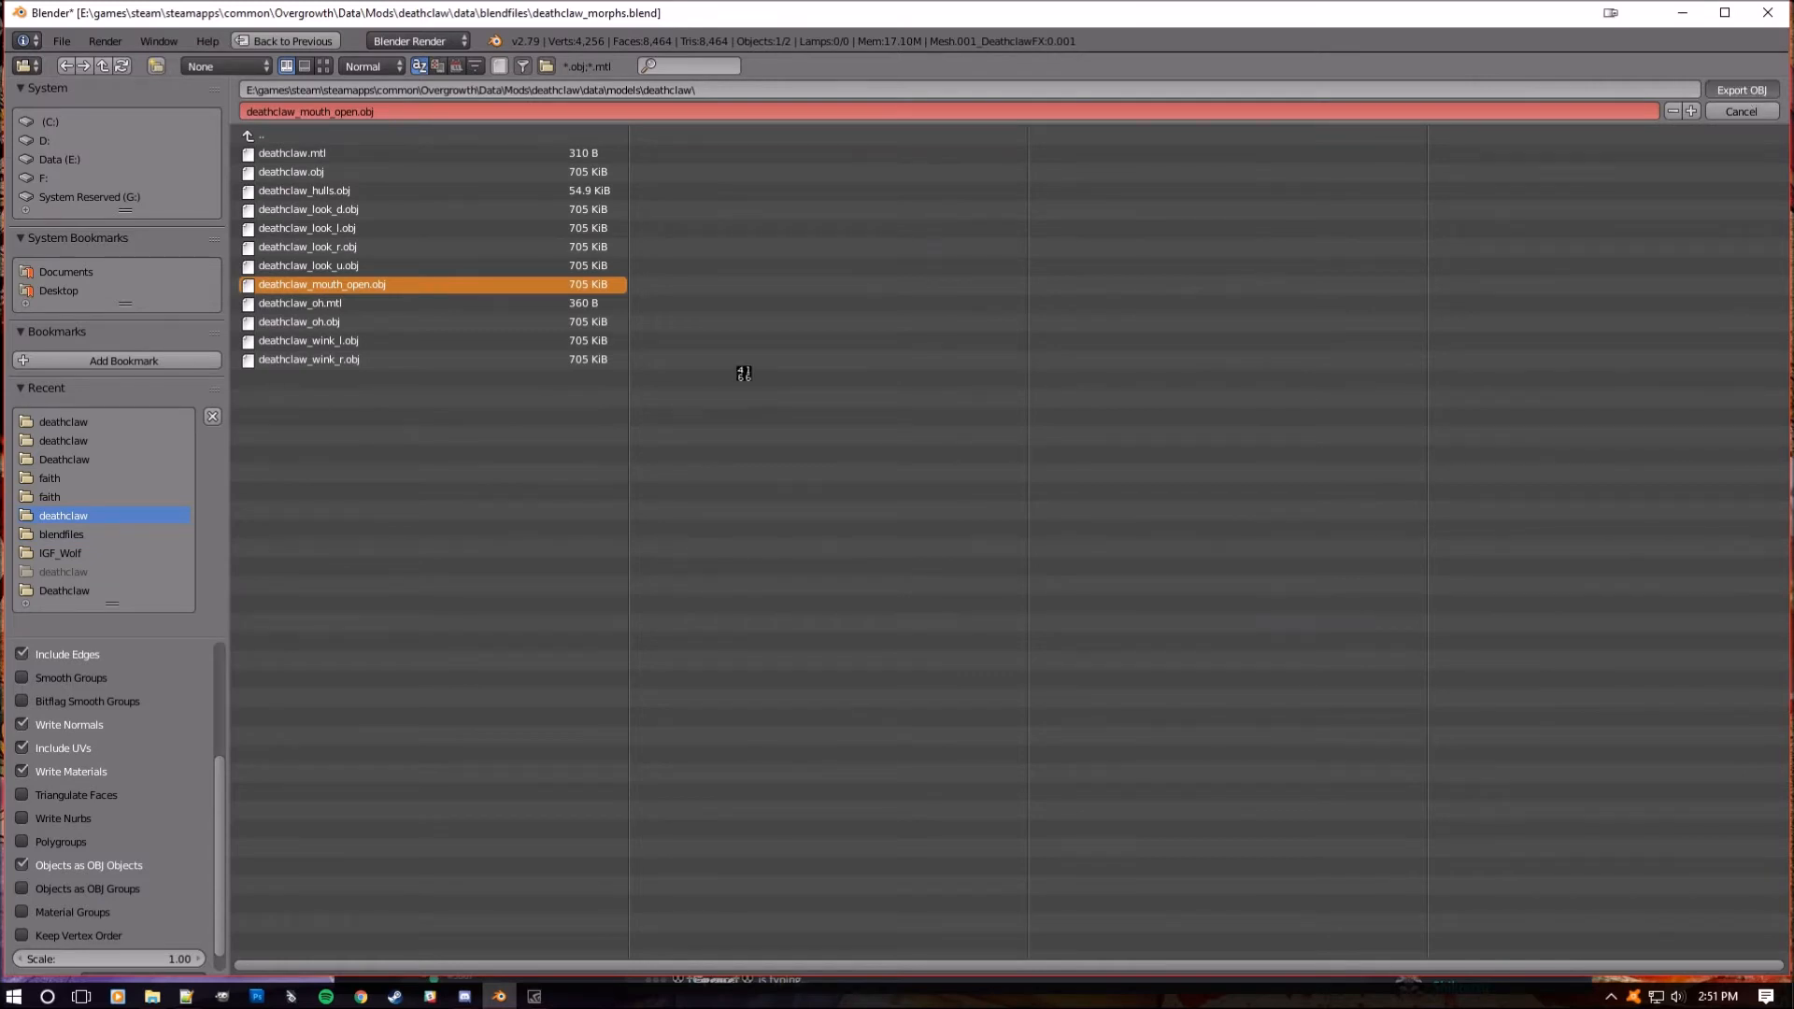
click(1729, 90)
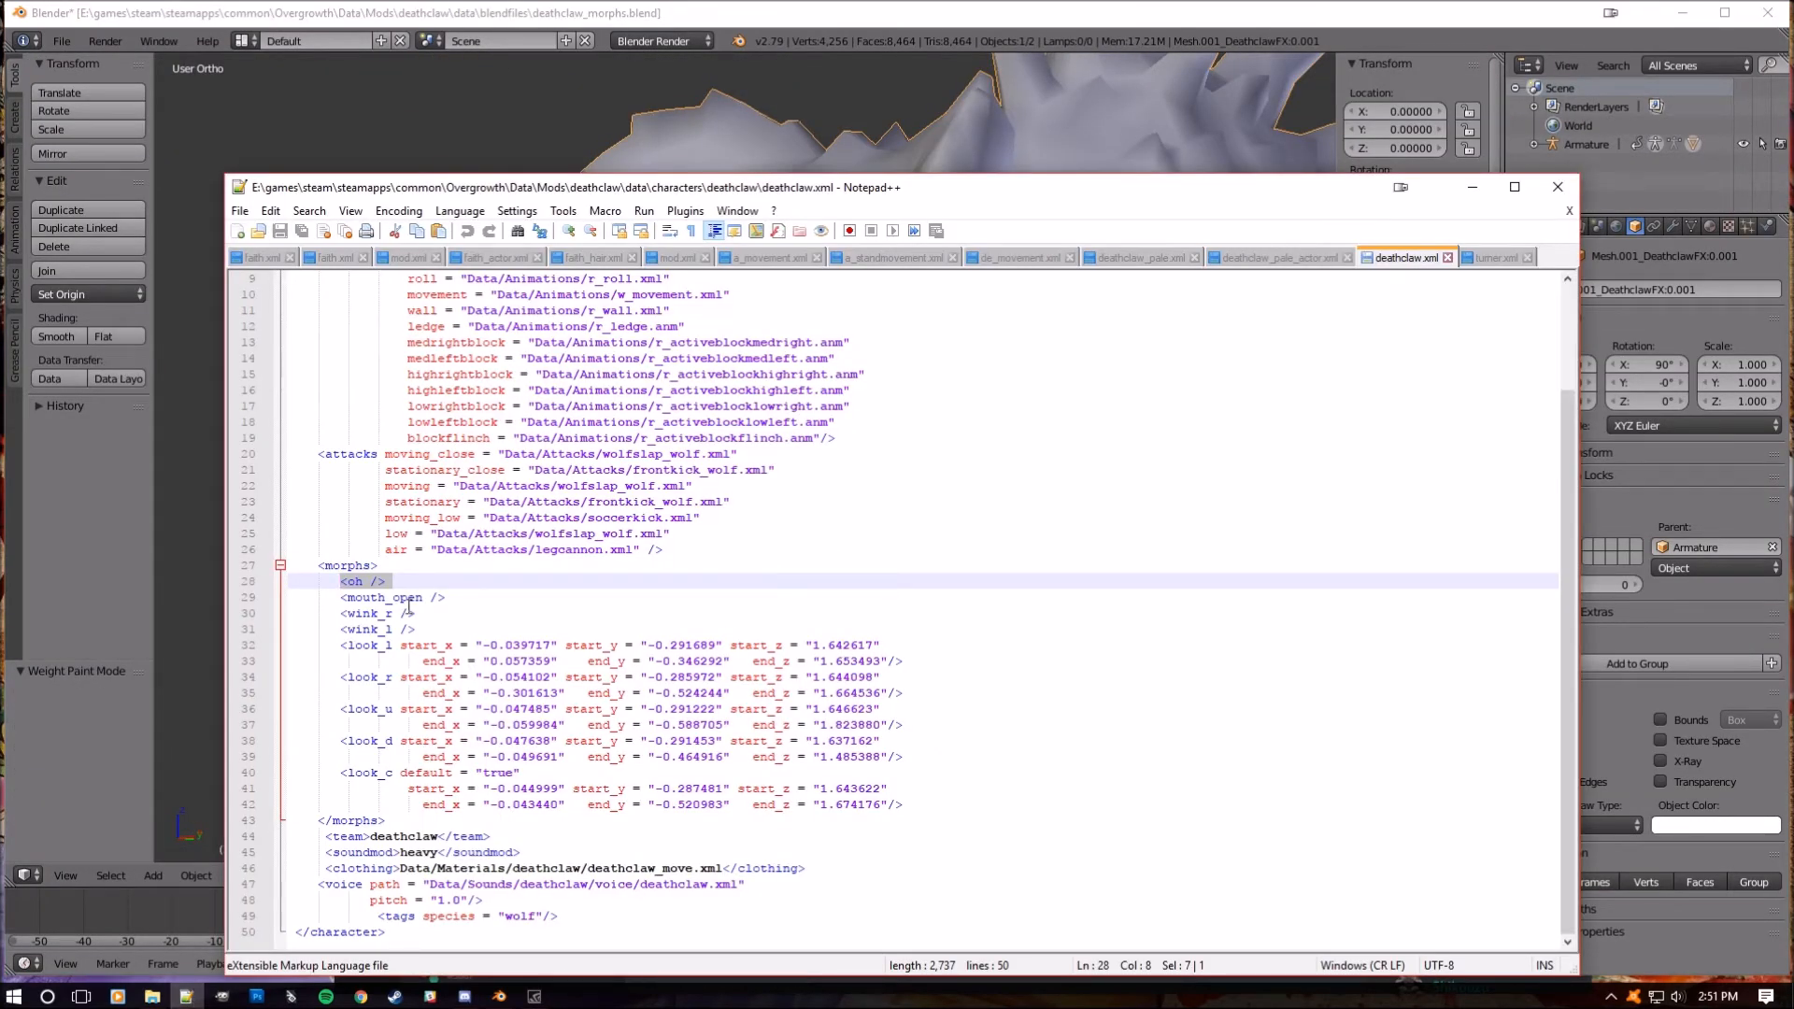
- Select the mouth_open morph entry in deathclaw.xml's morphs block
click(348, 598)
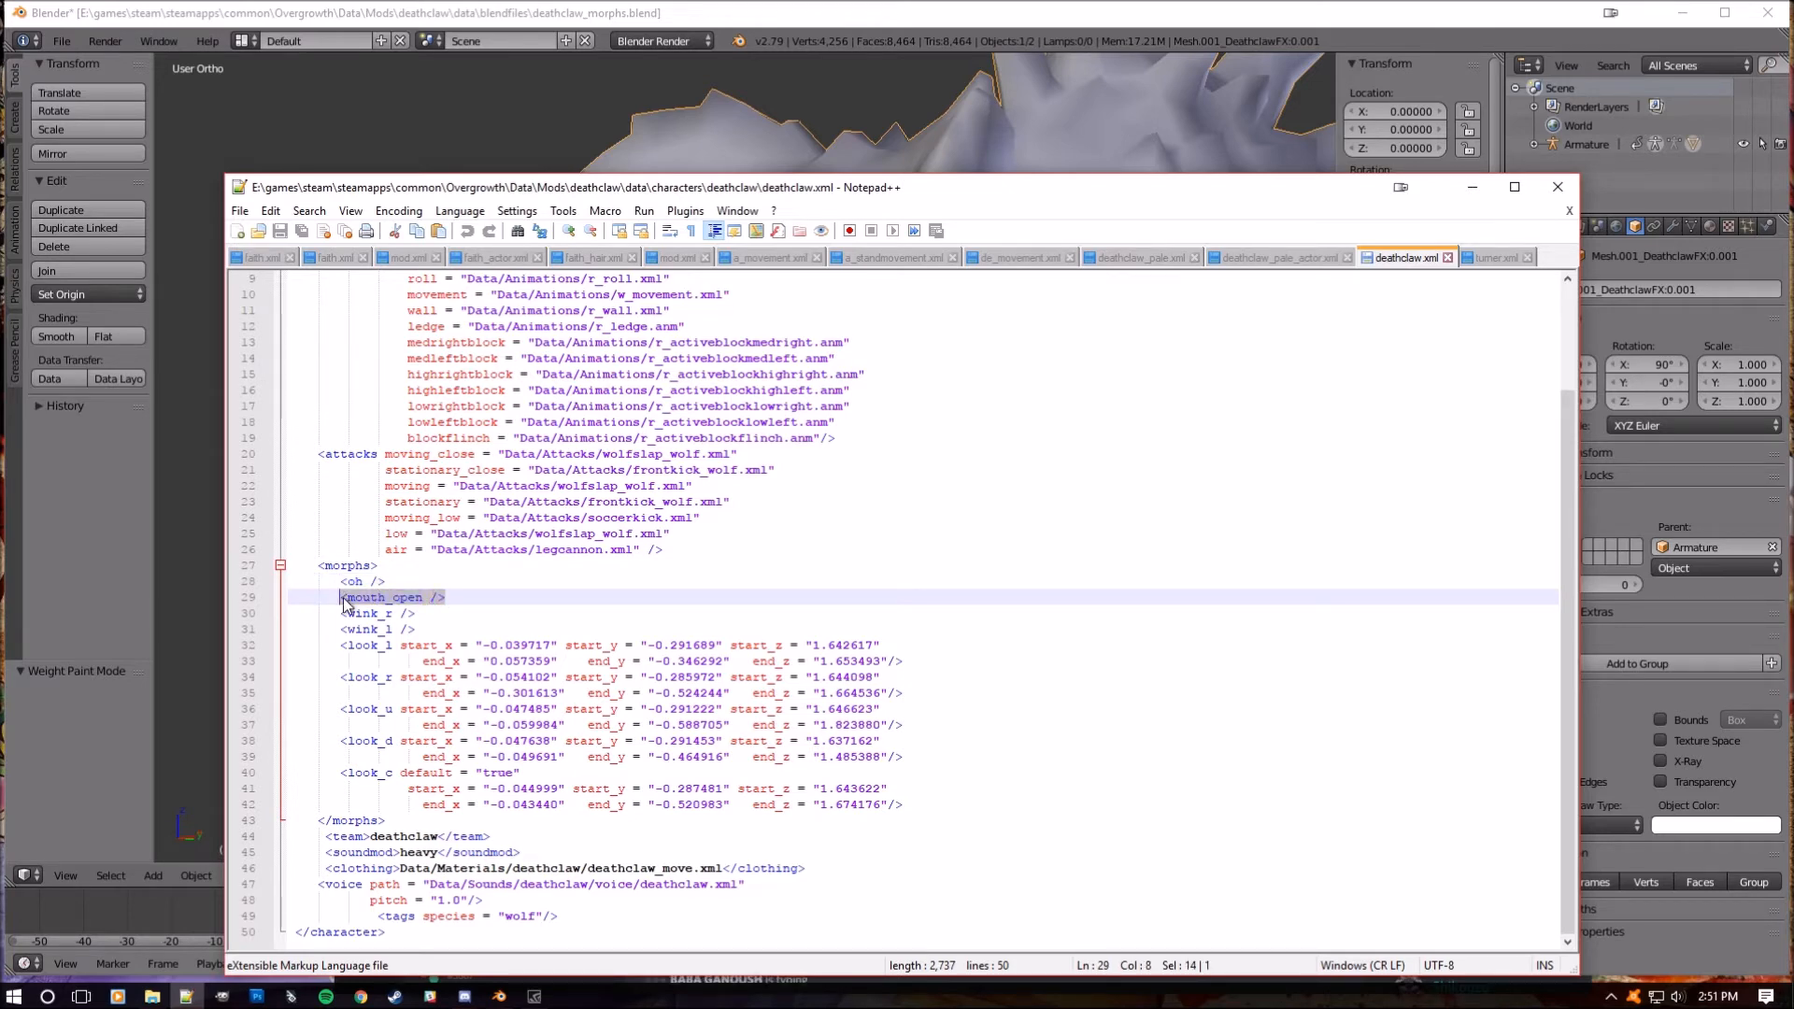